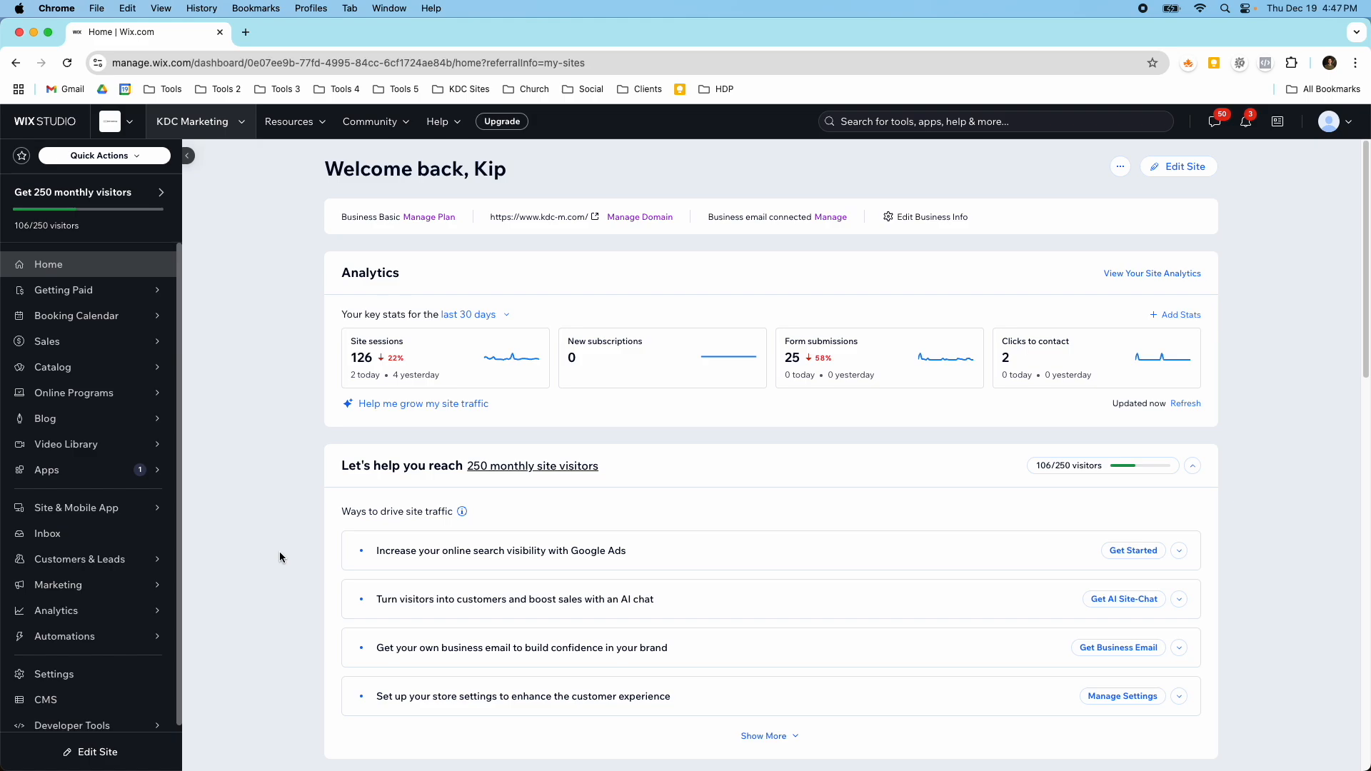
# Step: Go to the Automations dashboard and scroll to the list of your automations
pyautogui.click(65, 636)
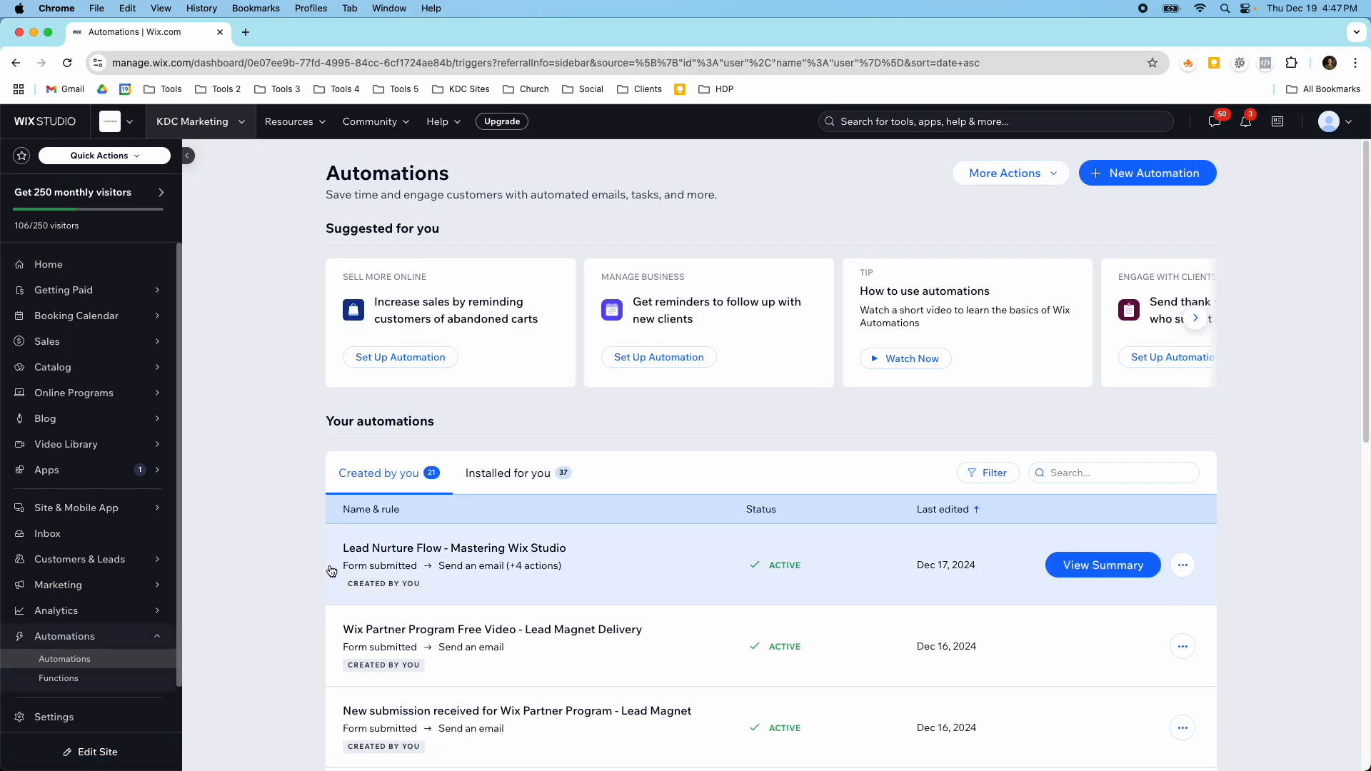
pyautogui.scroll(-3)
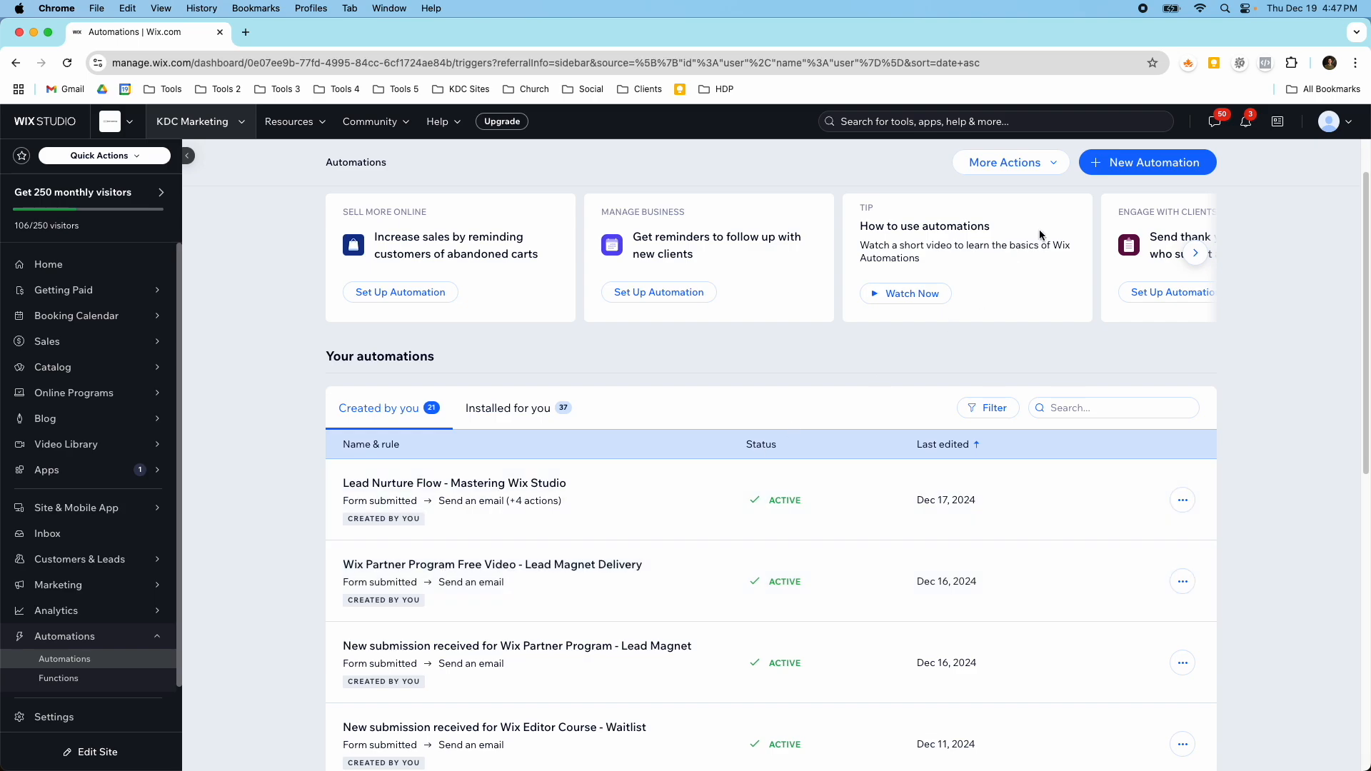
pyautogui.scroll(-3)
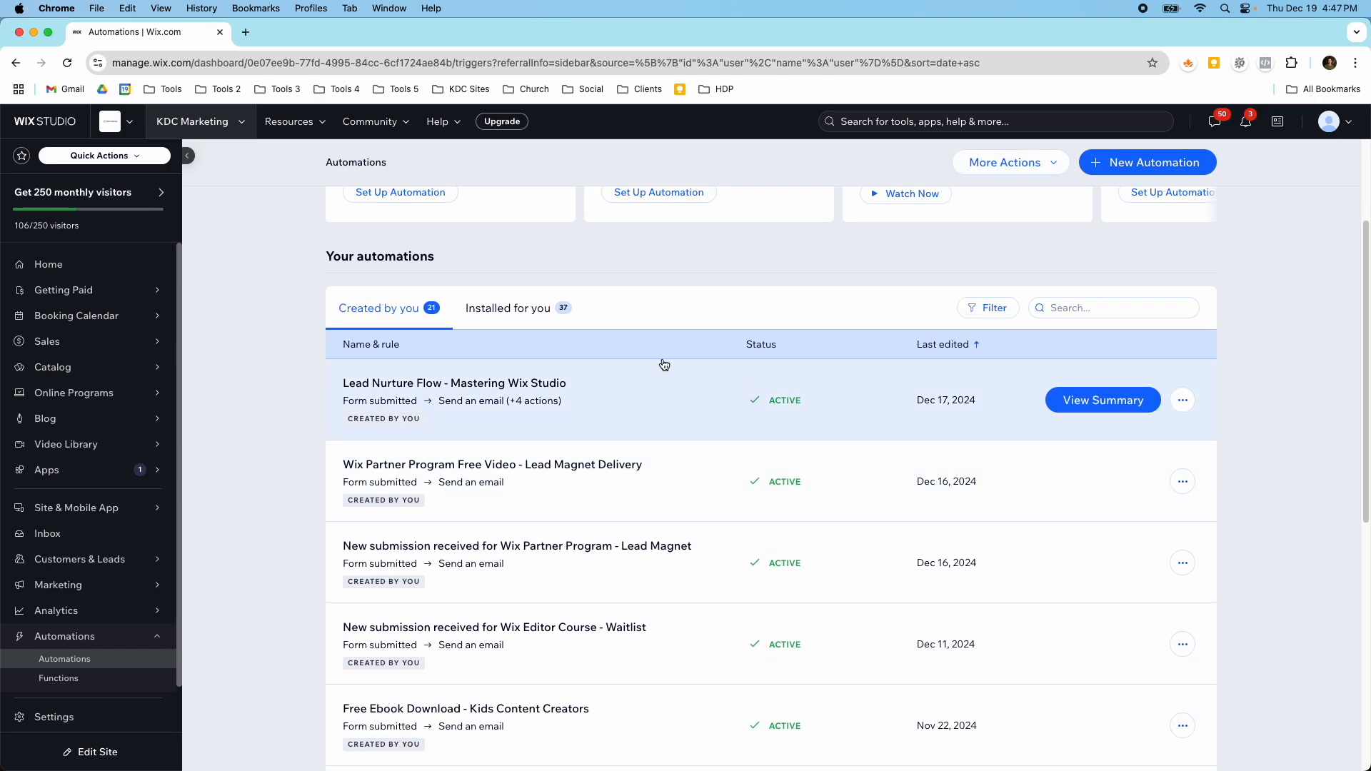
pyautogui.moveTo(700, 410)
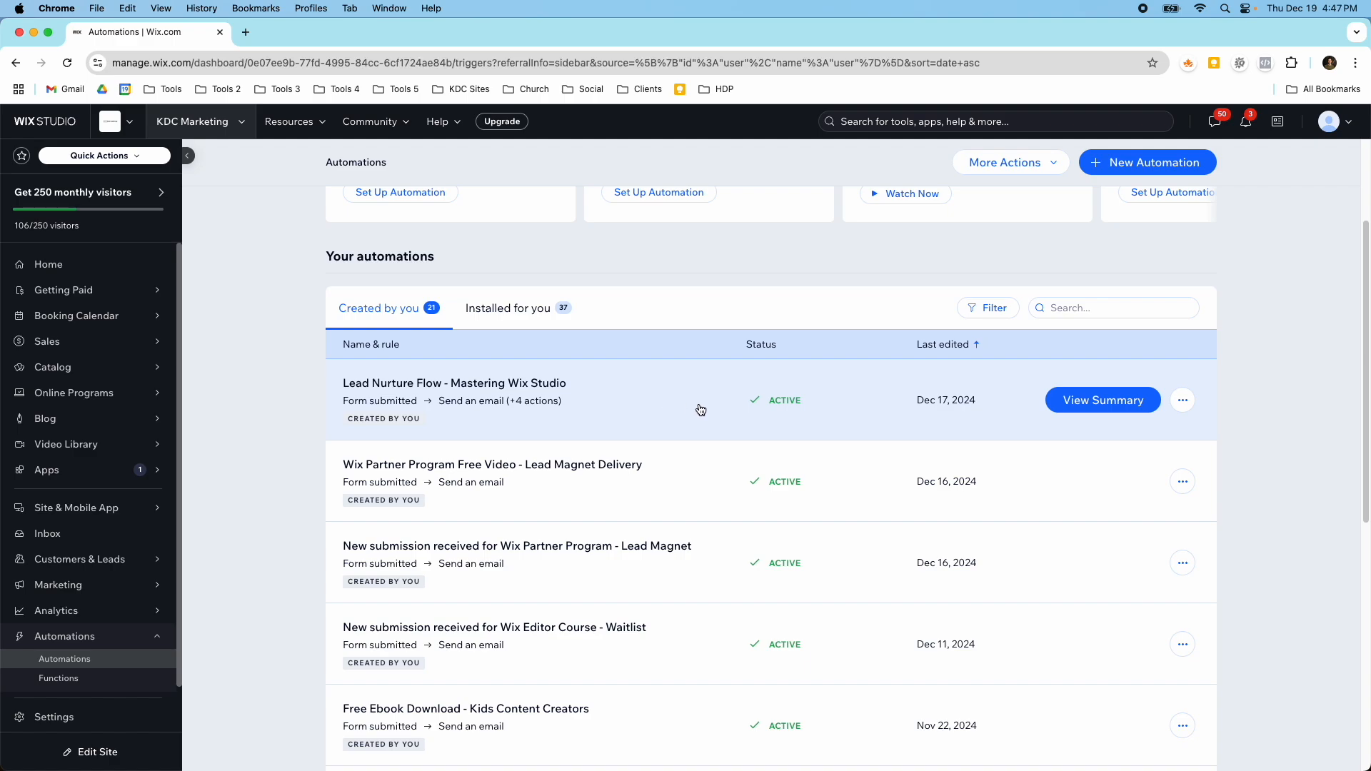
# Step: Review the Lead Nurture Flow summary panel, then reveal its More Actions menu
pyautogui.click(1102, 400)
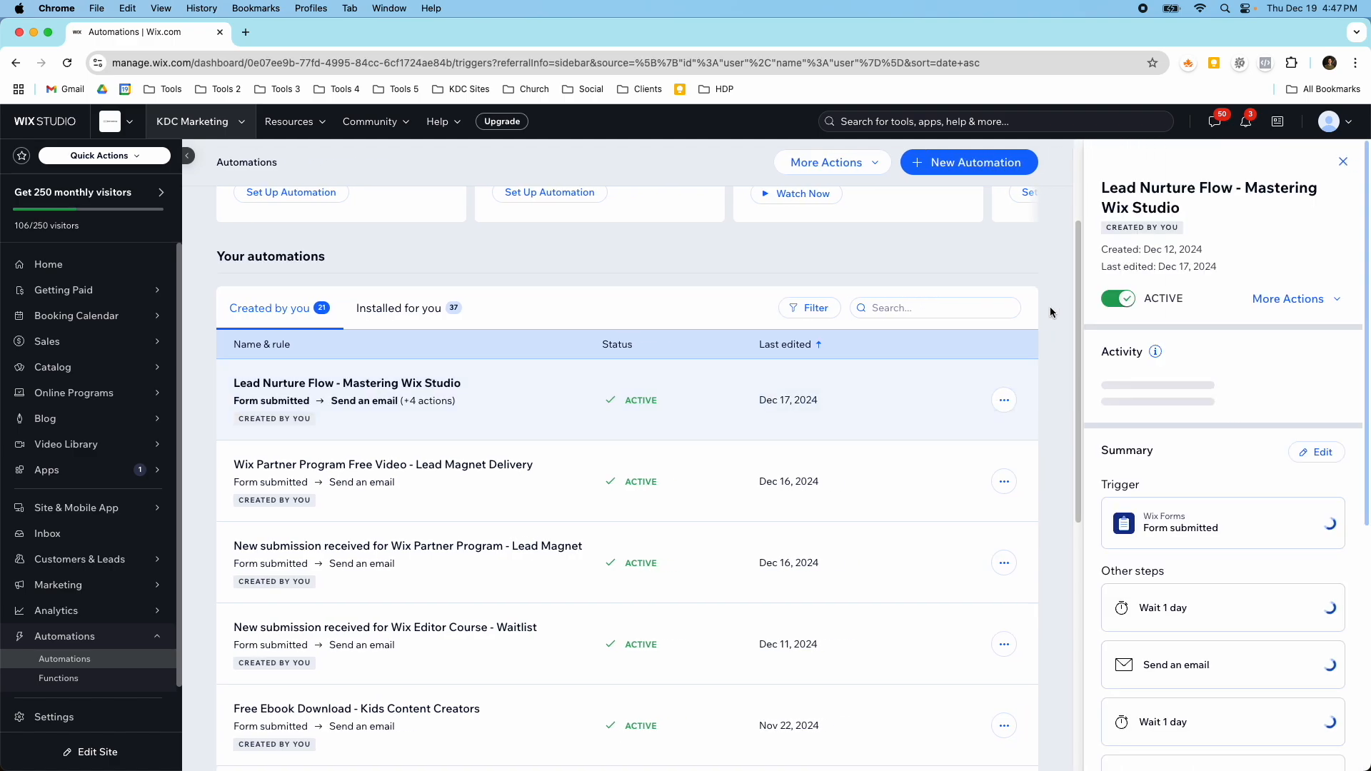
pyautogui.scroll(-3)
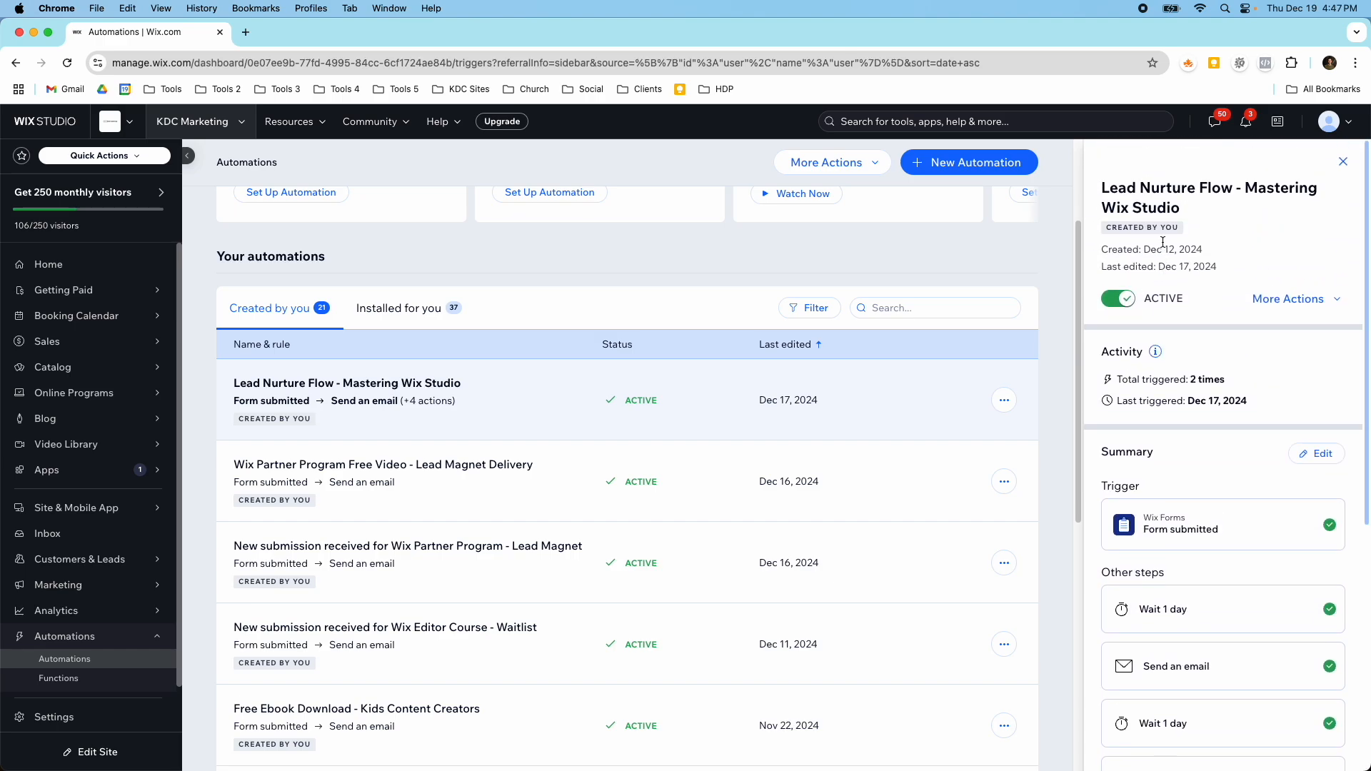
pyautogui.scroll(-3)
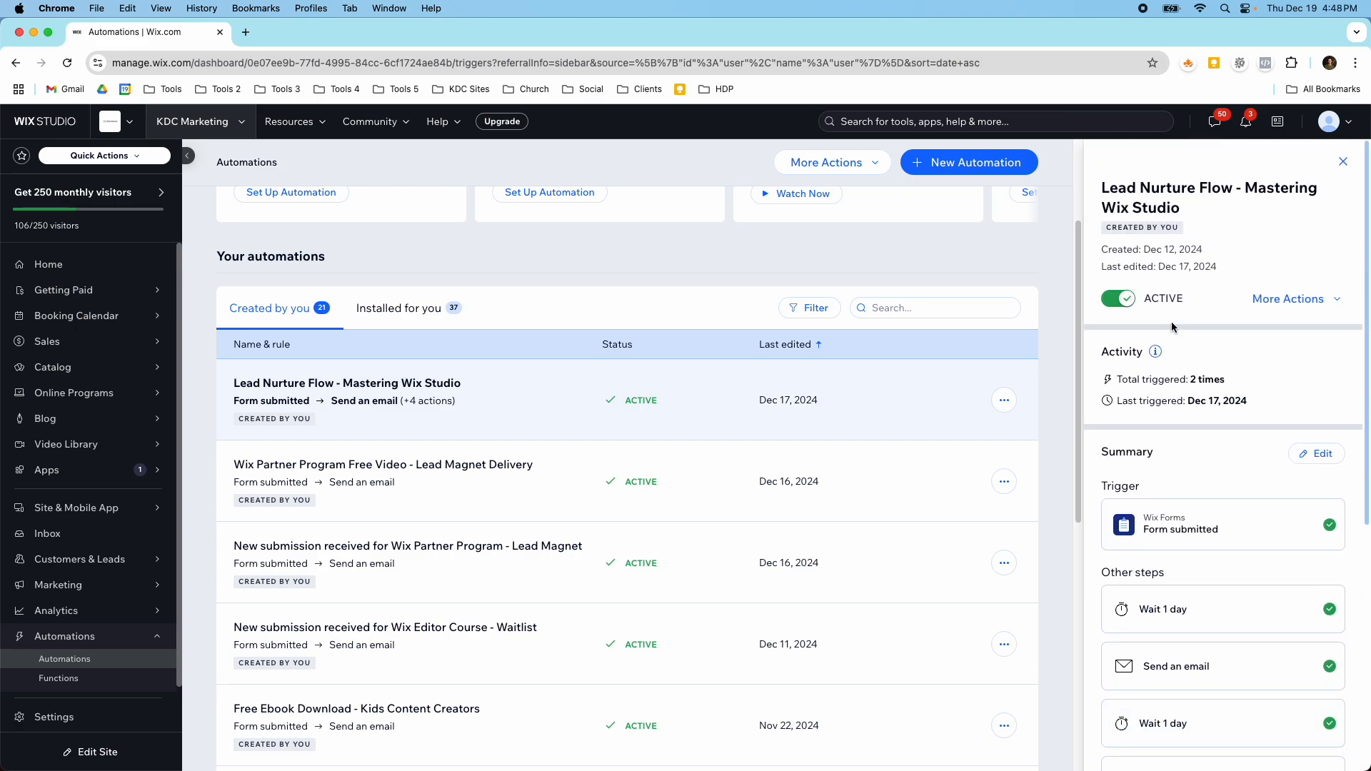
pyautogui.click(1295, 299)
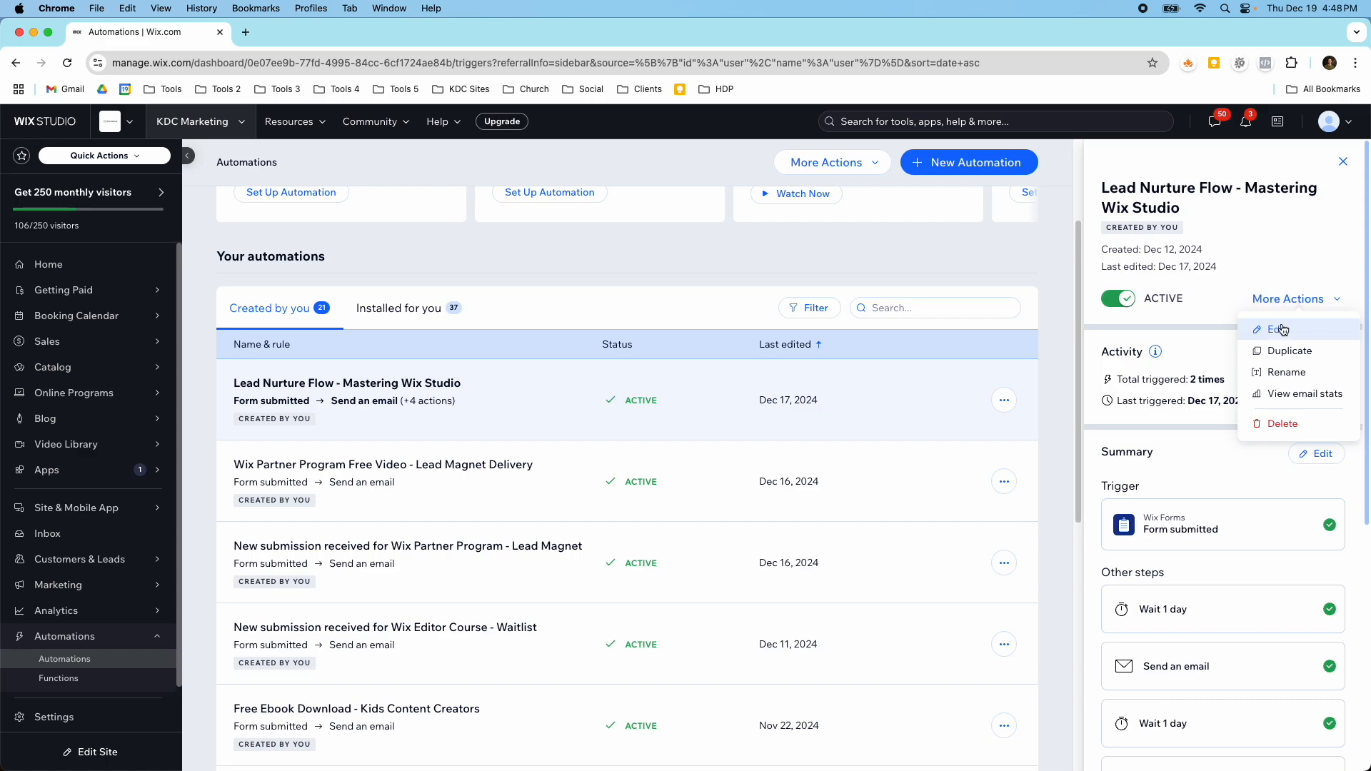
# Step: Edit Lead Nurture Flow and show its Form submitted trigger settings with specific forms
pyautogui.click(1283, 330)
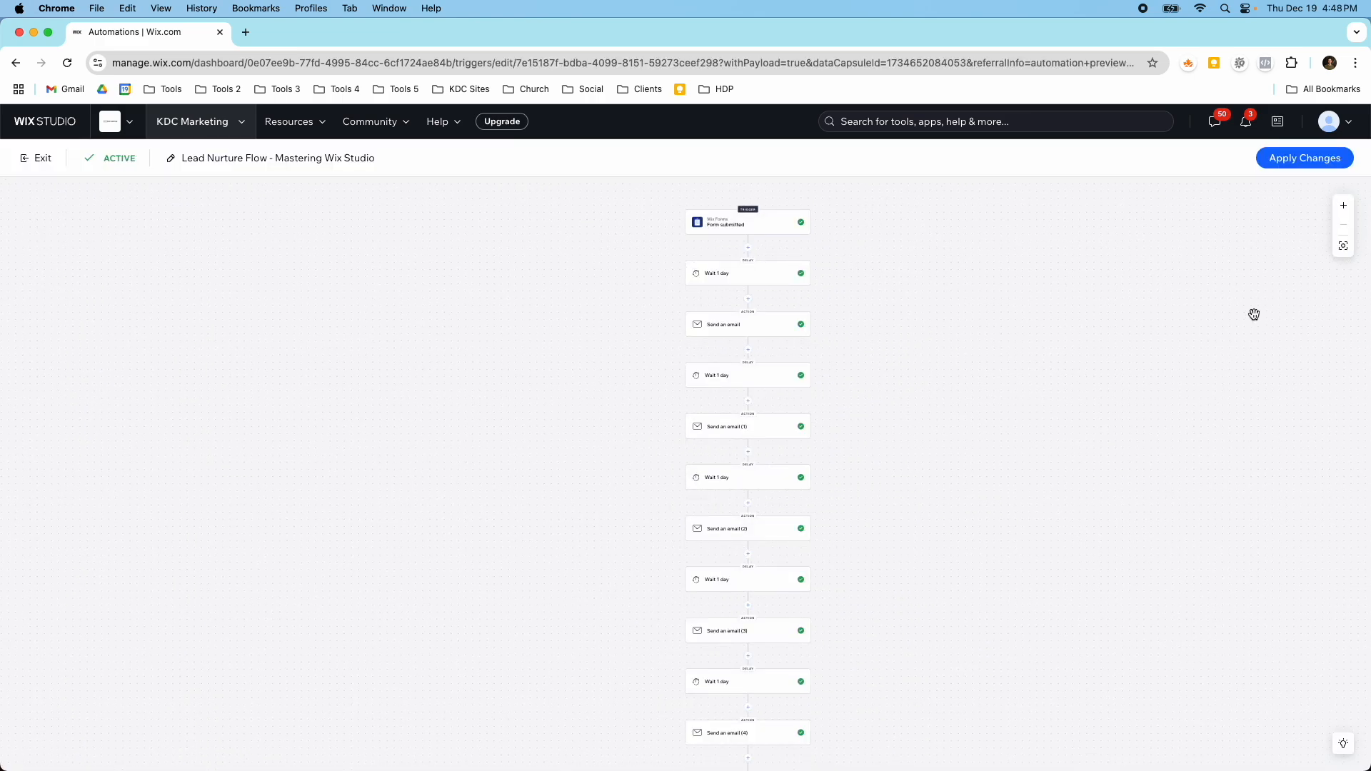
pyautogui.moveTo(917, 271)
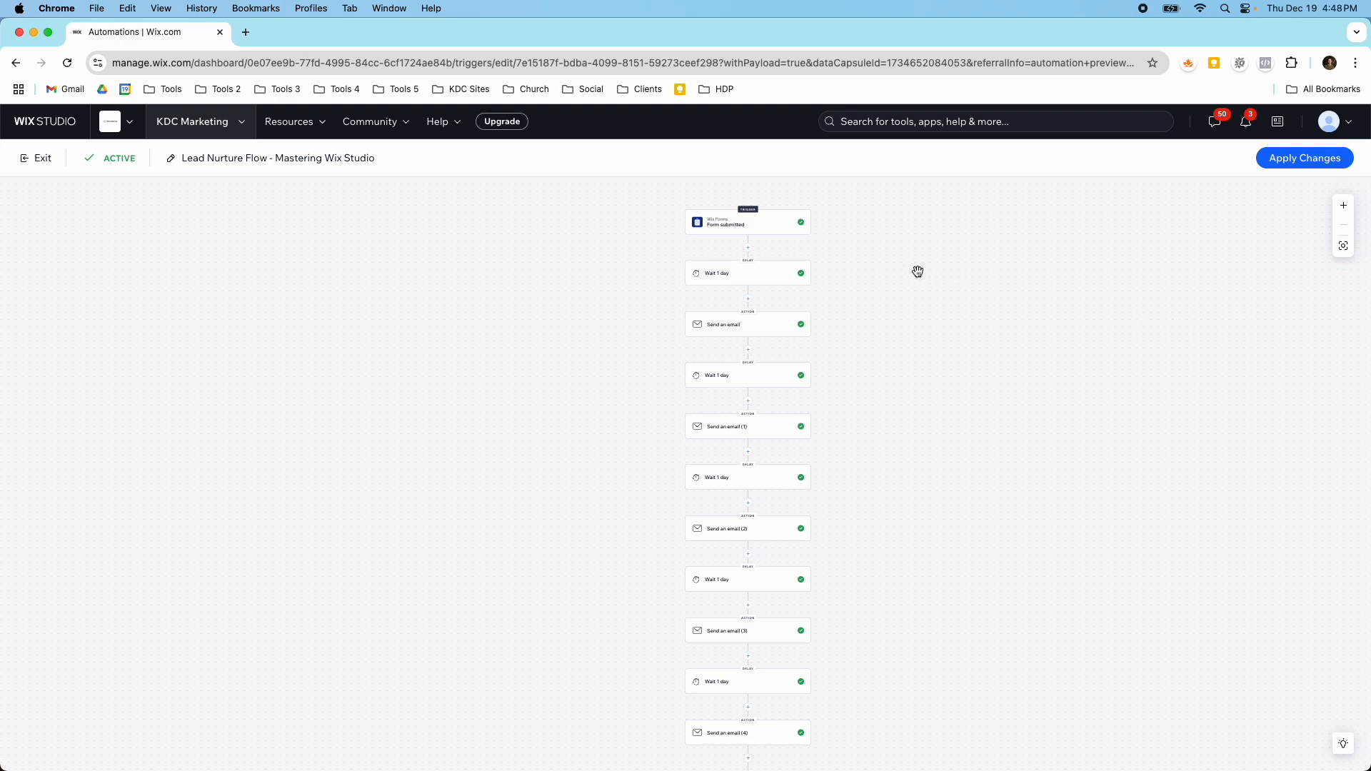
pyautogui.moveTo(829, 217)
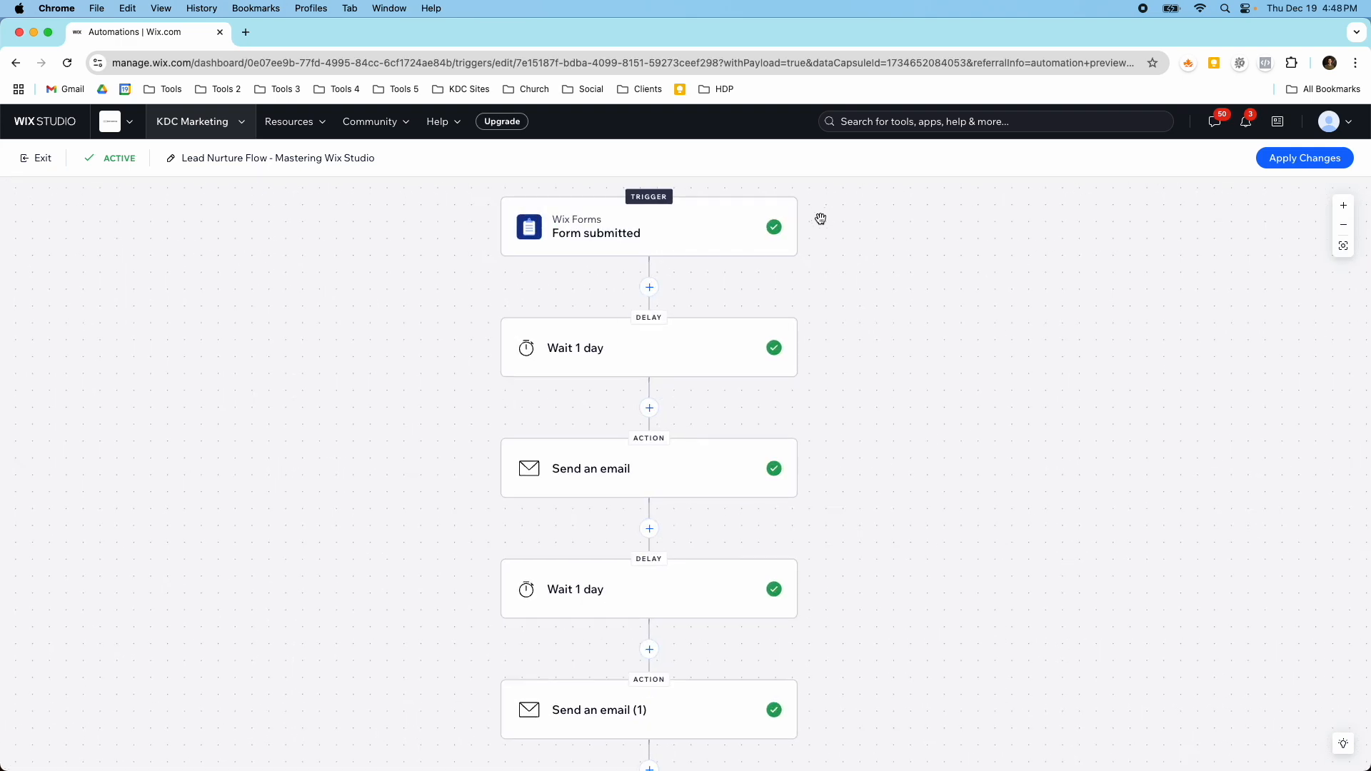
pyautogui.moveTo(820, 219); pyautogui.dragTo(231, 241)
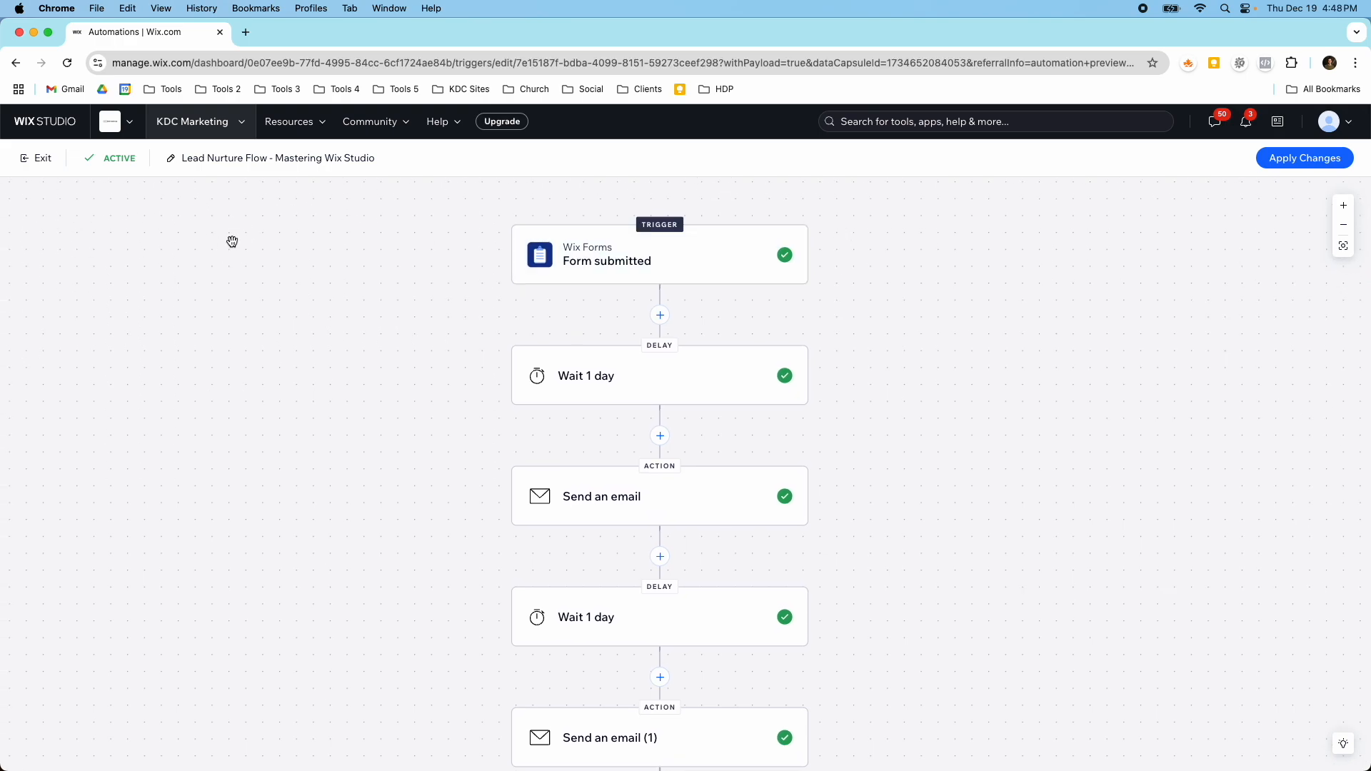
pyautogui.click(660, 254)
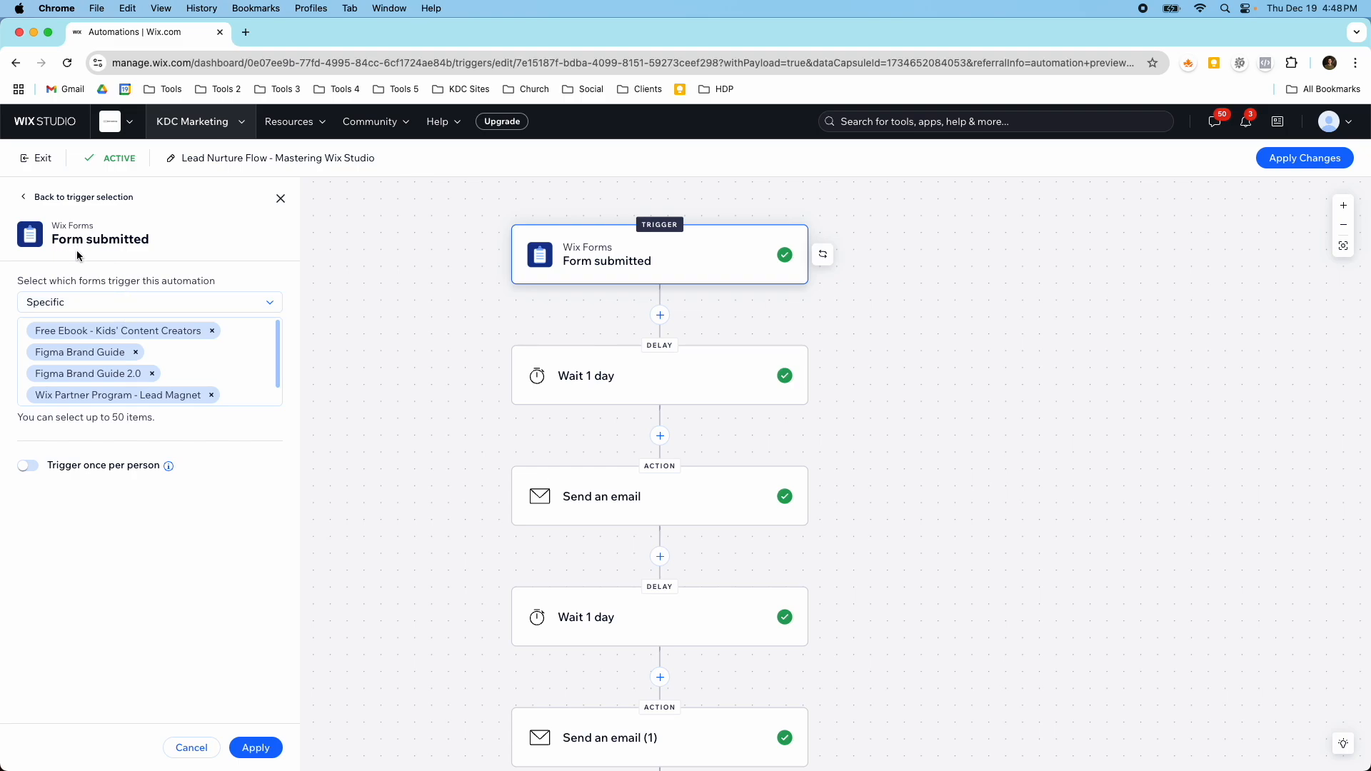
pyautogui.moveTo(602, 325)
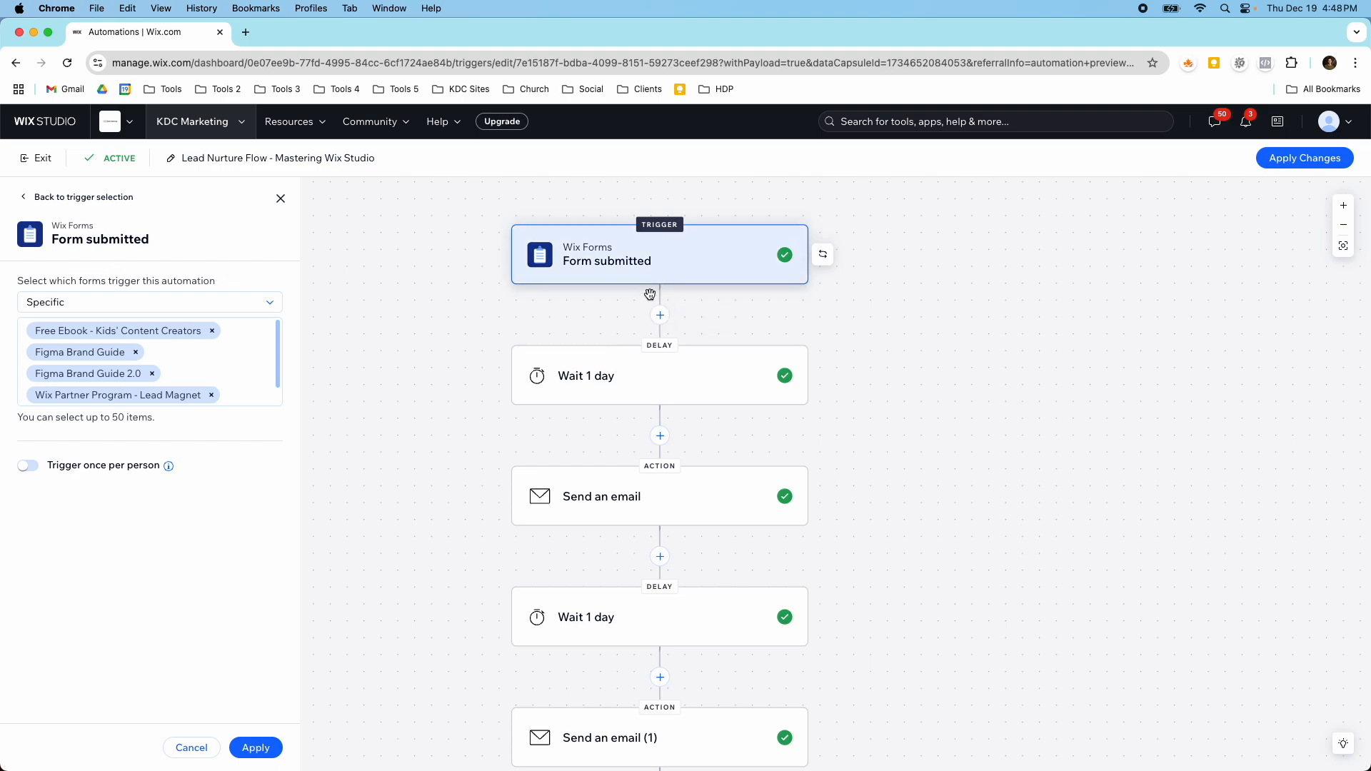
pyautogui.moveTo(629, 286)
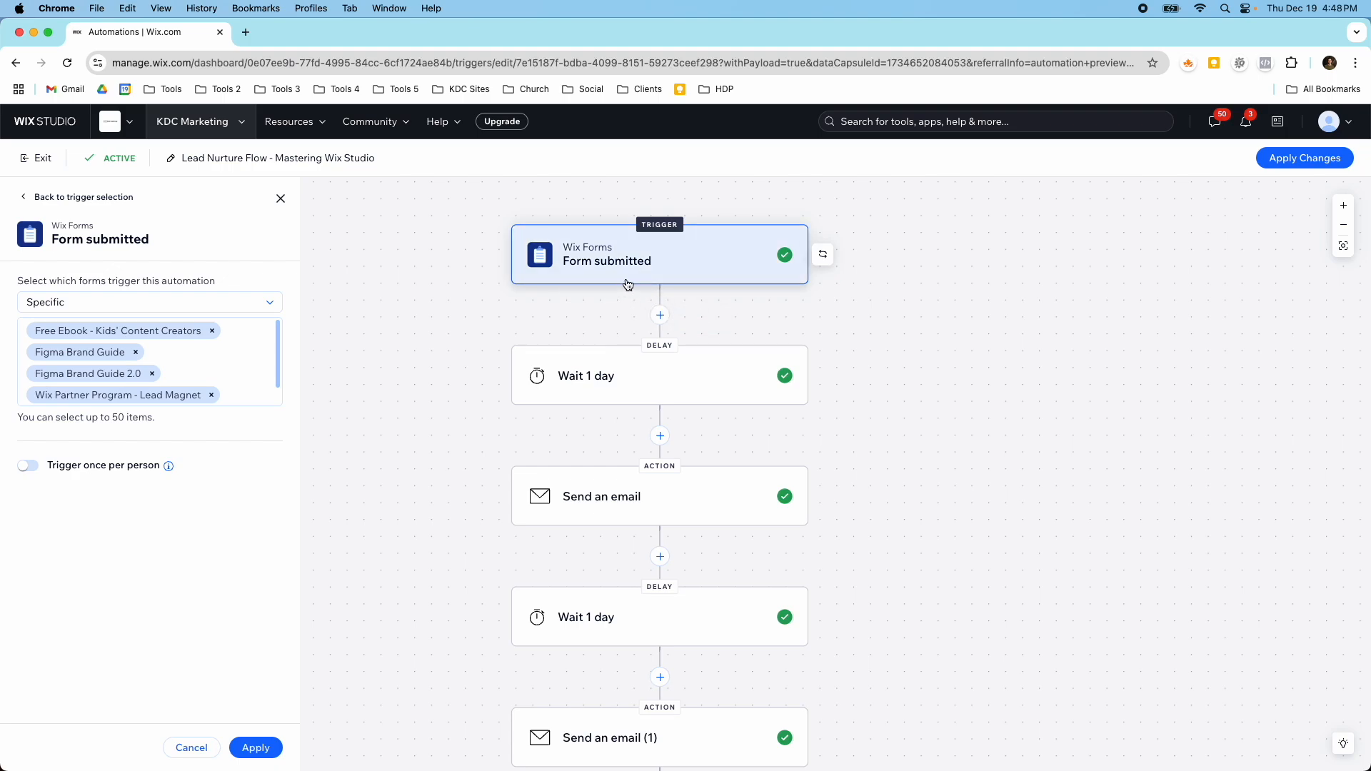
# Step: Inspect the Wait 1 day and Send an email steps, then exit the flow editor
pyautogui.click(585, 375)
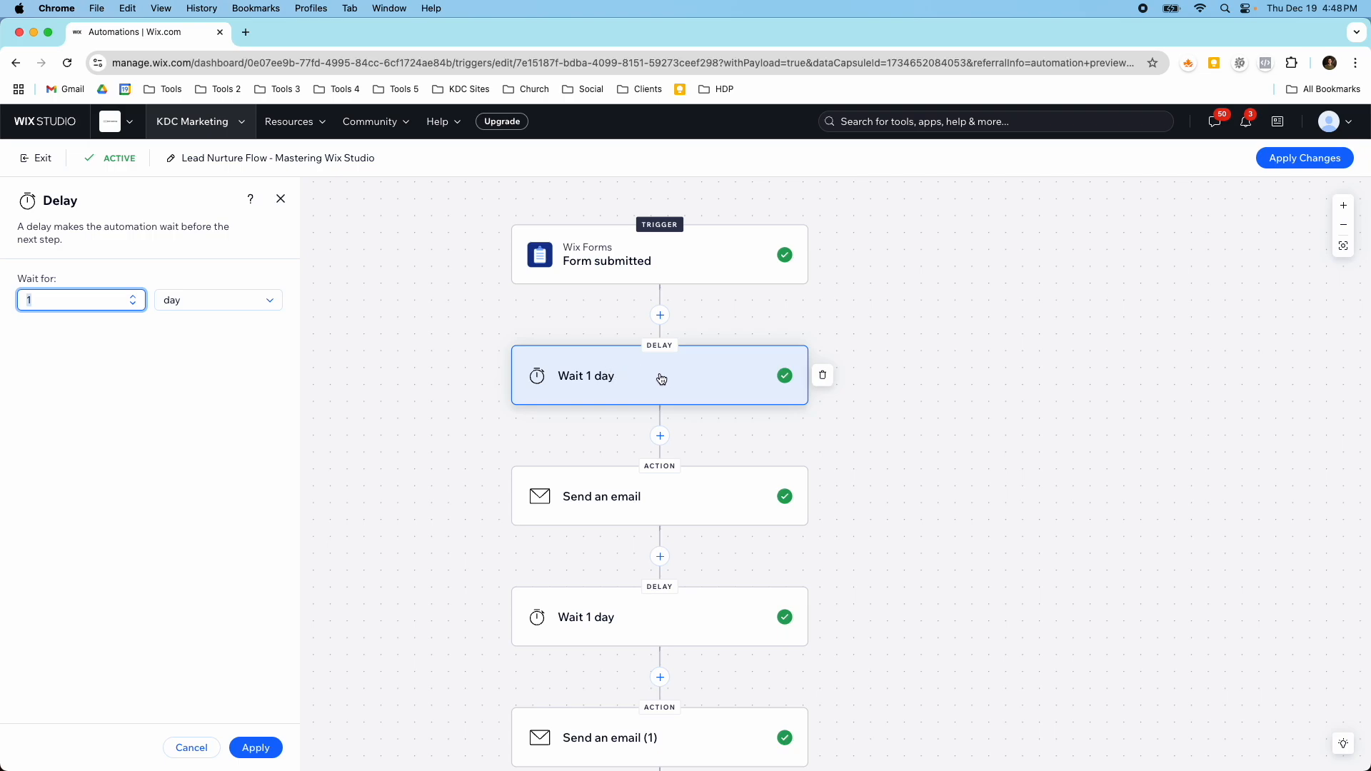
pyautogui.click(660, 496)
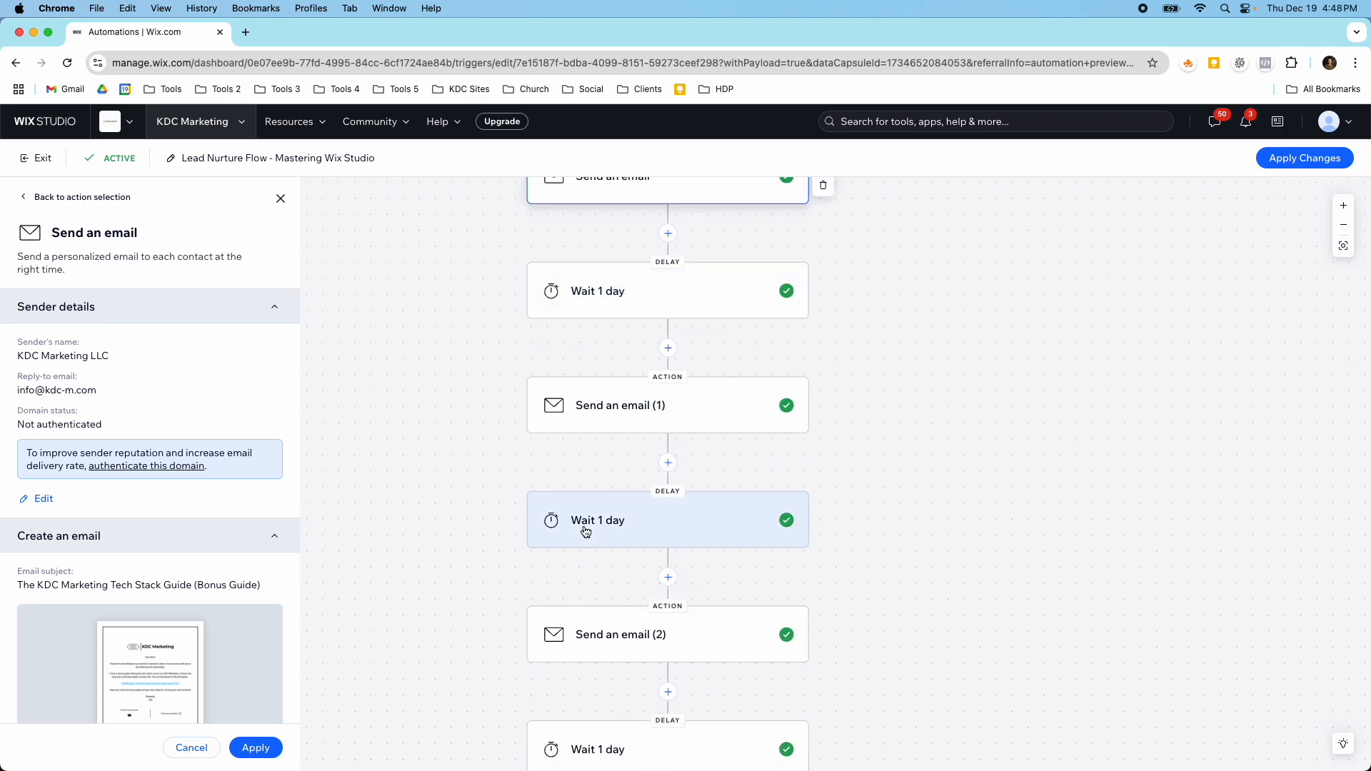
pyautogui.moveTo(606, 511)
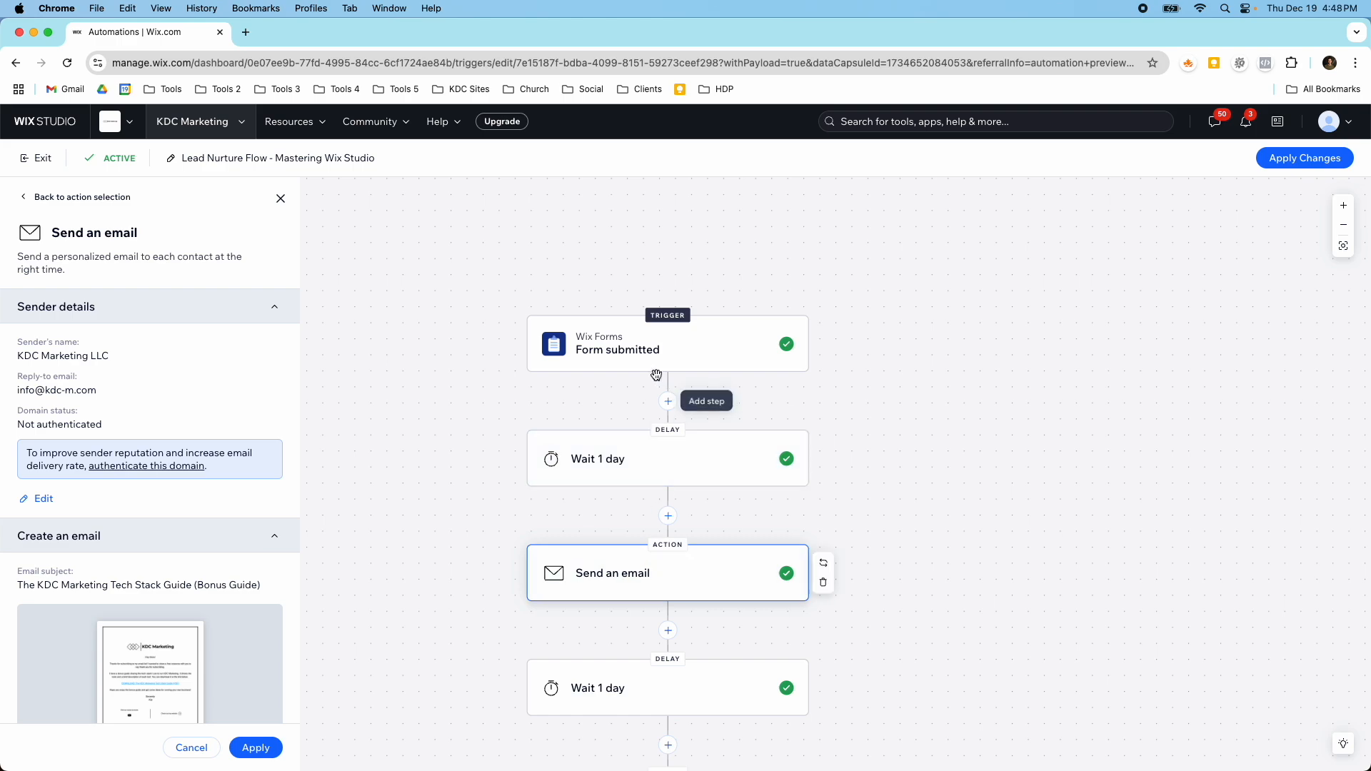
pyautogui.click(667, 343)
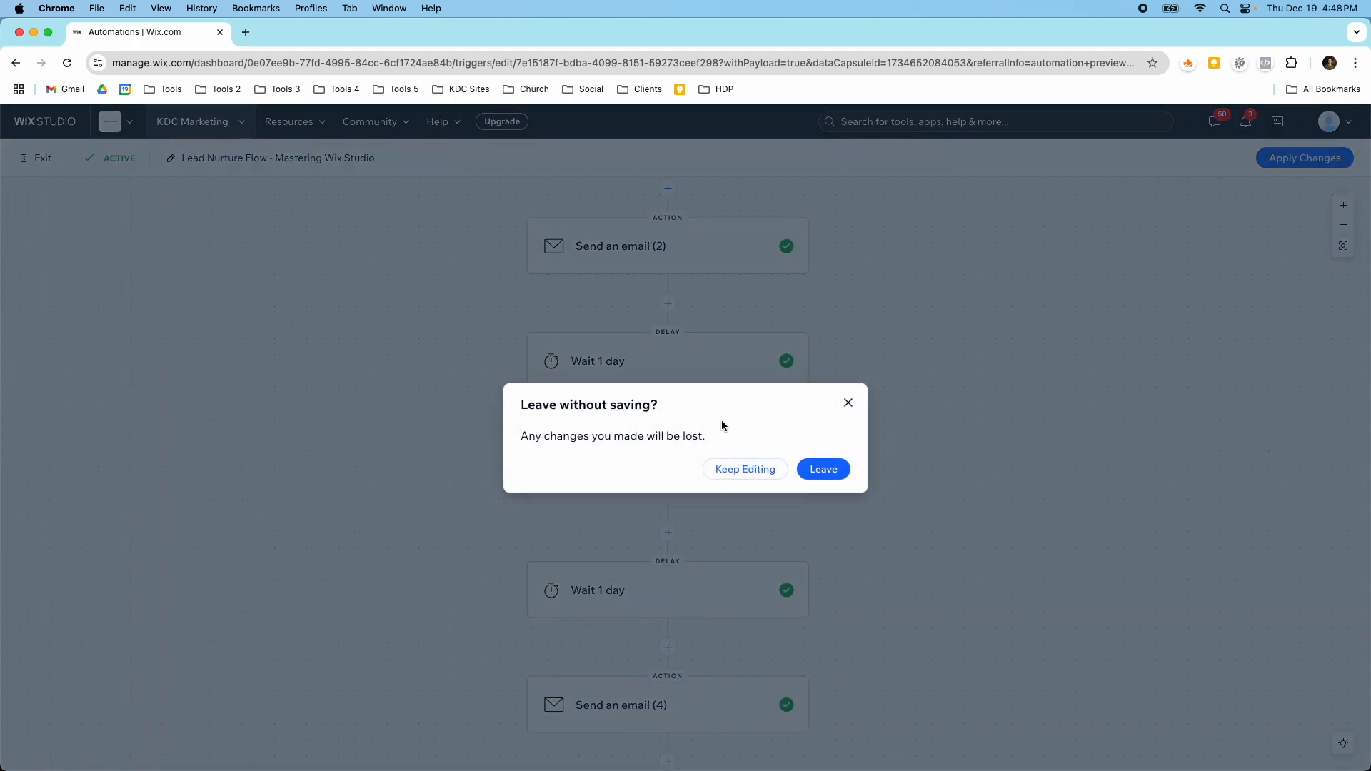
# Step: Leave the editor without saving and start creating a new automation
pyautogui.click(823, 469)
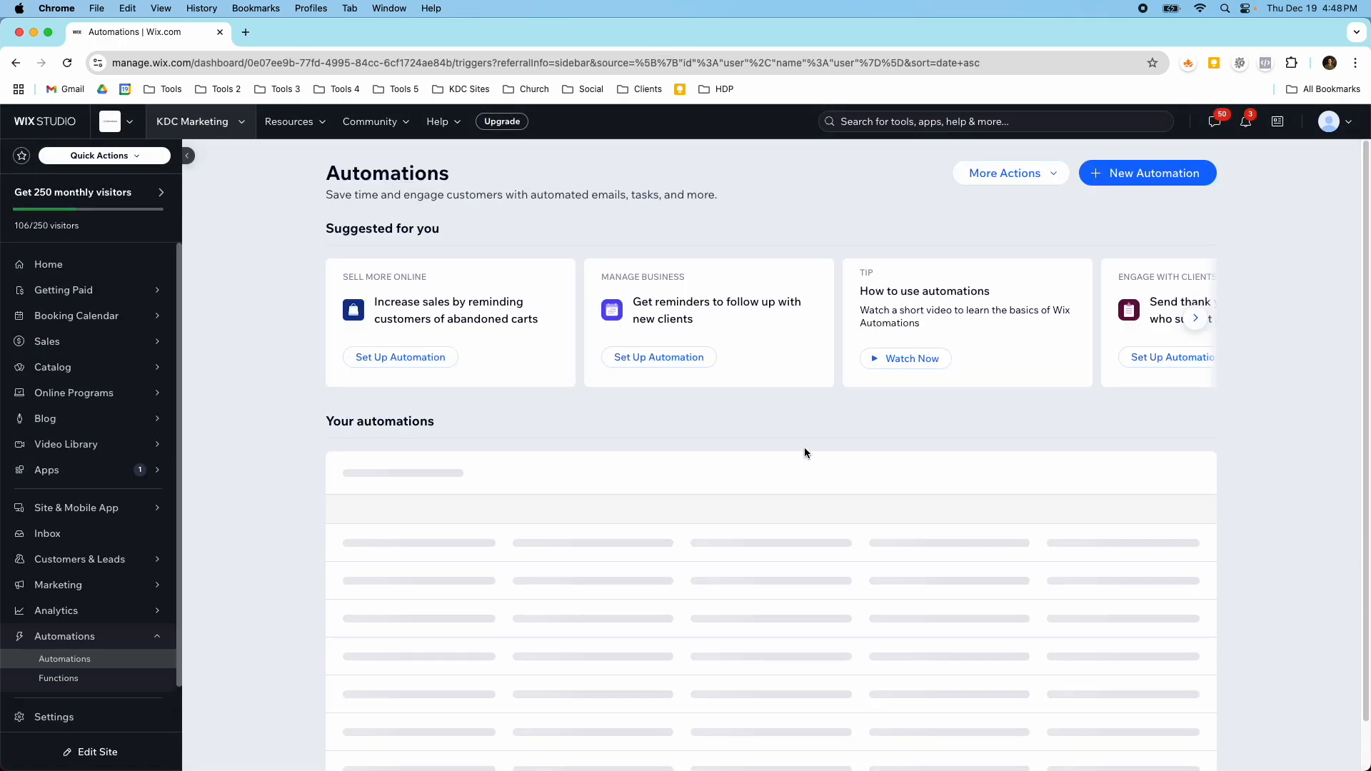
pyautogui.click(1147, 173)
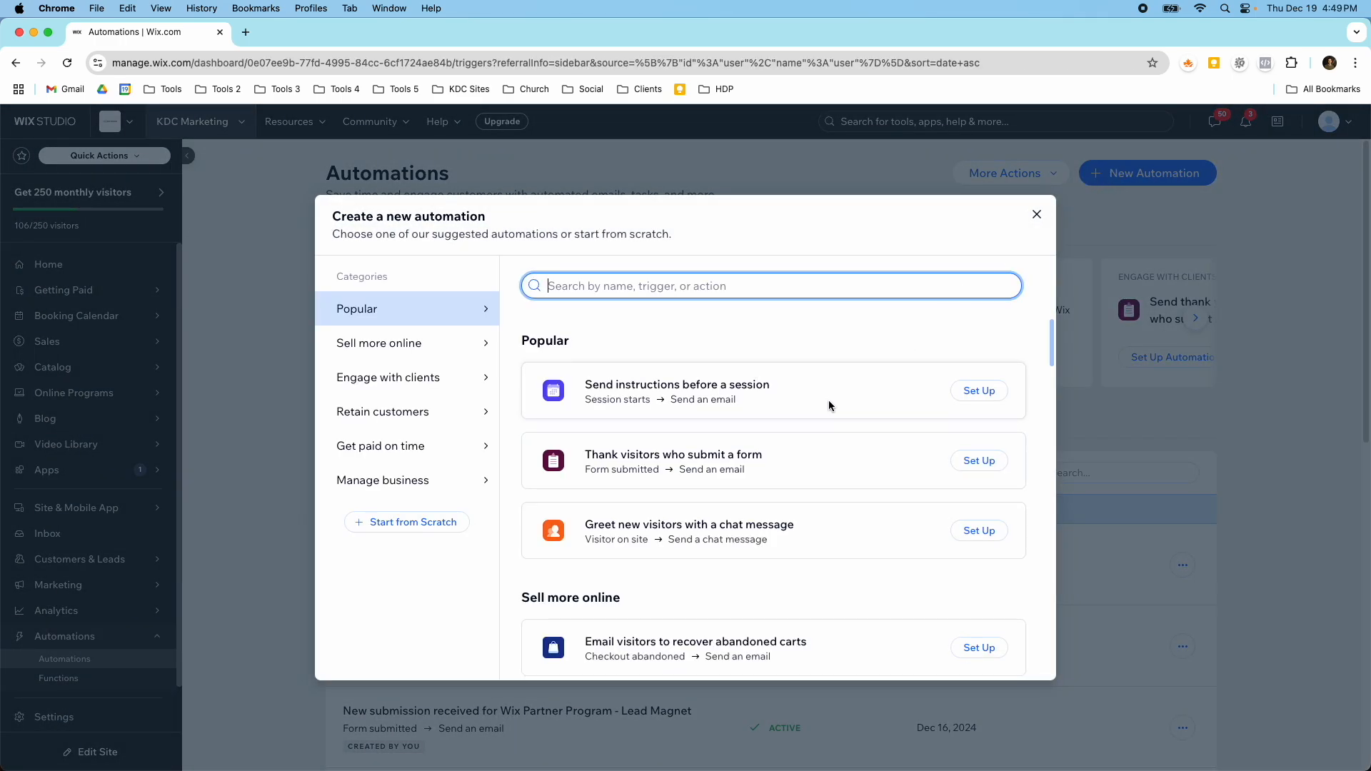
# Step: Browse the Sell more online, Retain customers and Get paid on time template categories
pyautogui.click(379, 343)
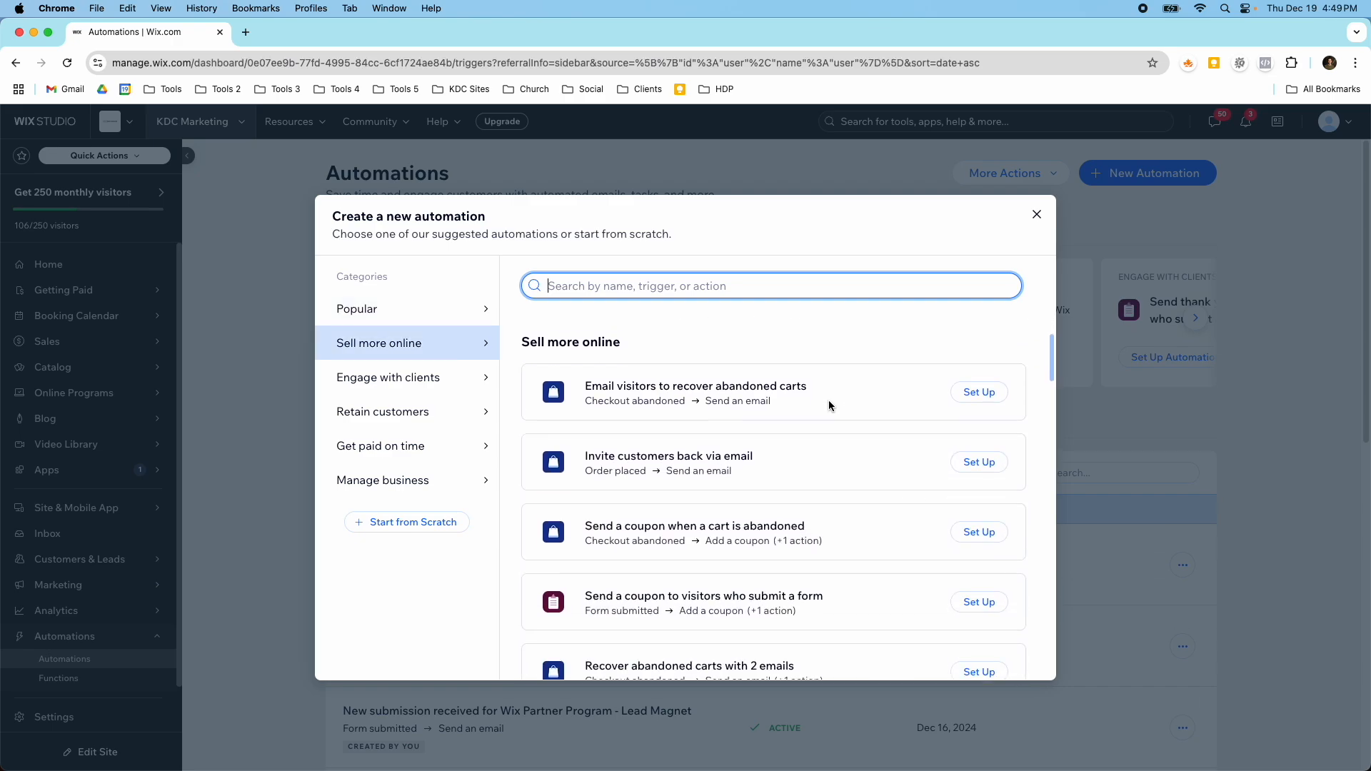
pyautogui.scroll(-3)
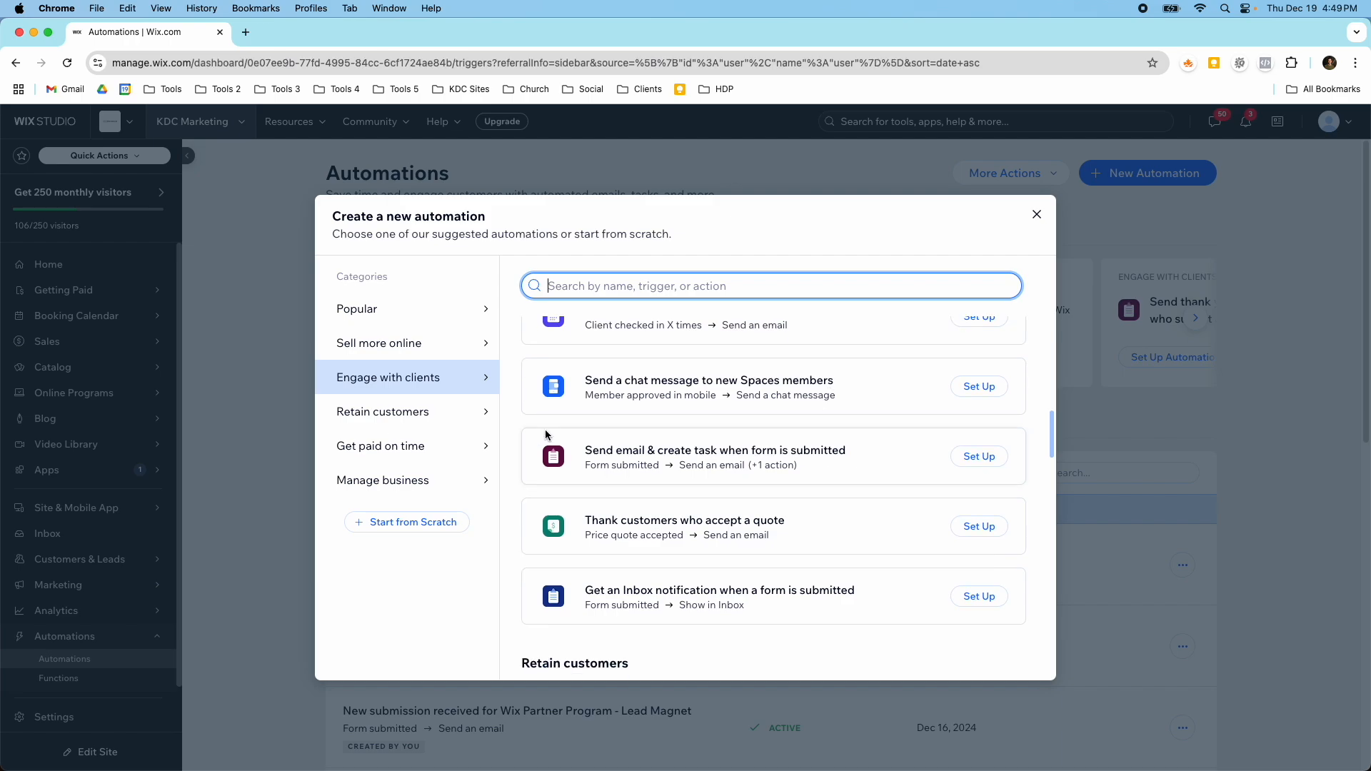
pyautogui.click(383, 412)
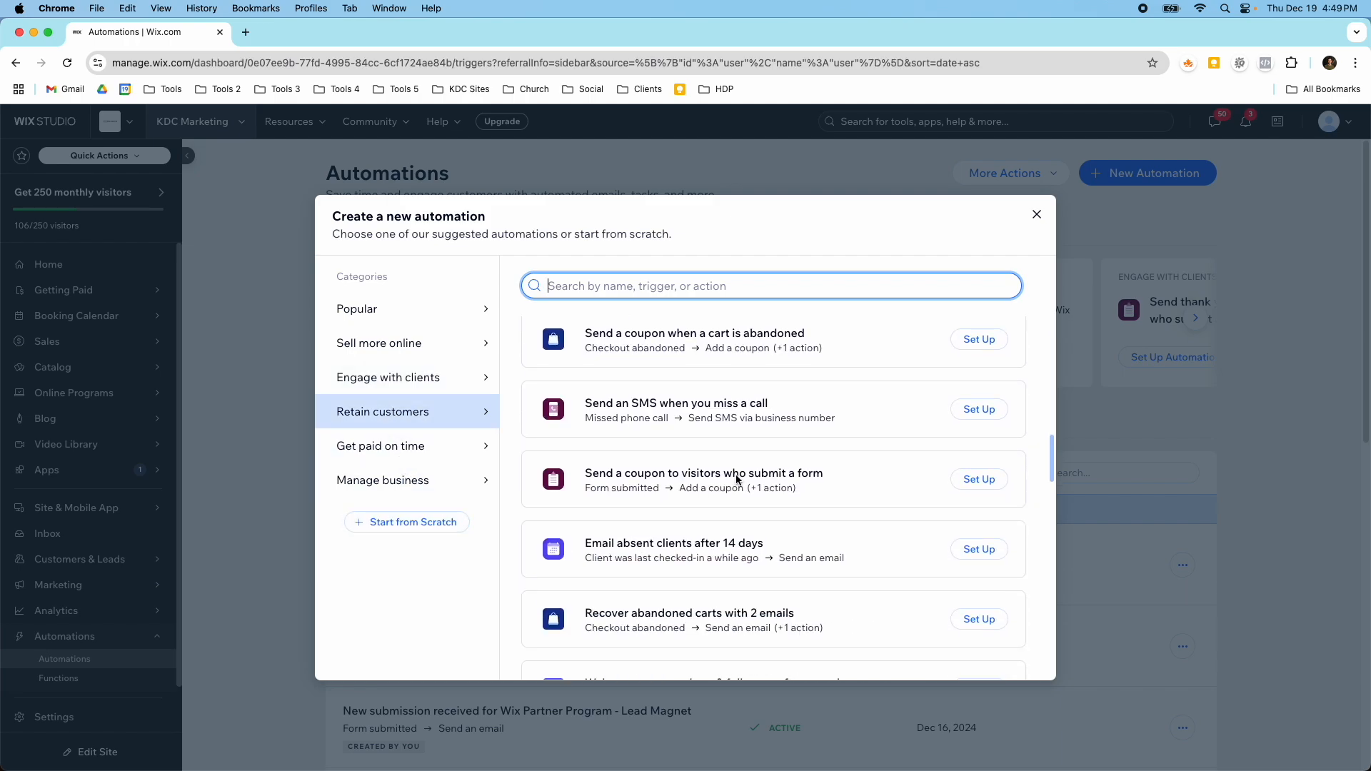
pyautogui.scroll(-3)
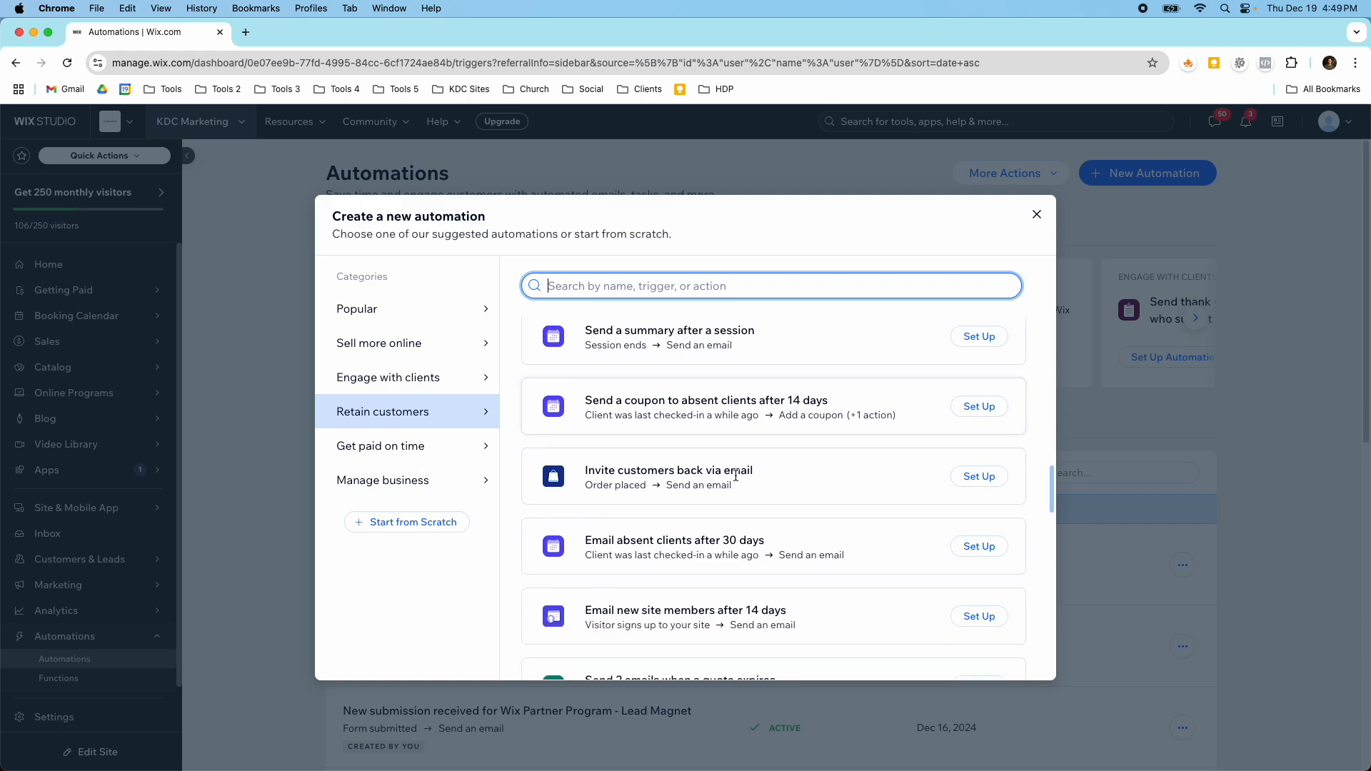
pyautogui.click(381, 446)
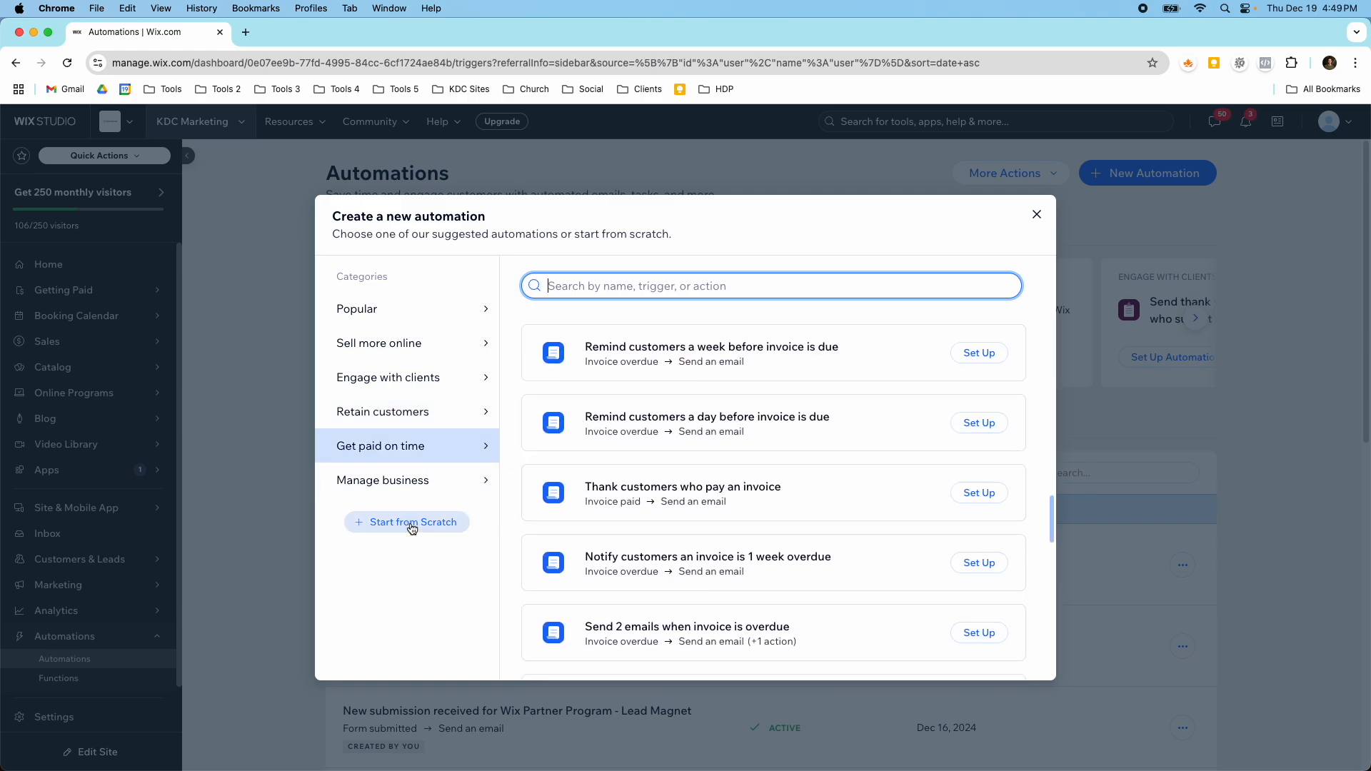
pyautogui.click(406, 523)
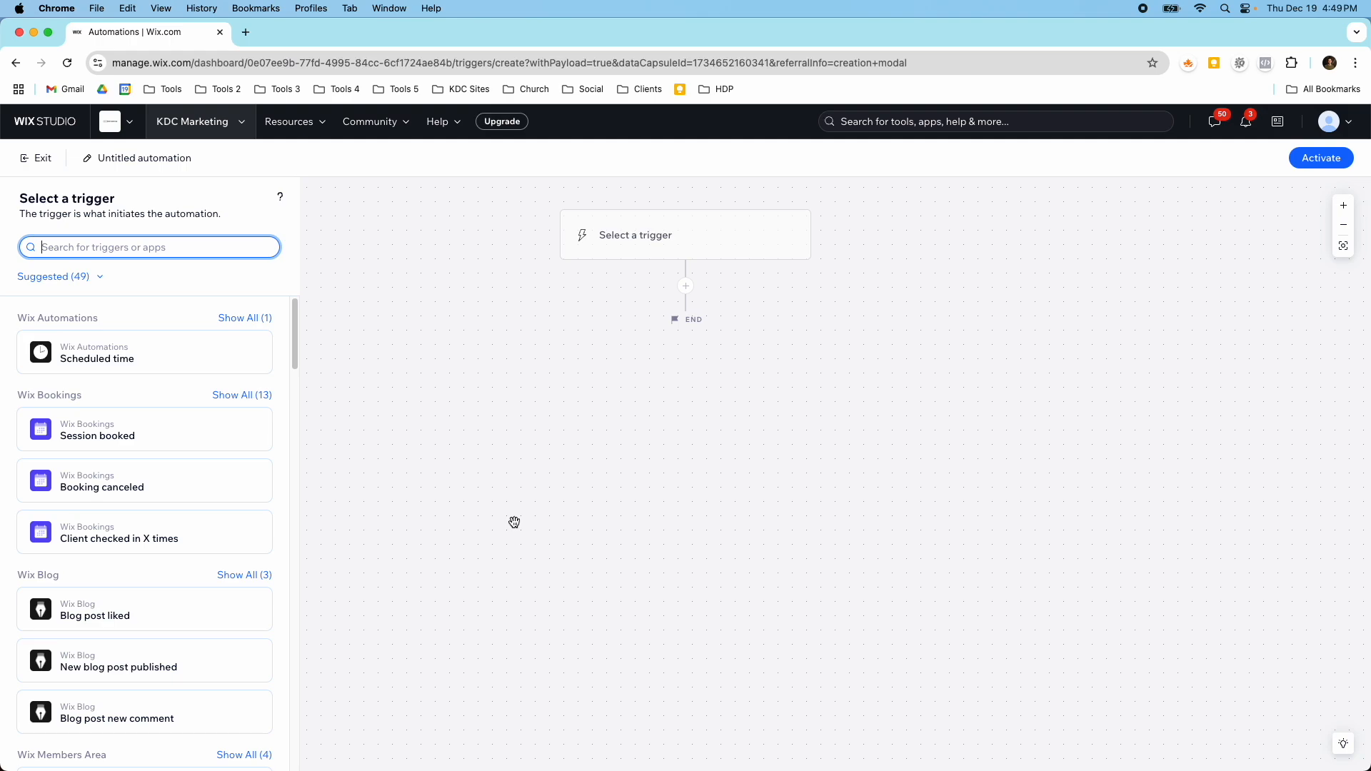
pyautogui.moveTo(217, 414)
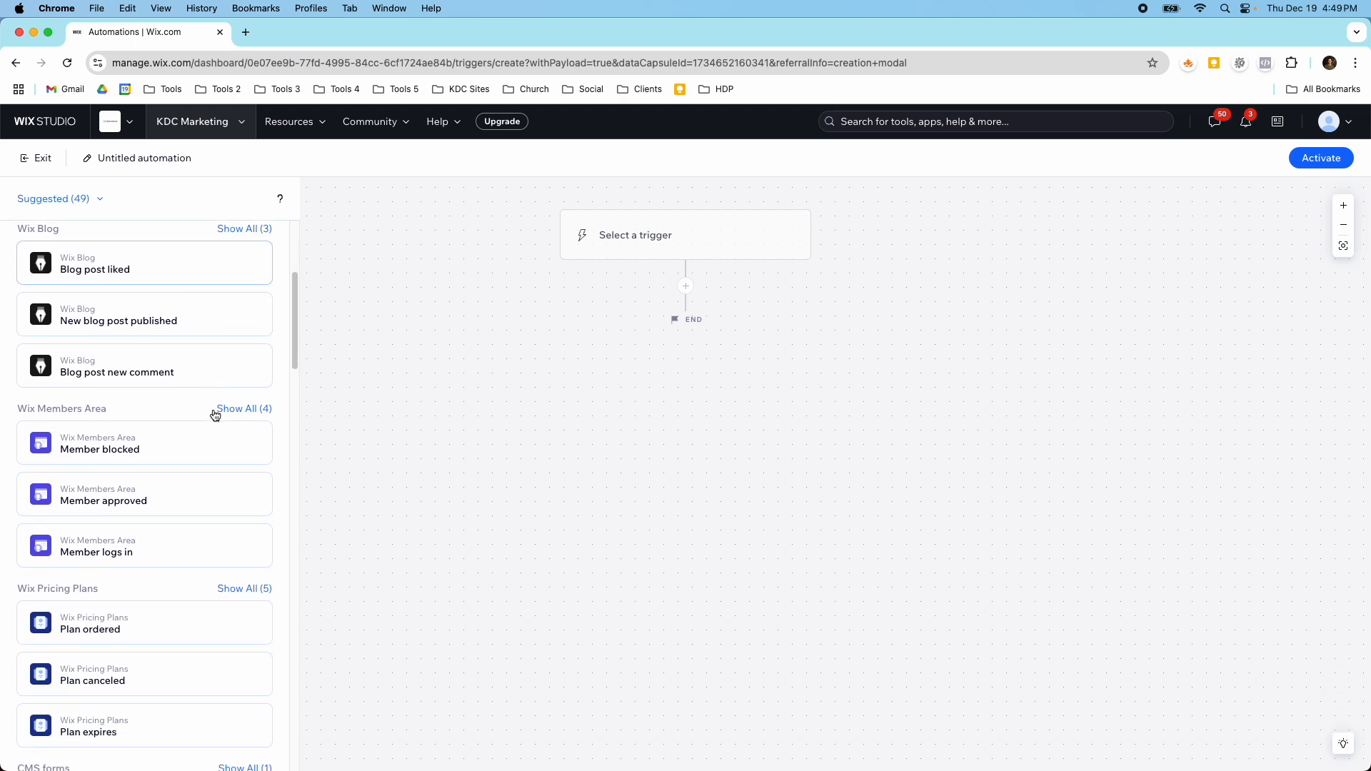
pyautogui.scroll(-3)
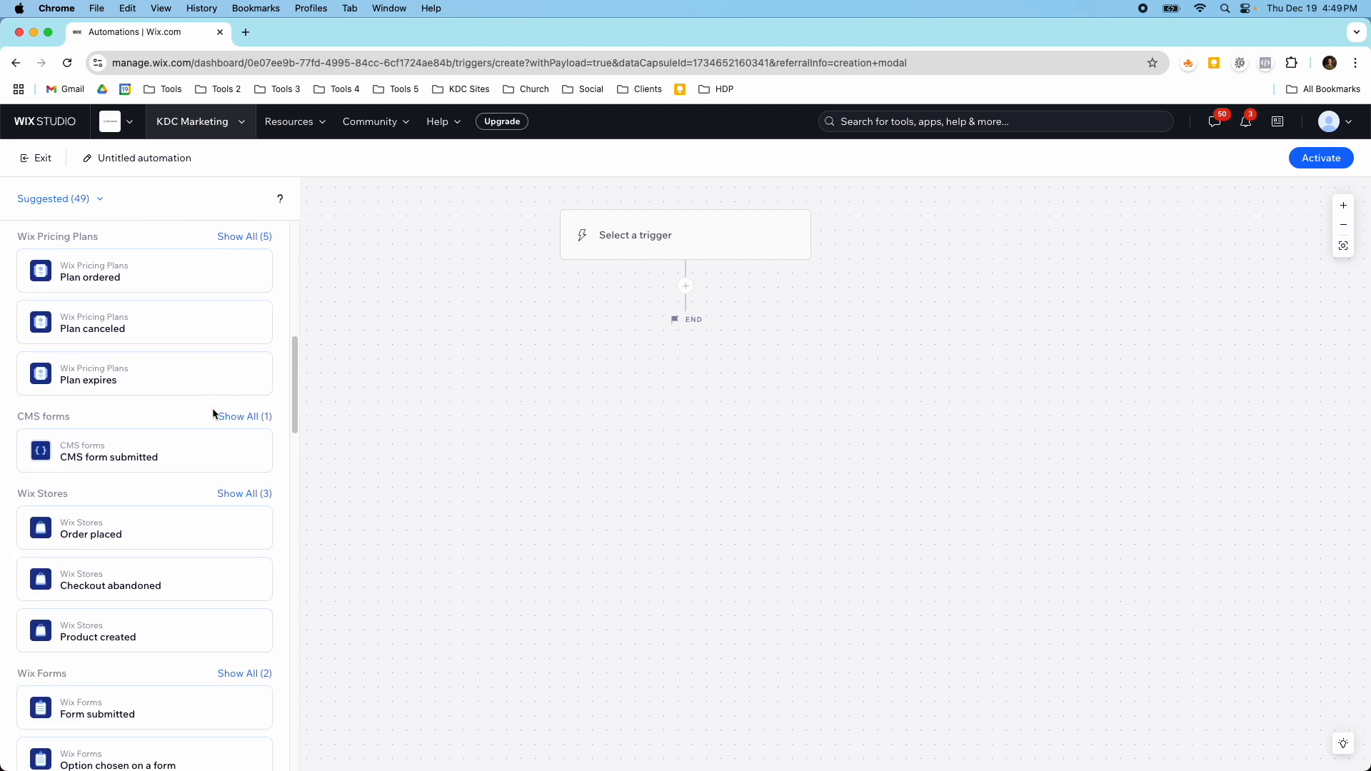
pyautogui.scroll(-3)
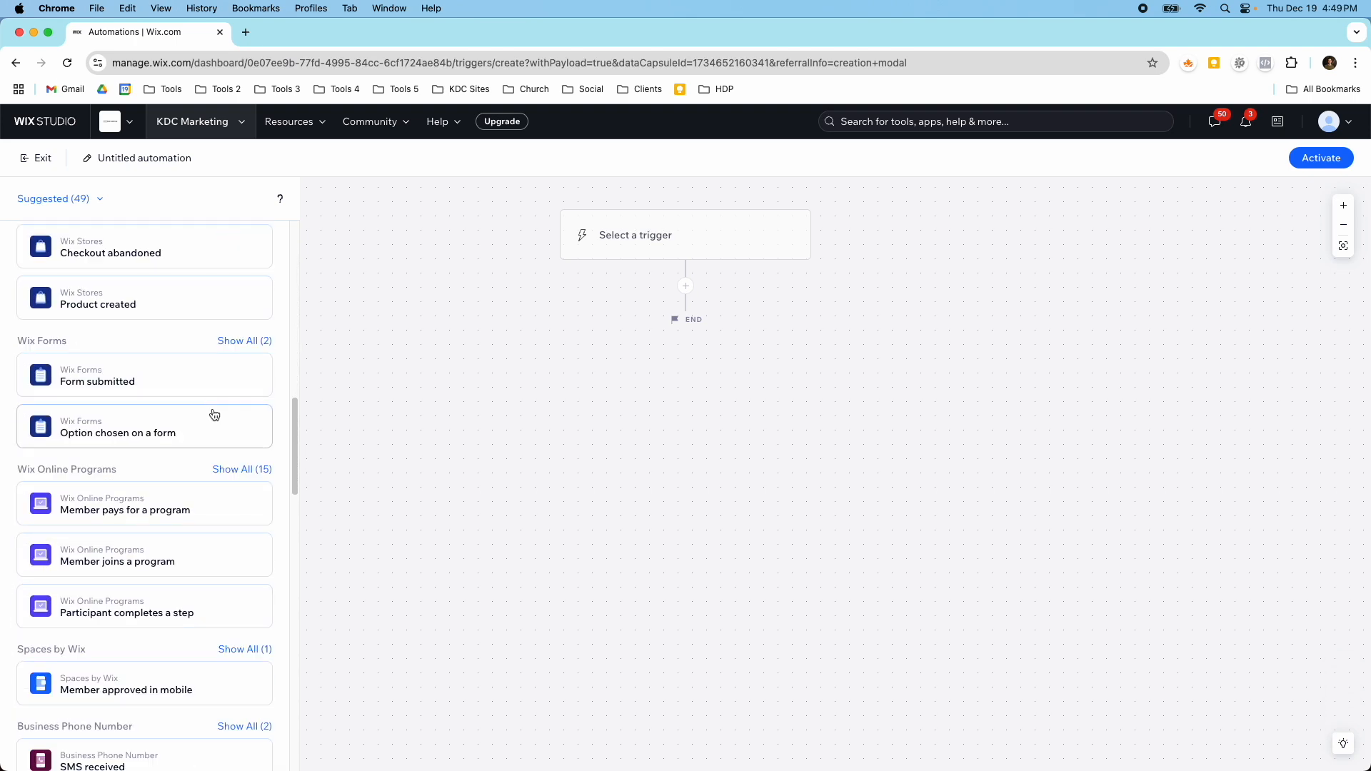
pyautogui.scroll(-3)
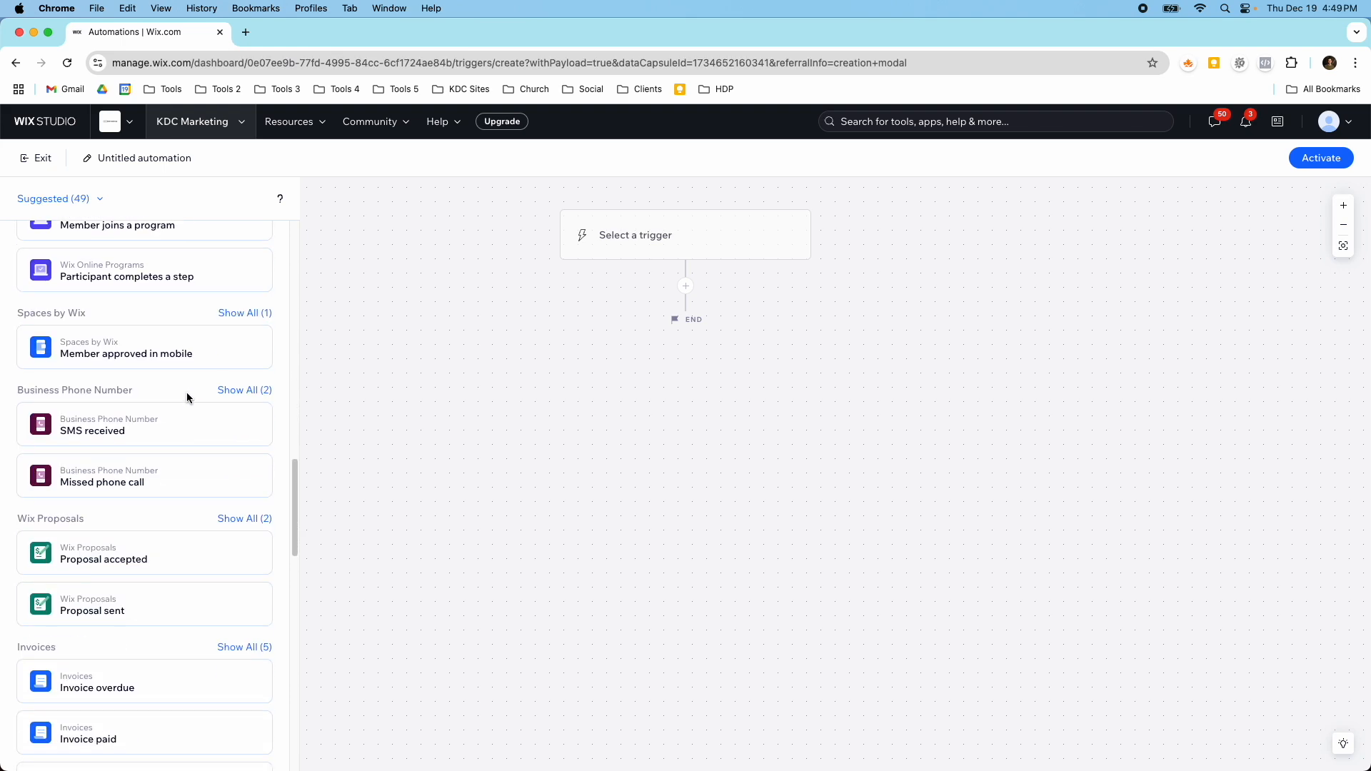
pyautogui.scroll(-3)
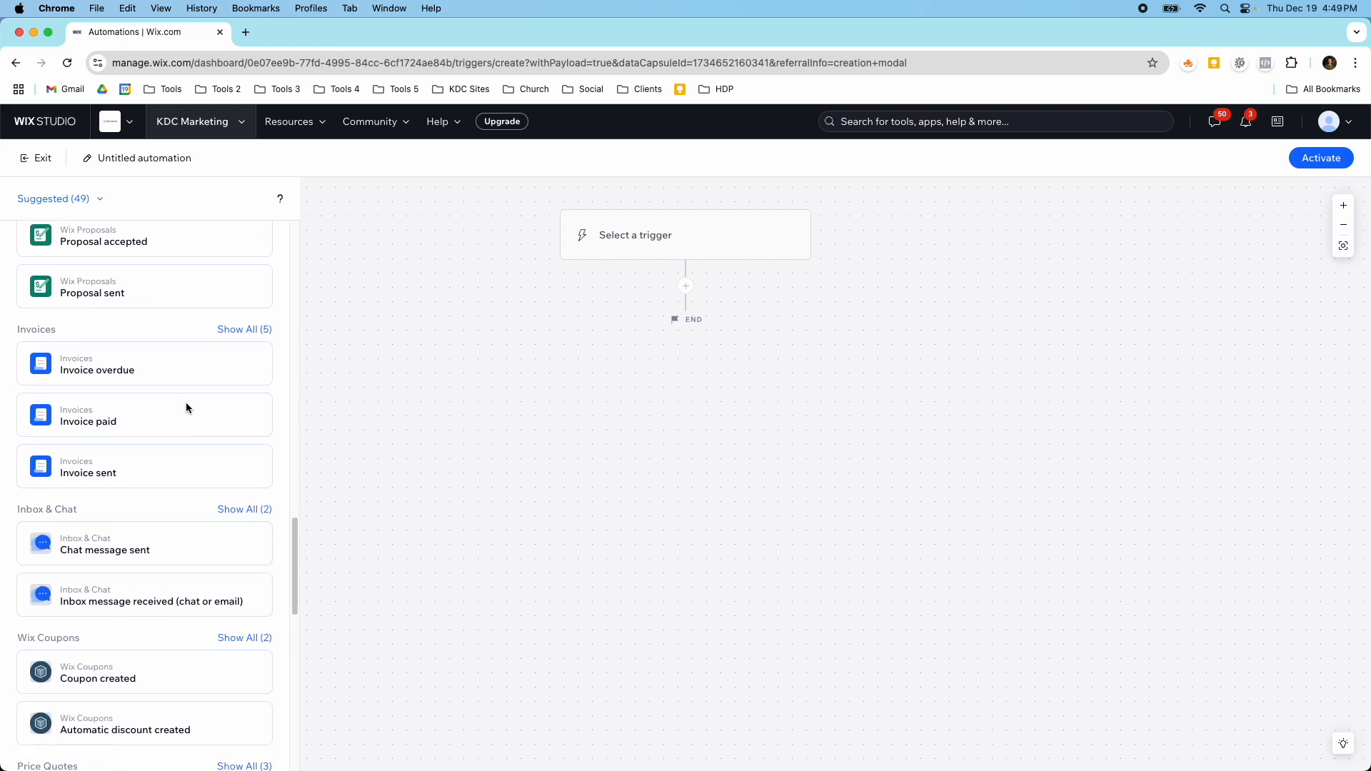
pyautogui.scroll(-3)
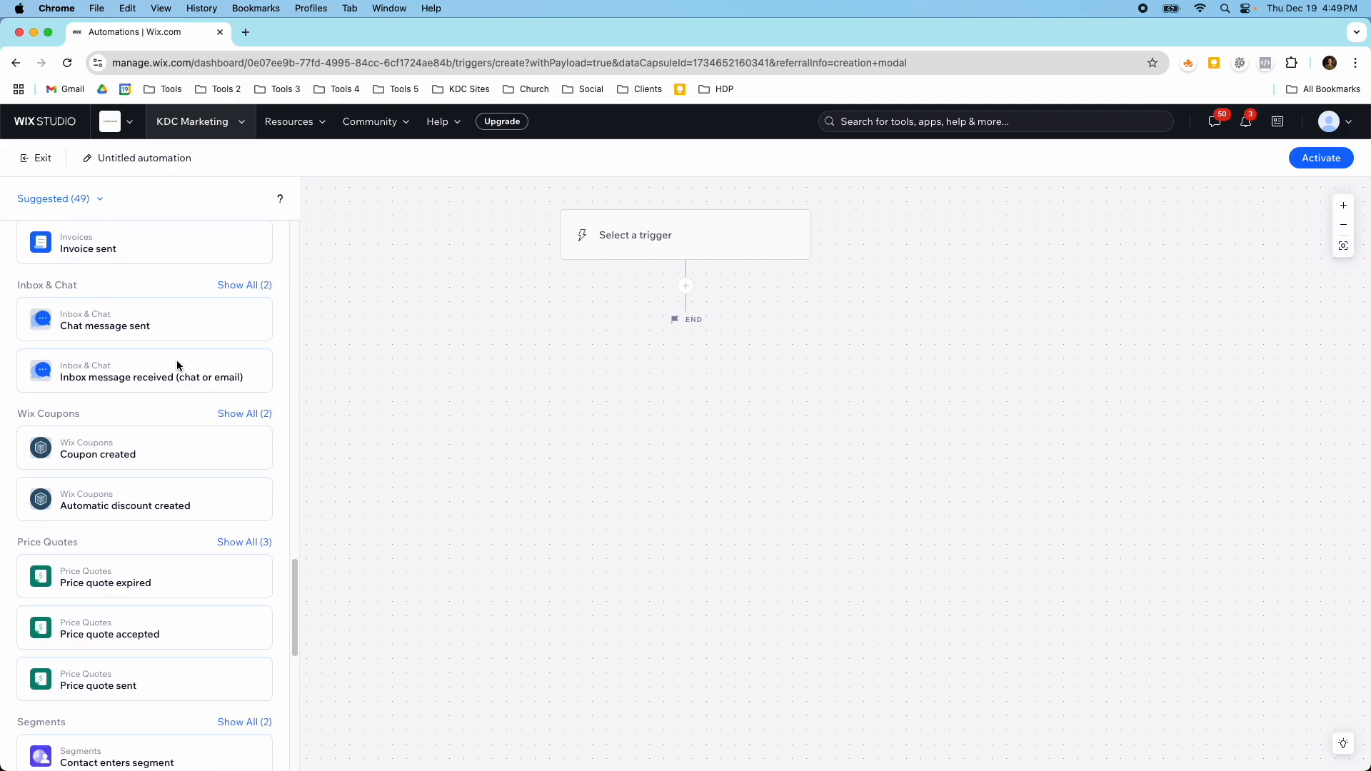
pyautogui.scroll(-3)
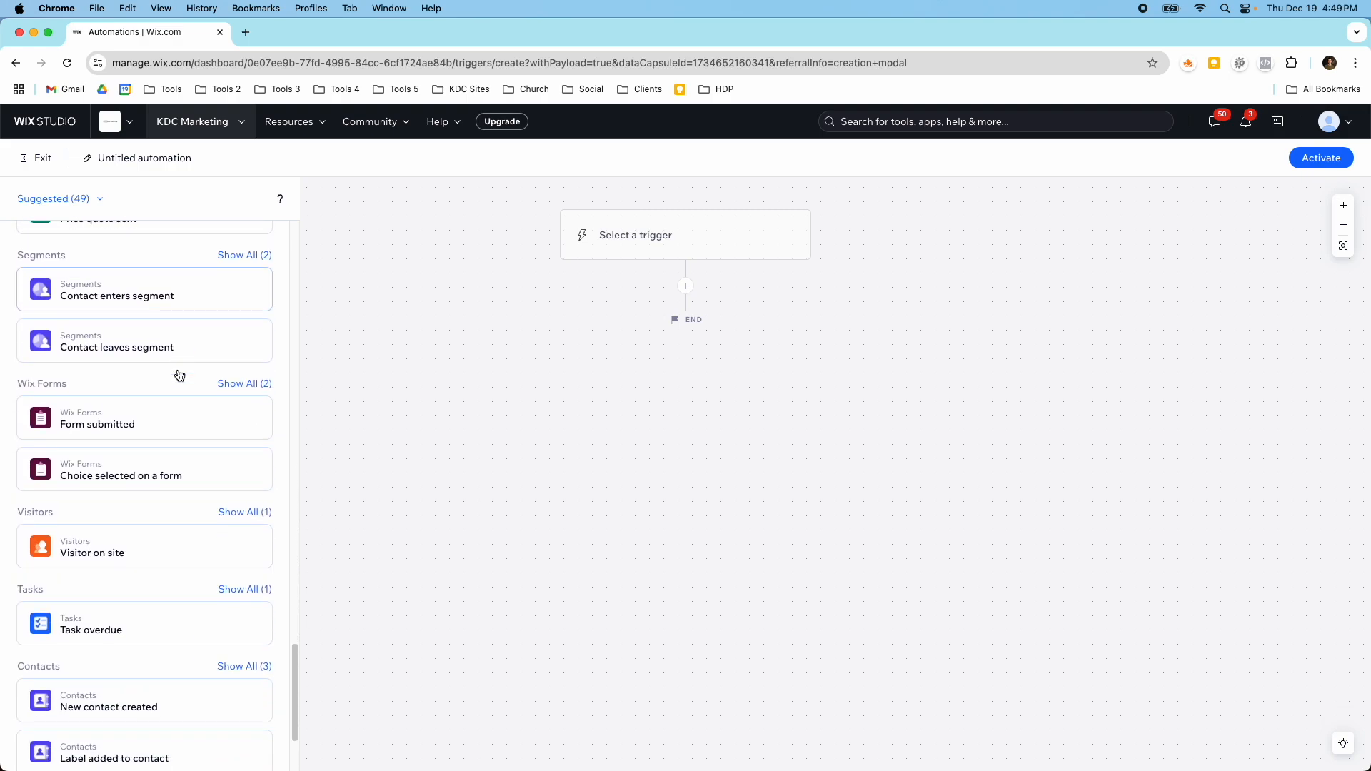
pyautogui.scroll(-3)
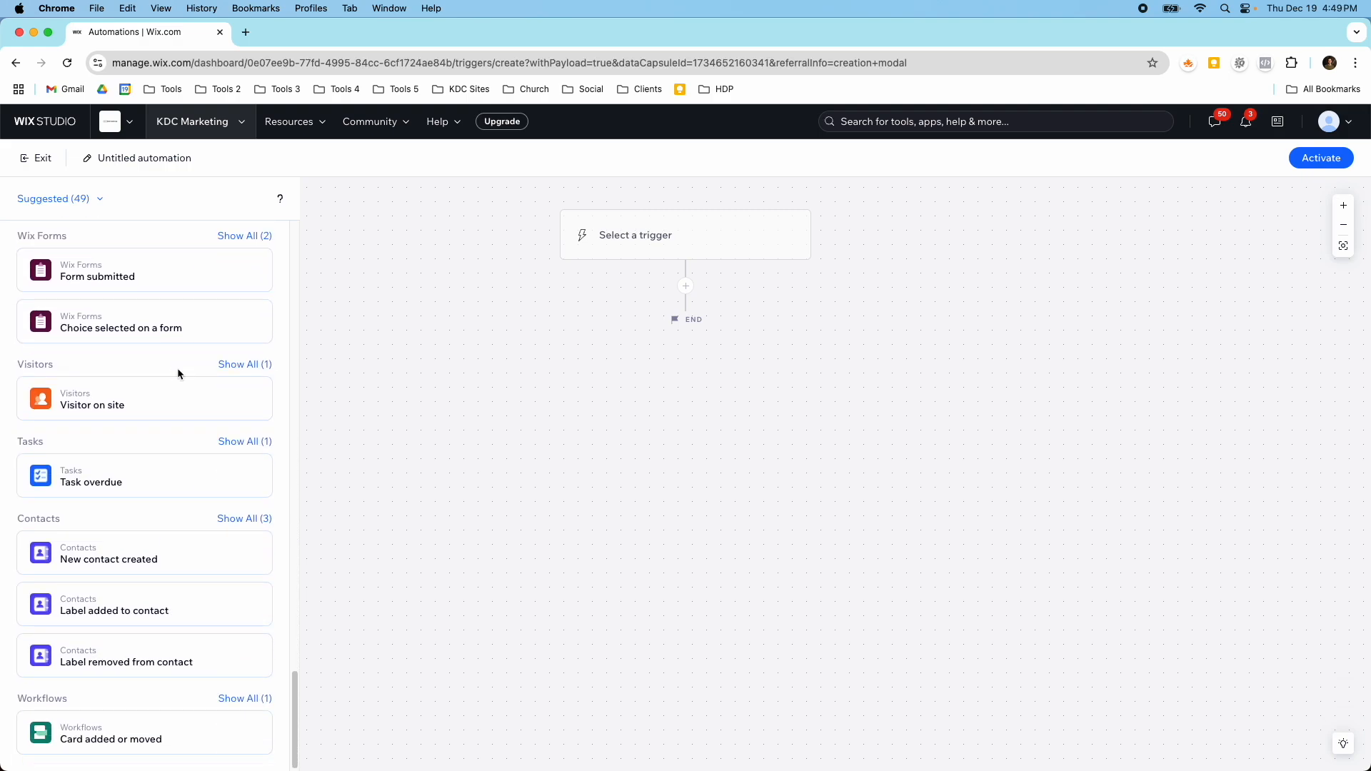
pyautogui.scroll(-3)
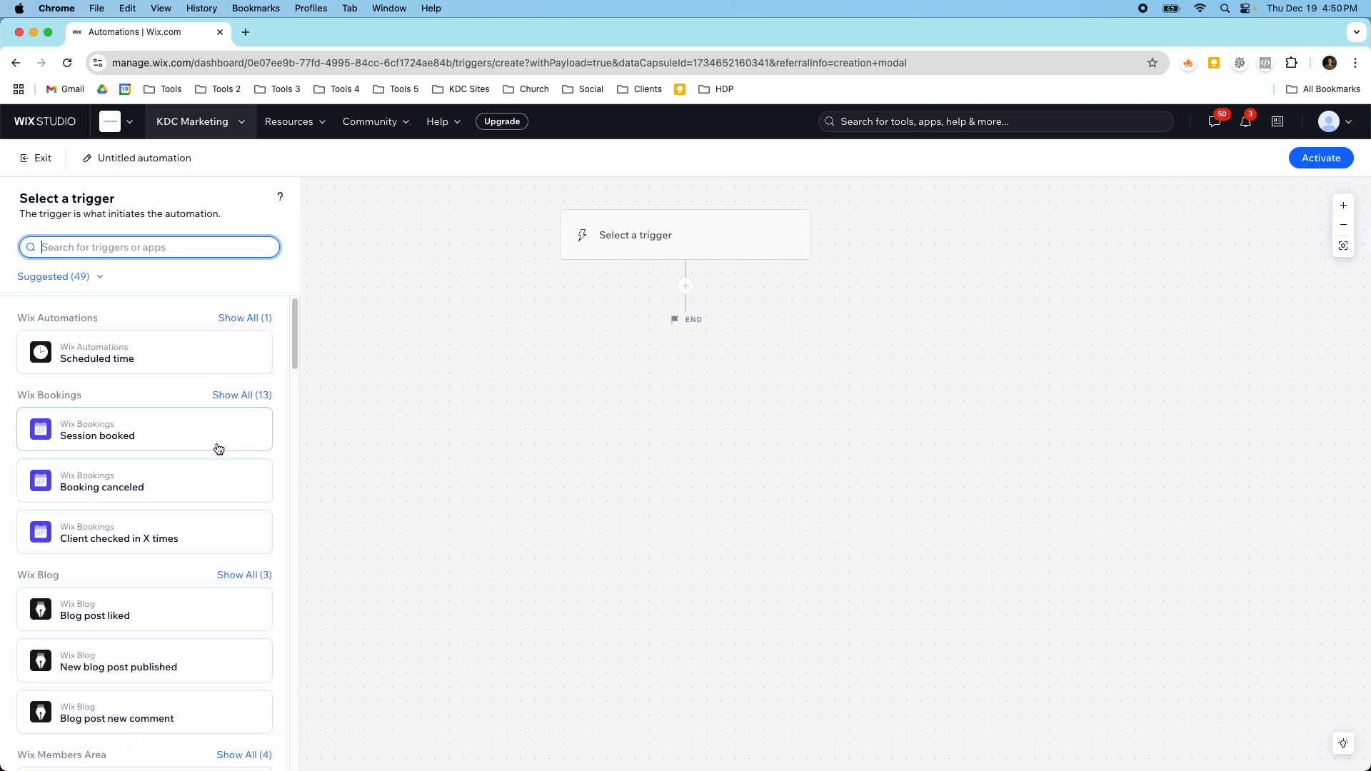
# Step: Set the Form submitted trigger to fire for Any form
pyautogui.scroll(-3)
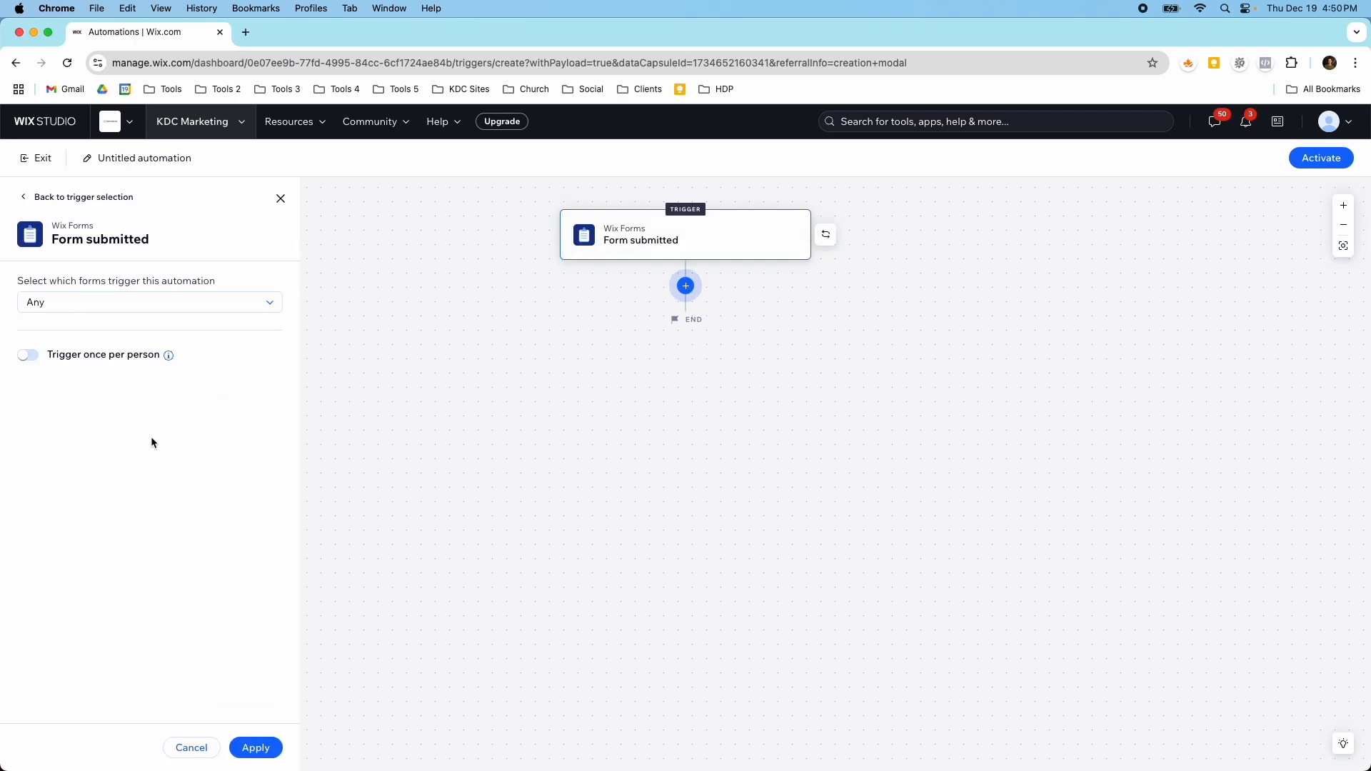
pyautogui.click(149, 302)
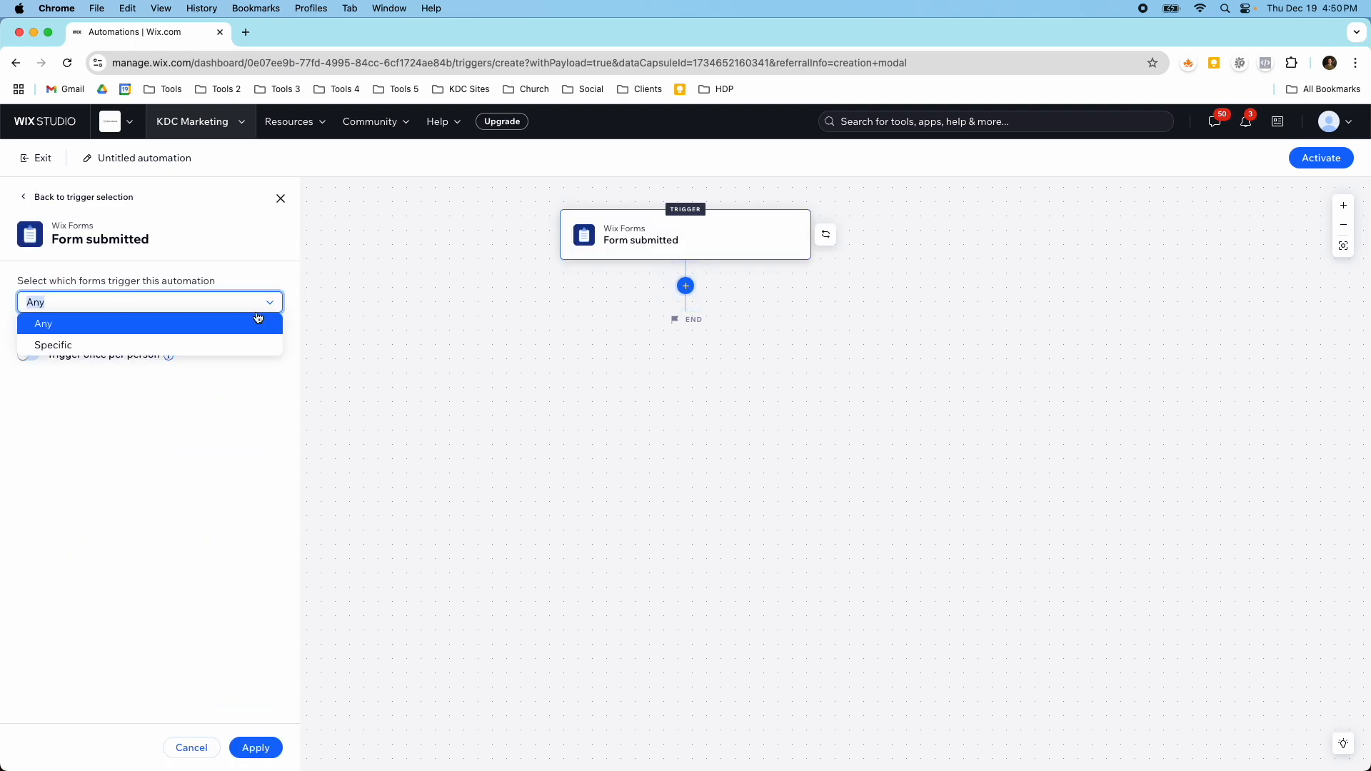
pyautogui.click(43, 323)
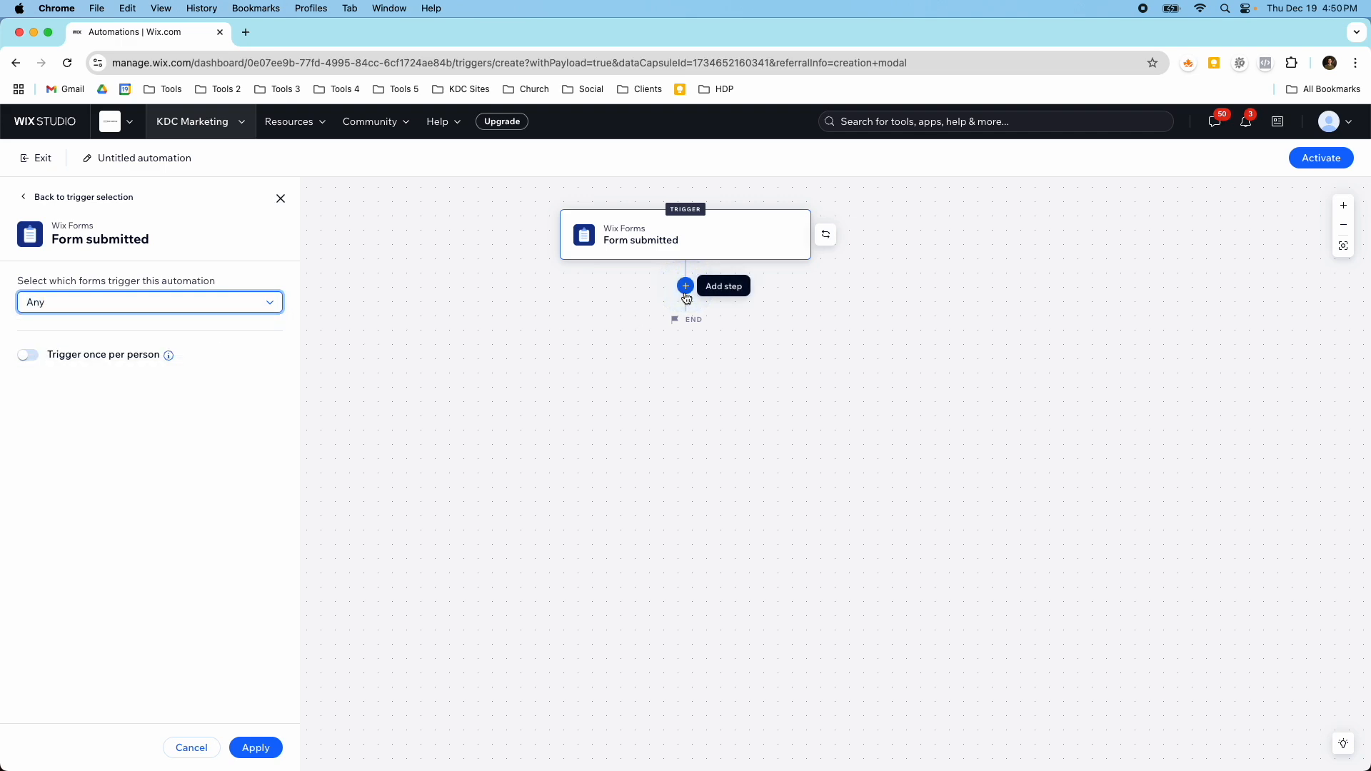
# Step: Add a step after the trigger, try a Delay and discard it
pyautogui.click(685, 285)
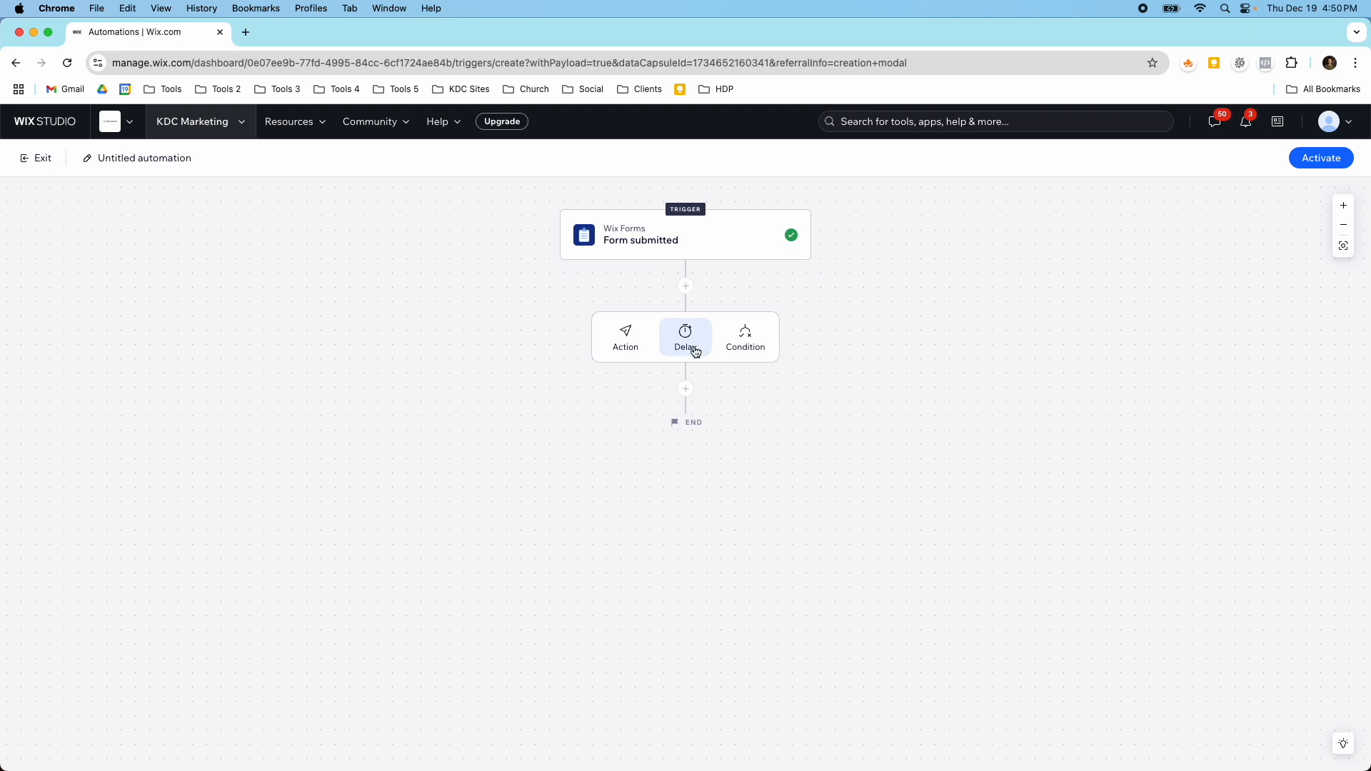
pyautogui.moveTo(744, 337)
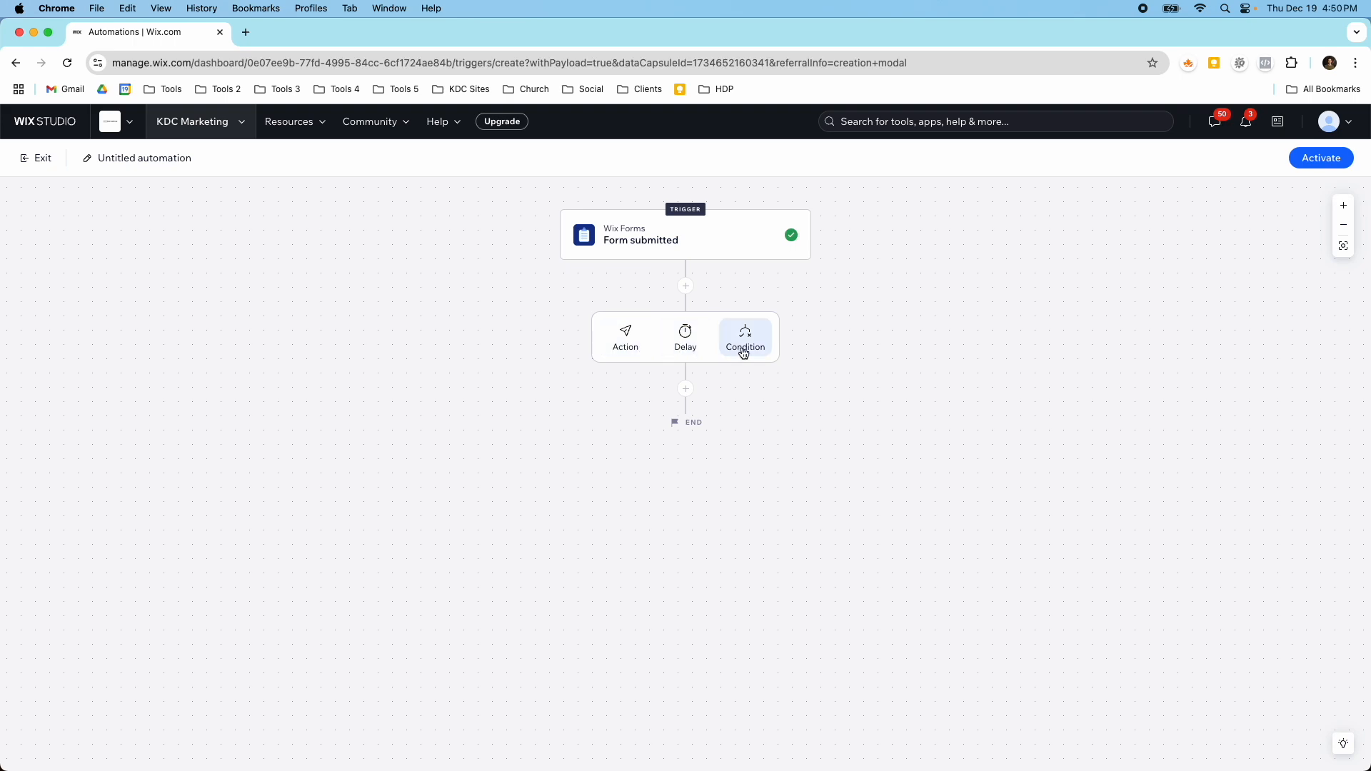
pyautogui.moveTo(744, 337)
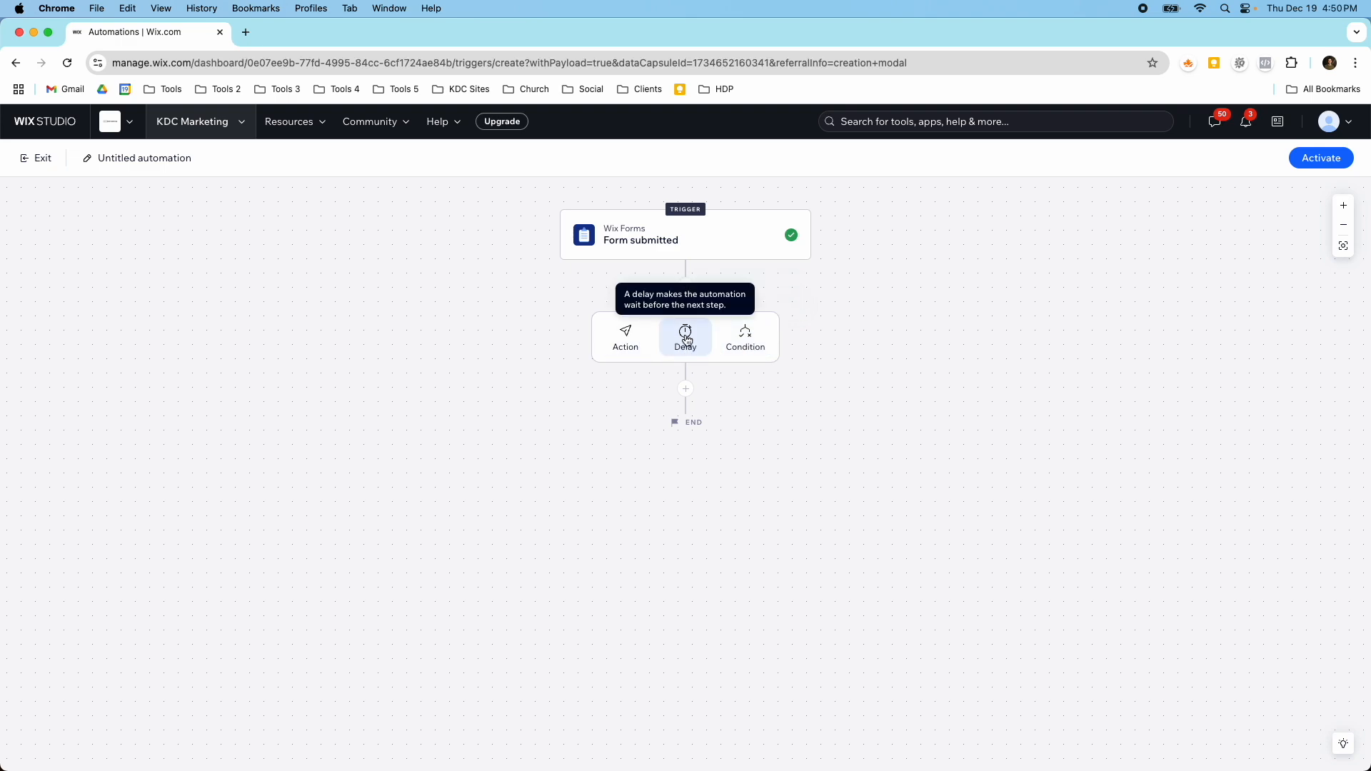
pyautogui.click(686, 338)
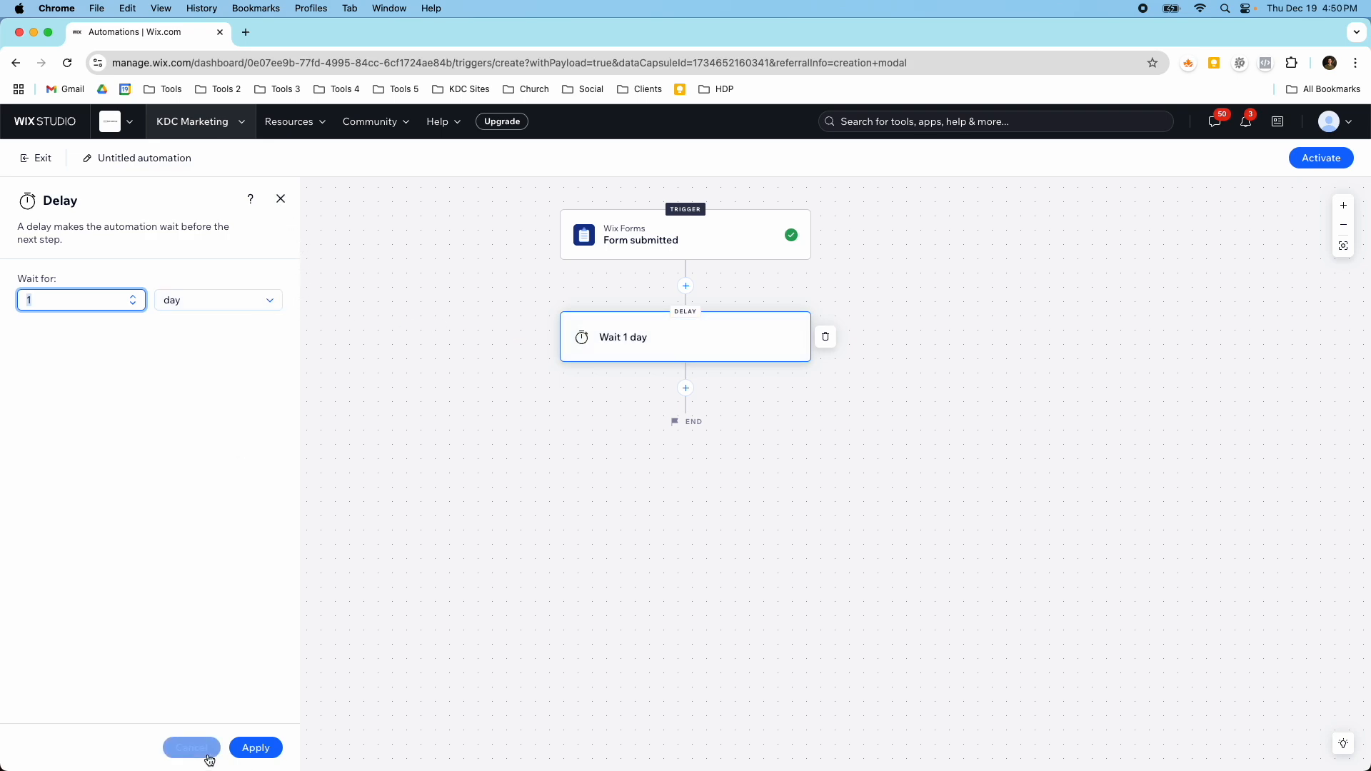
pyautogui.click(190, 747)
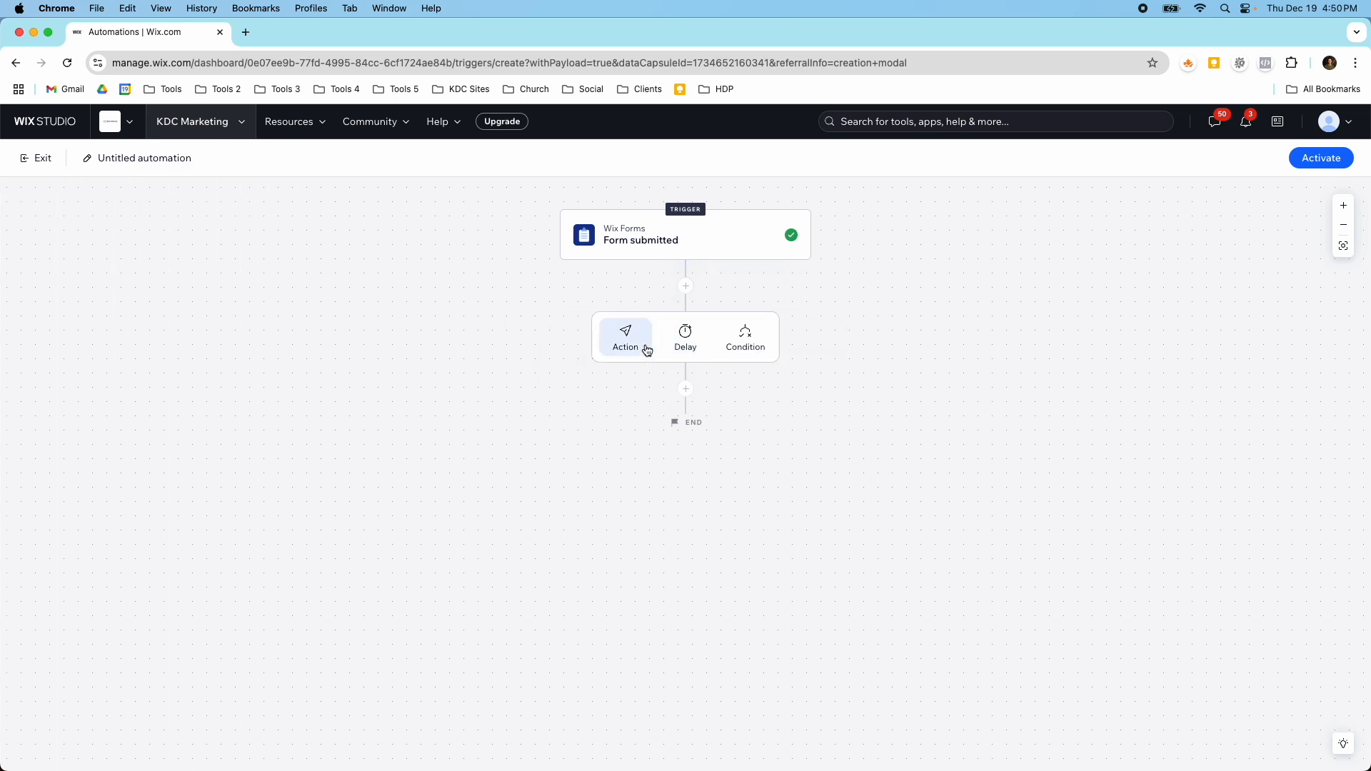
# Step: Make the new step an Action and browse the available actions list
pyautogui.click(624, 337)
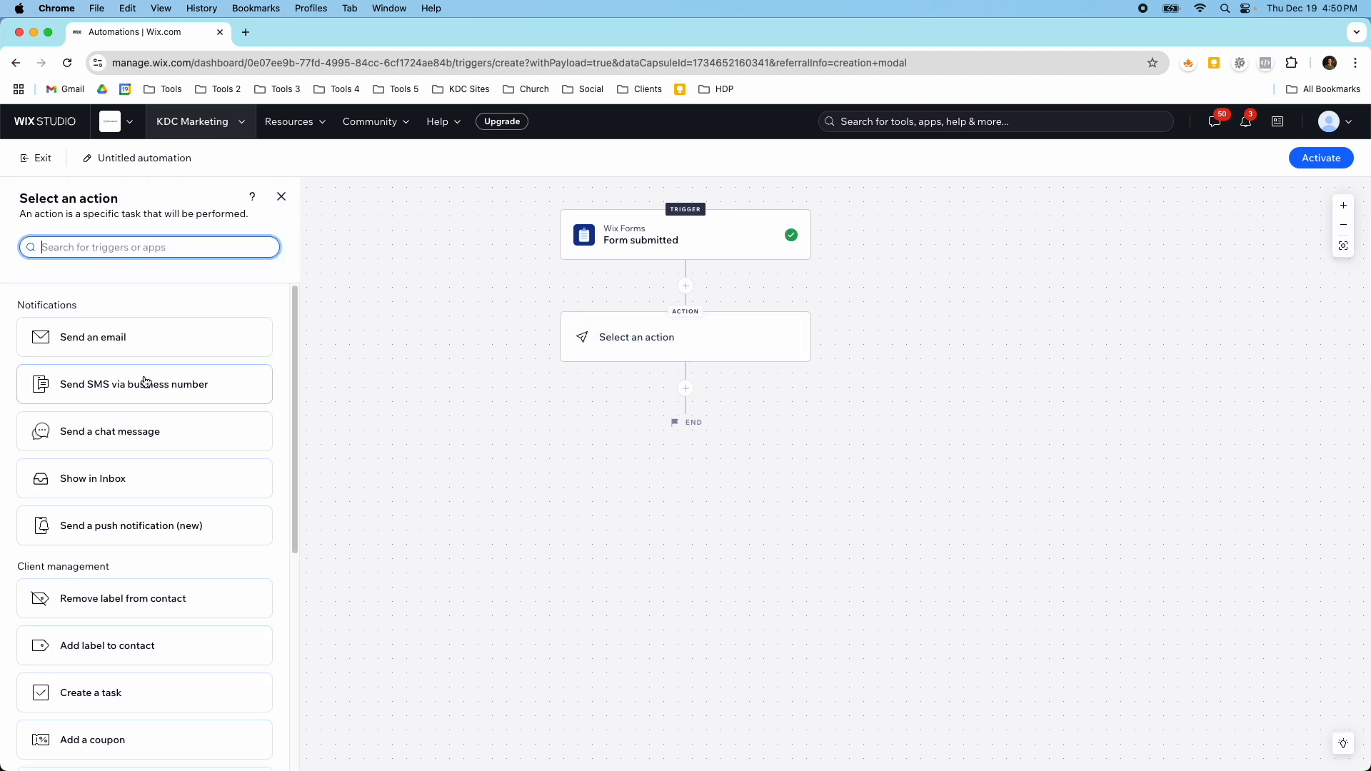
pyautogui.moveTo(155, 361)
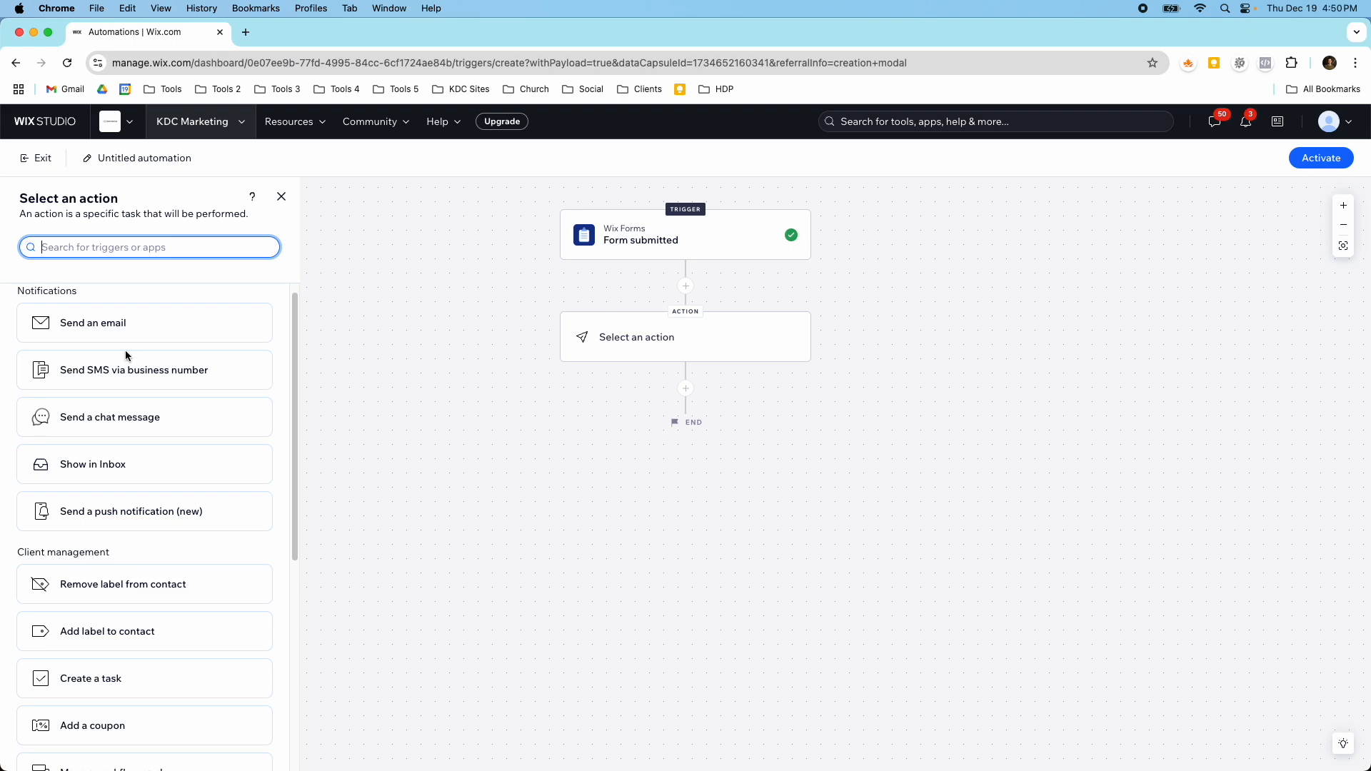
pyautogui.scroll(-3)
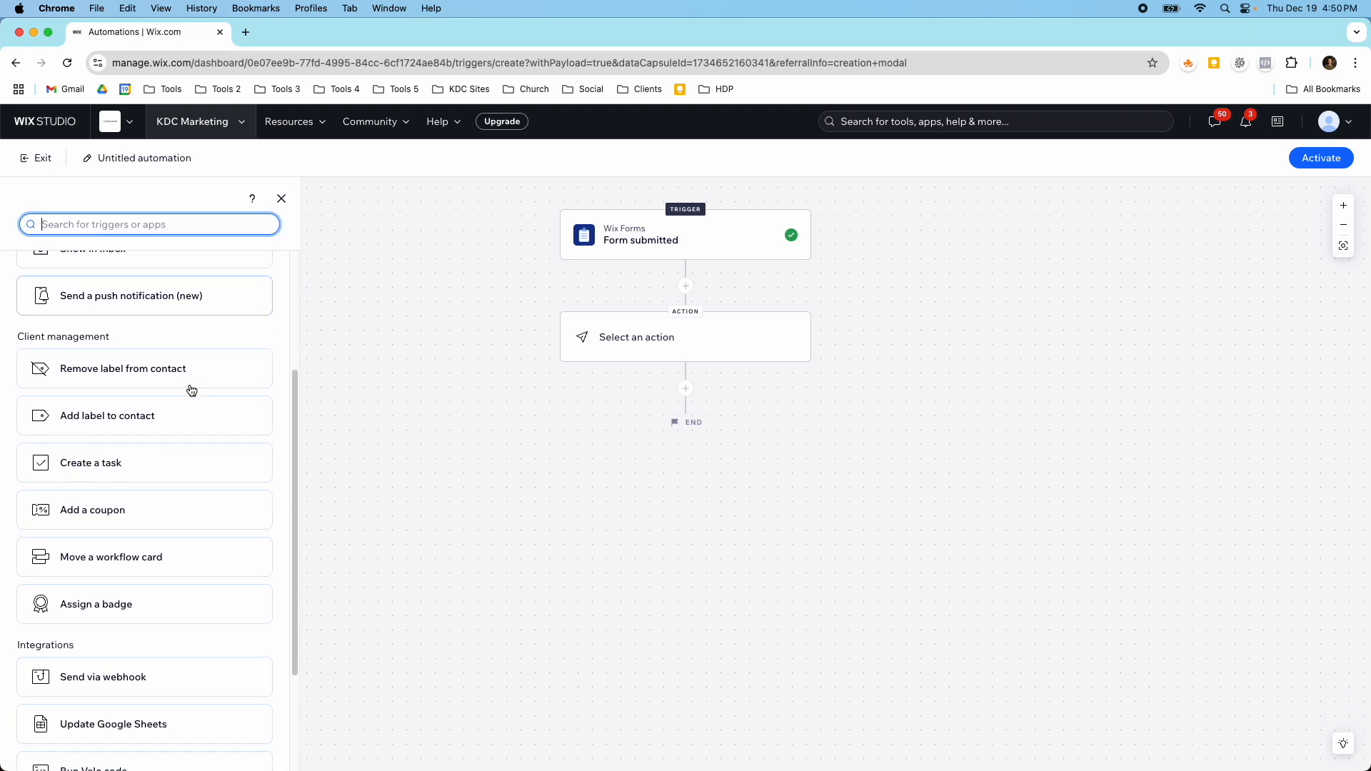
pyautogui.scroll(-3)
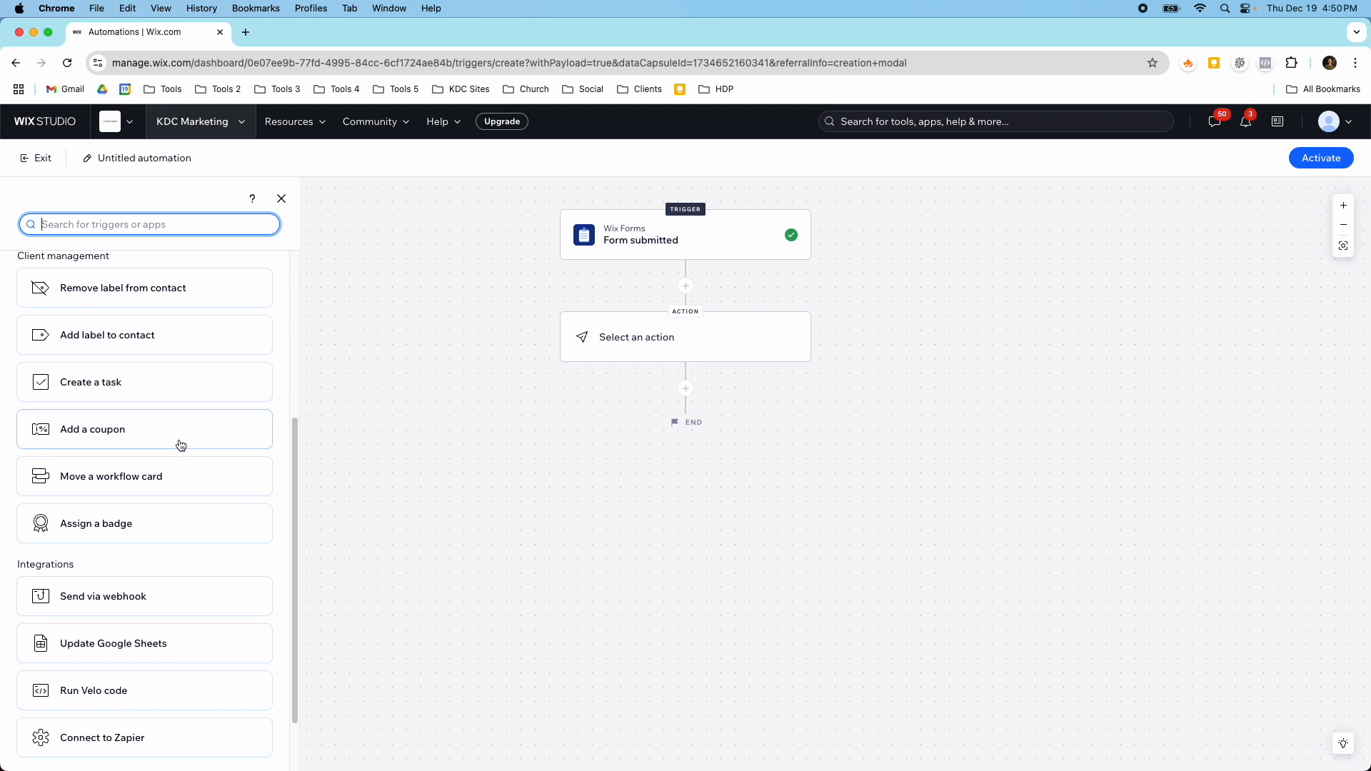
pyautogui.scroll(-3)
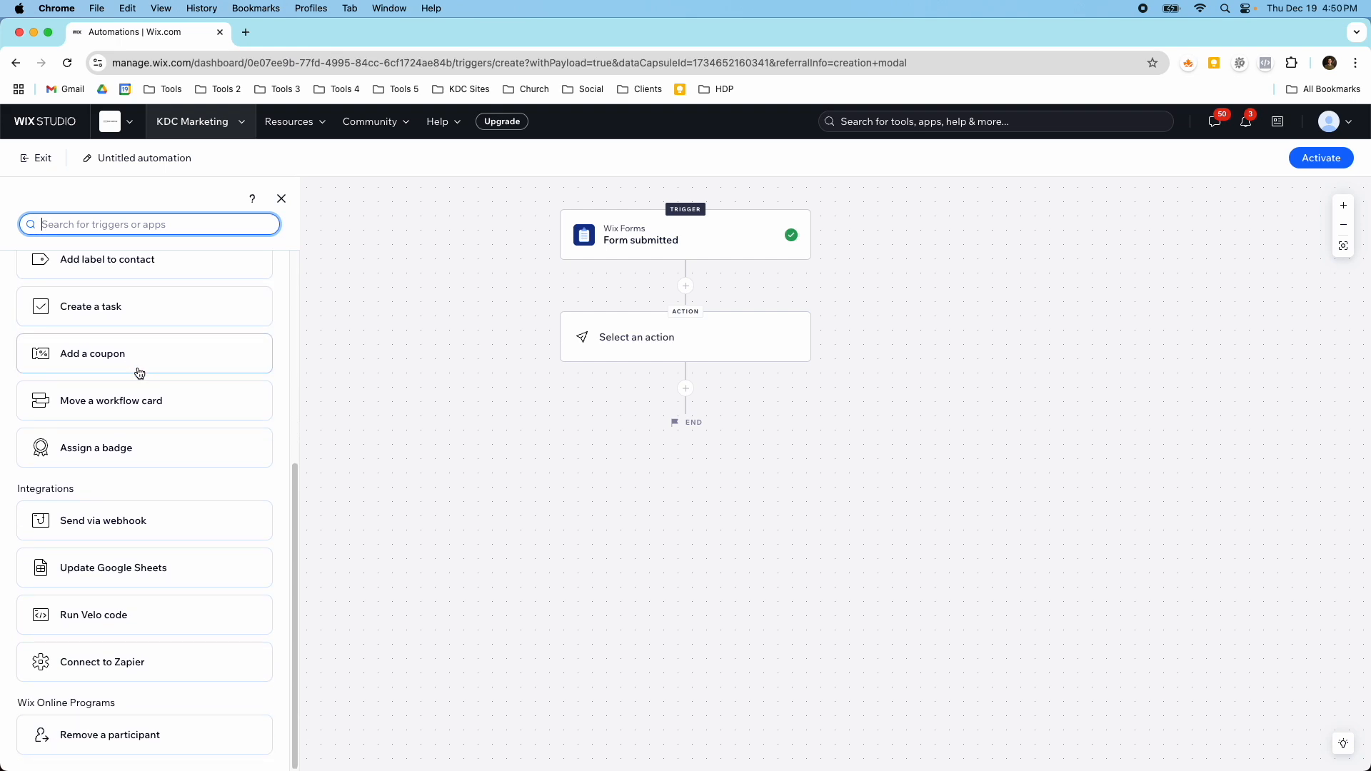
pyautogui.moveTo(144, 567)
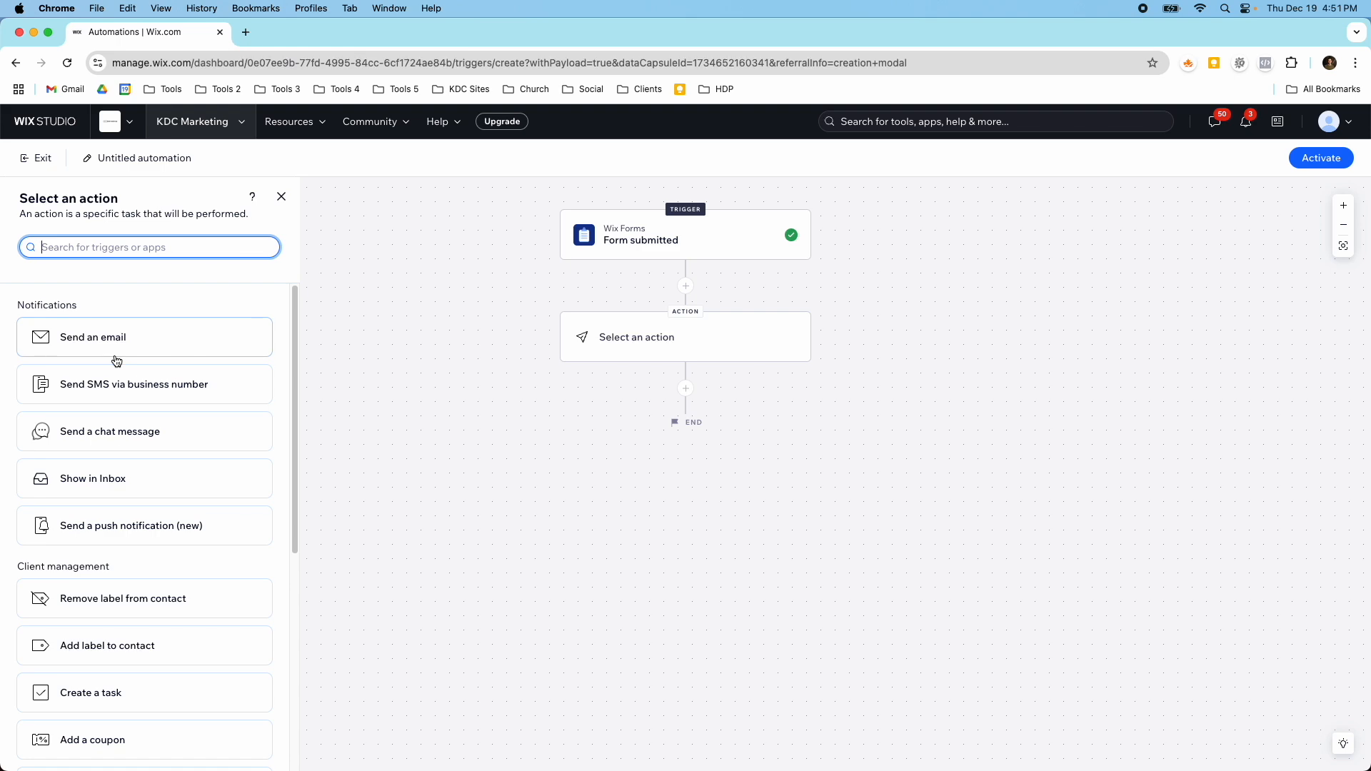
# Step: Choose Send an email as the action and start switching its template
pyautogui.click(95, 337)
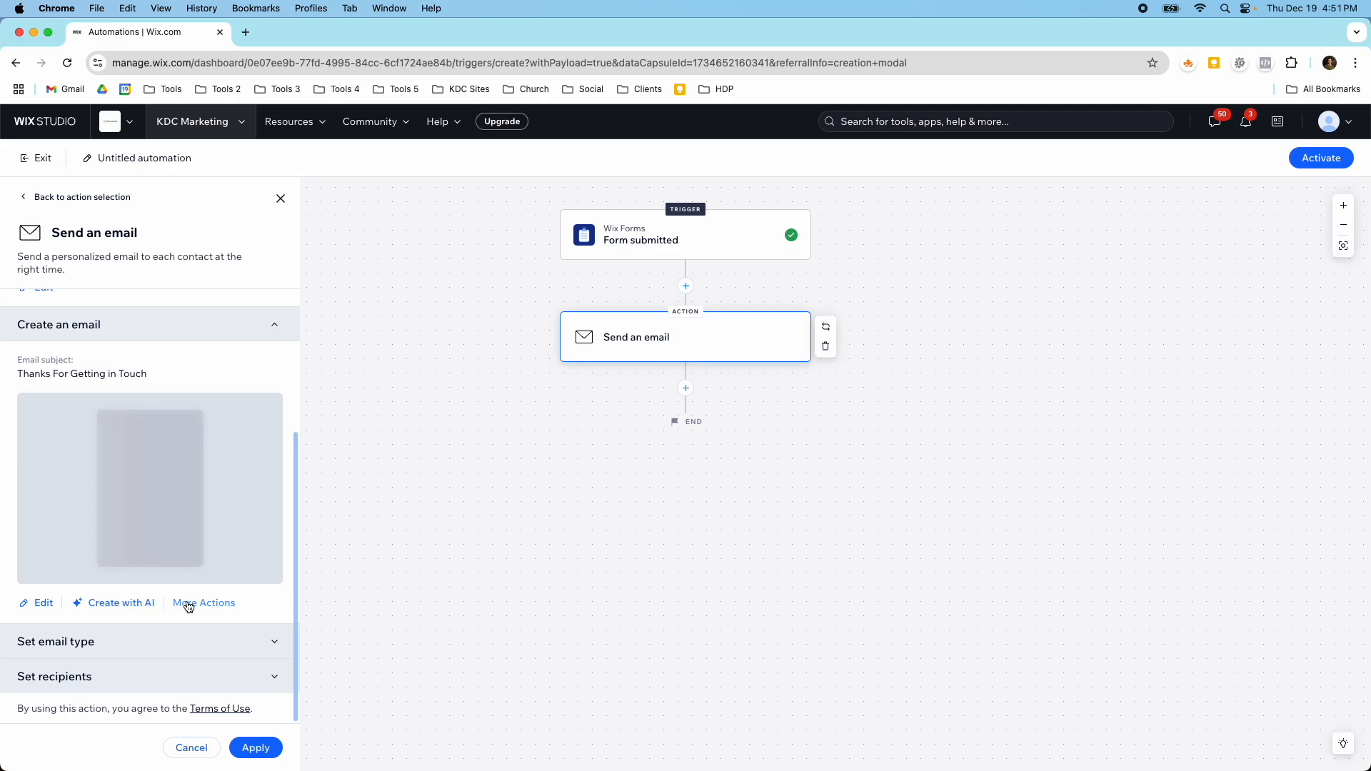
pyautogui.click(204, 603)
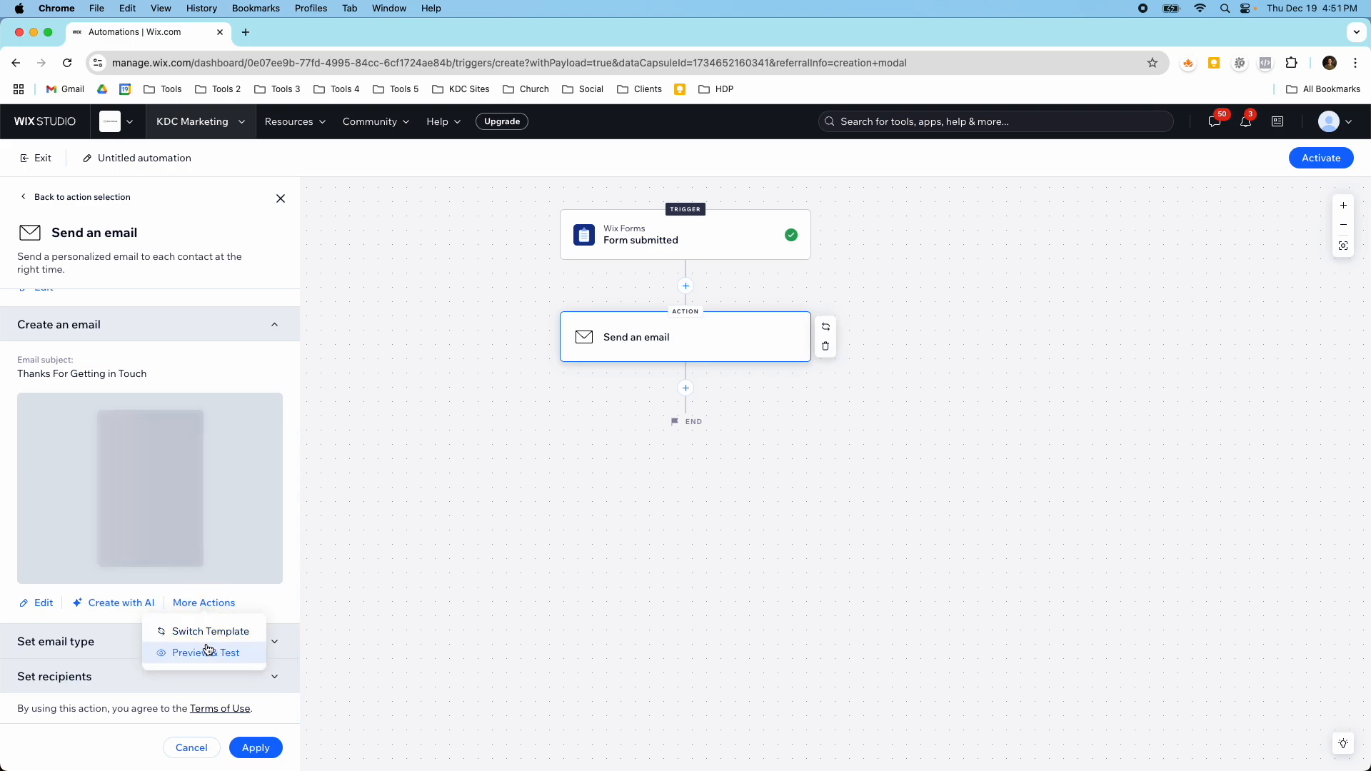
pyautogui.click(212, 630)
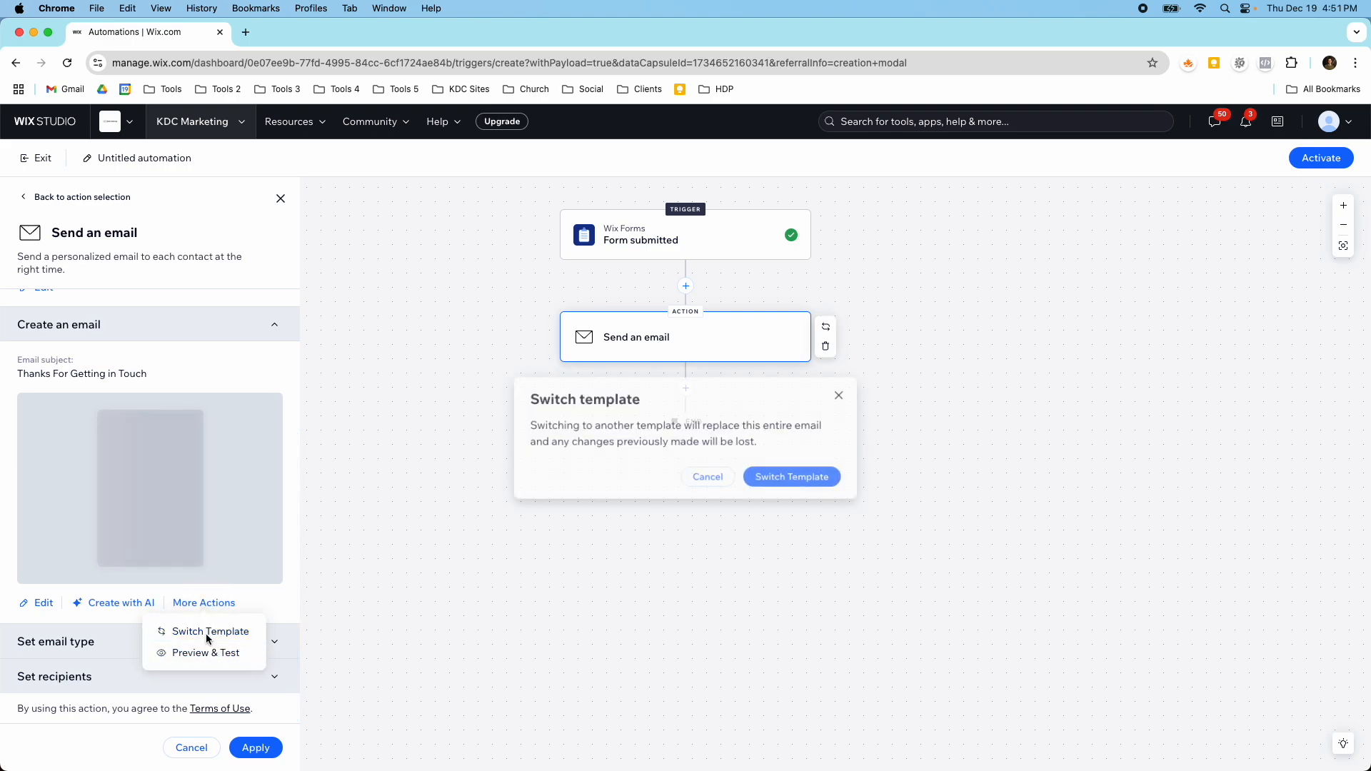
# Step: Confirm the switch and select the '${formName} got a new submission' email to edit
pyautogui.click(790, 477)
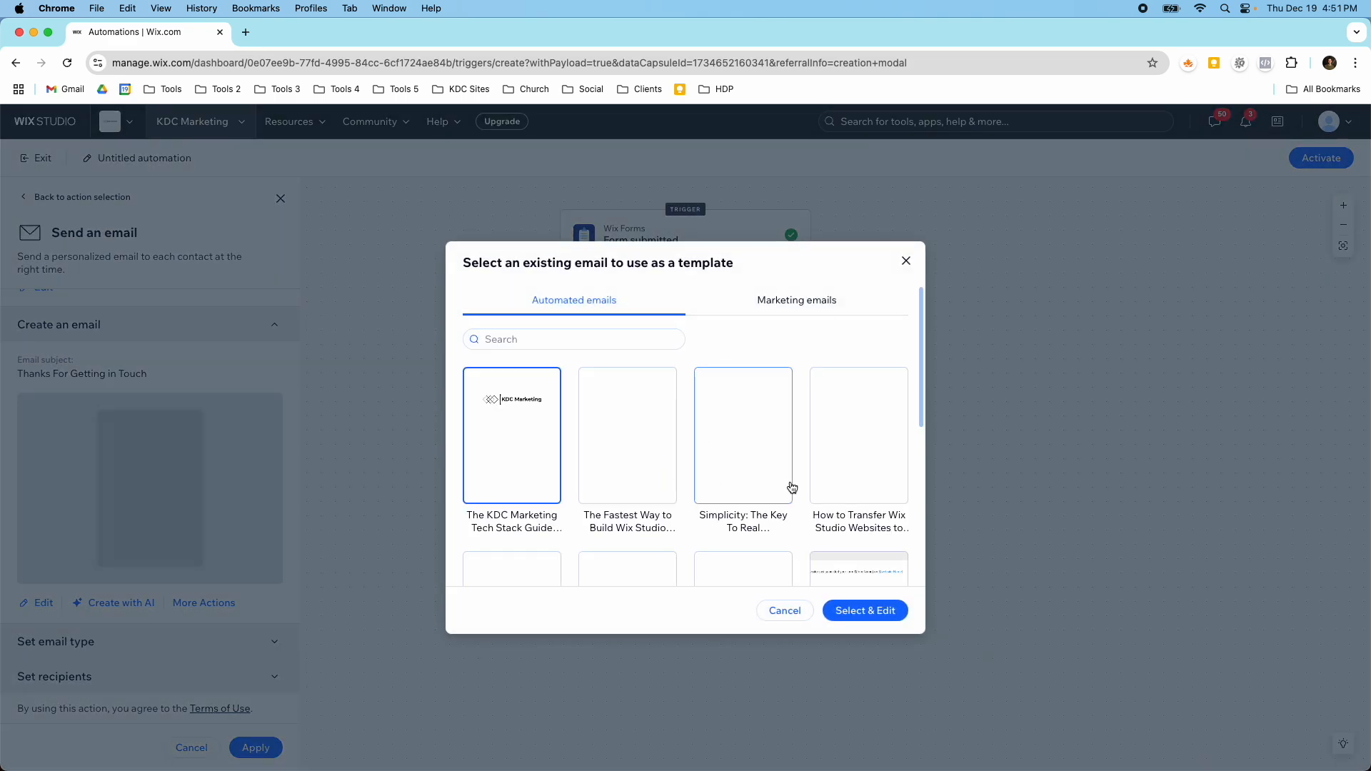
pyautogui.scroll(-3)
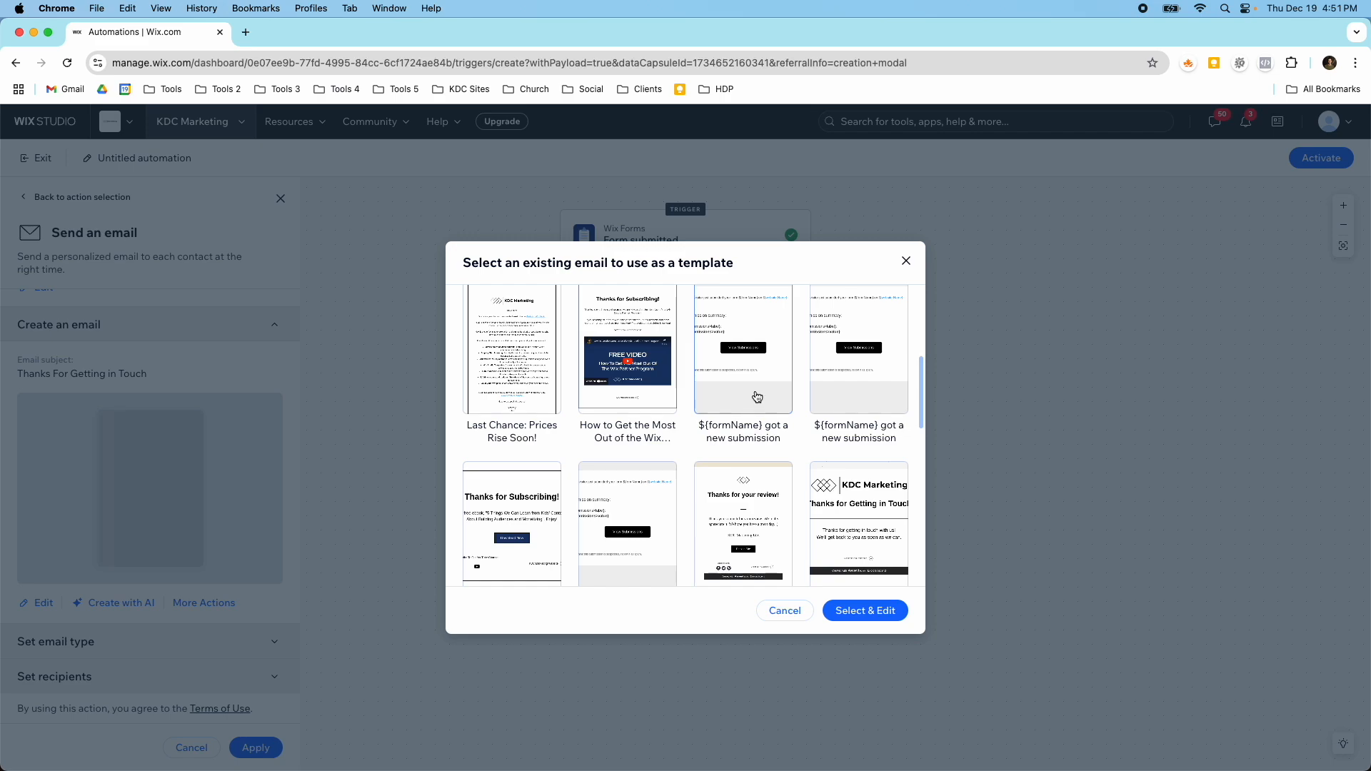
pyautogui.click(743, 350)
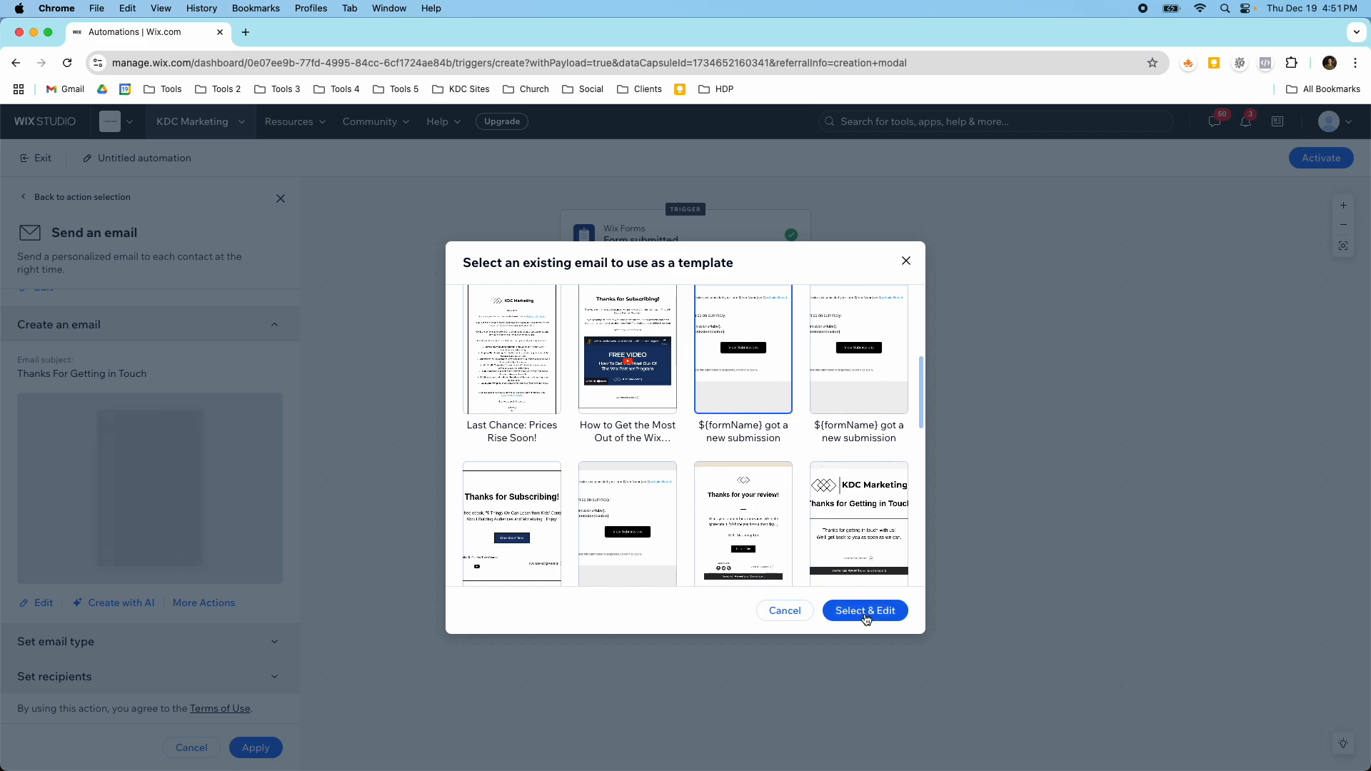
pyautogui.click(864, 610)
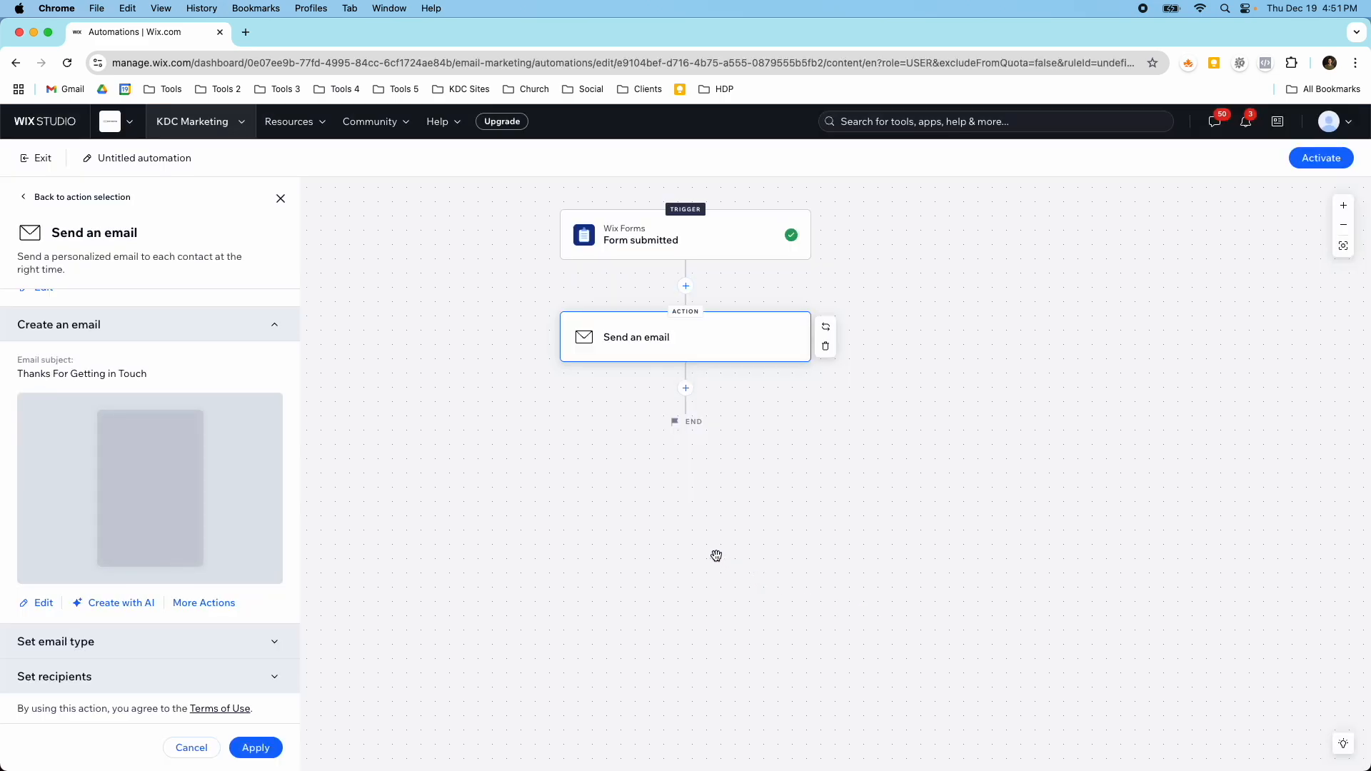
# Step: Return from the email editor to the automation to check the ${formName} subject
pyautogui.click(43, 603)
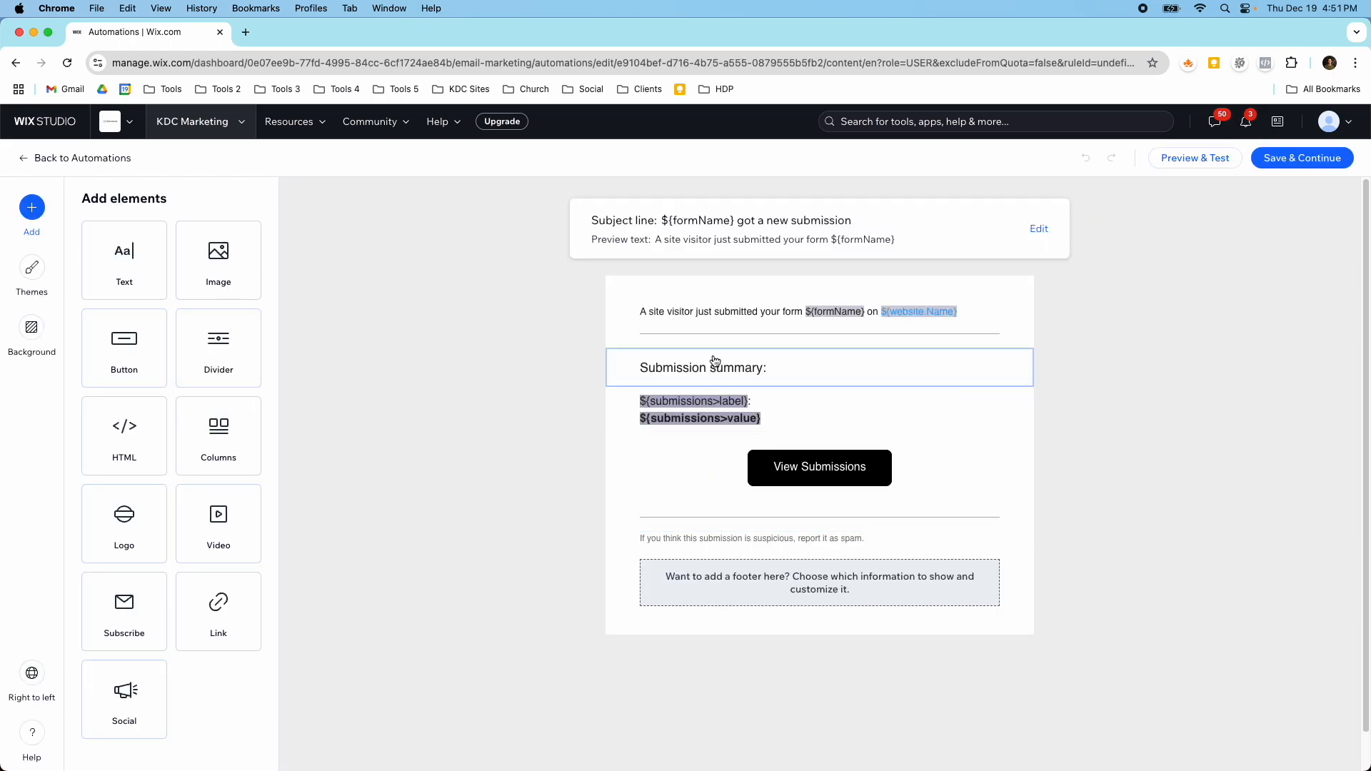
pyautogui.moveTo(709, 366)
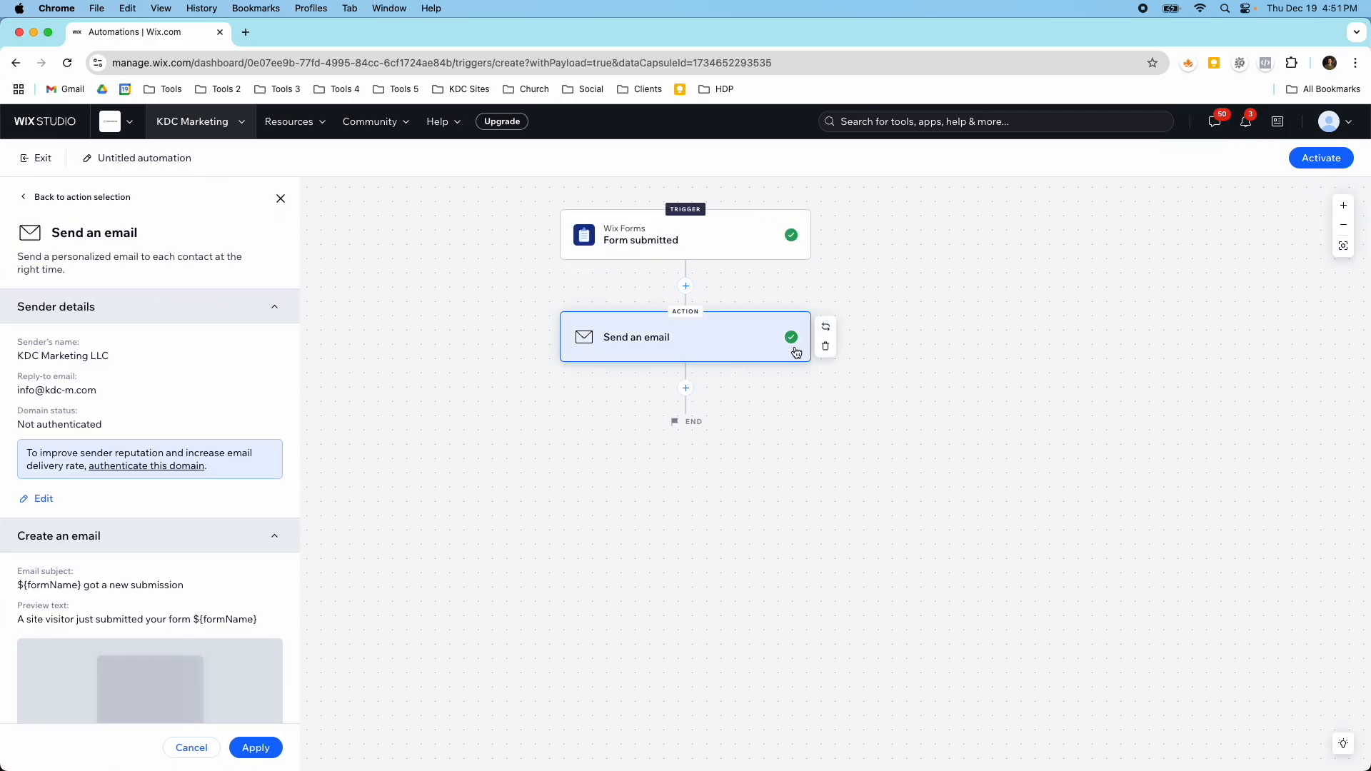
pyautogui.click(824, 346)
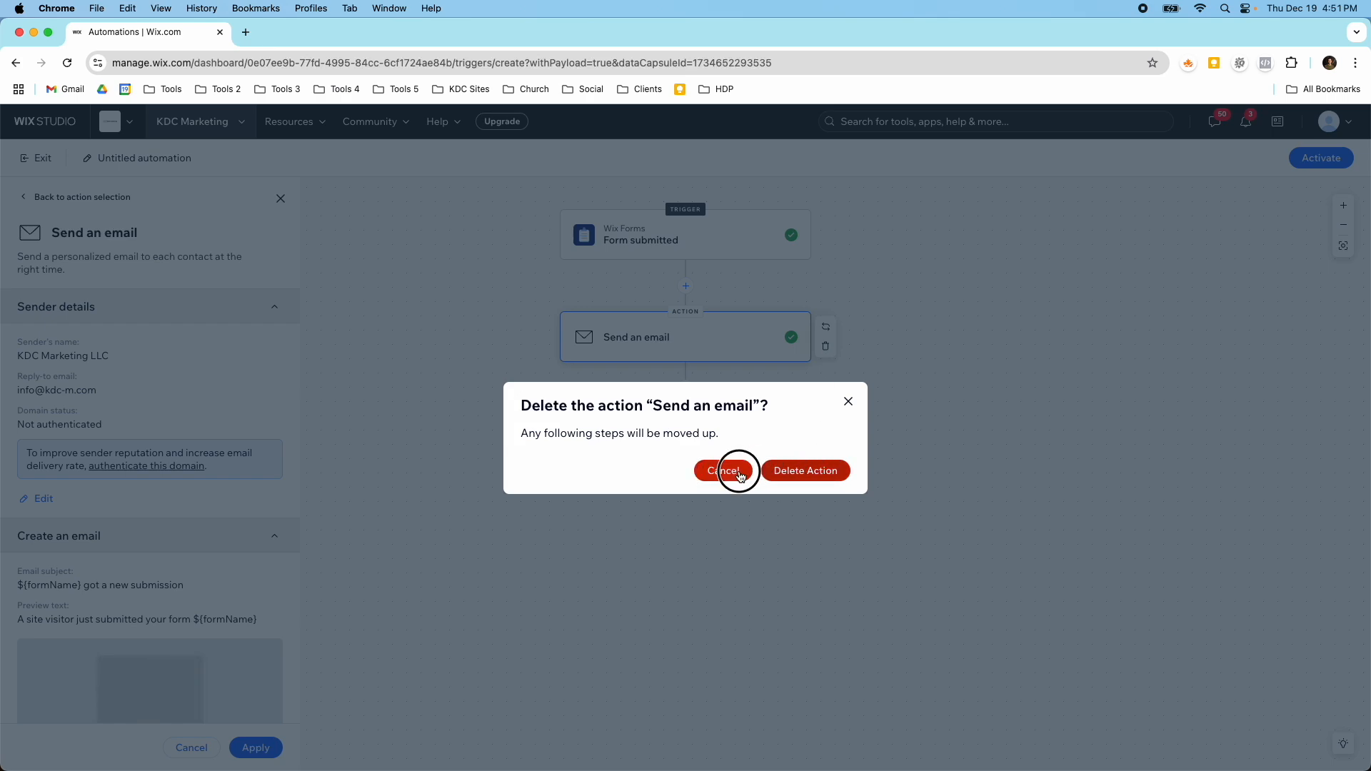
pyautogui.click(726, 470)
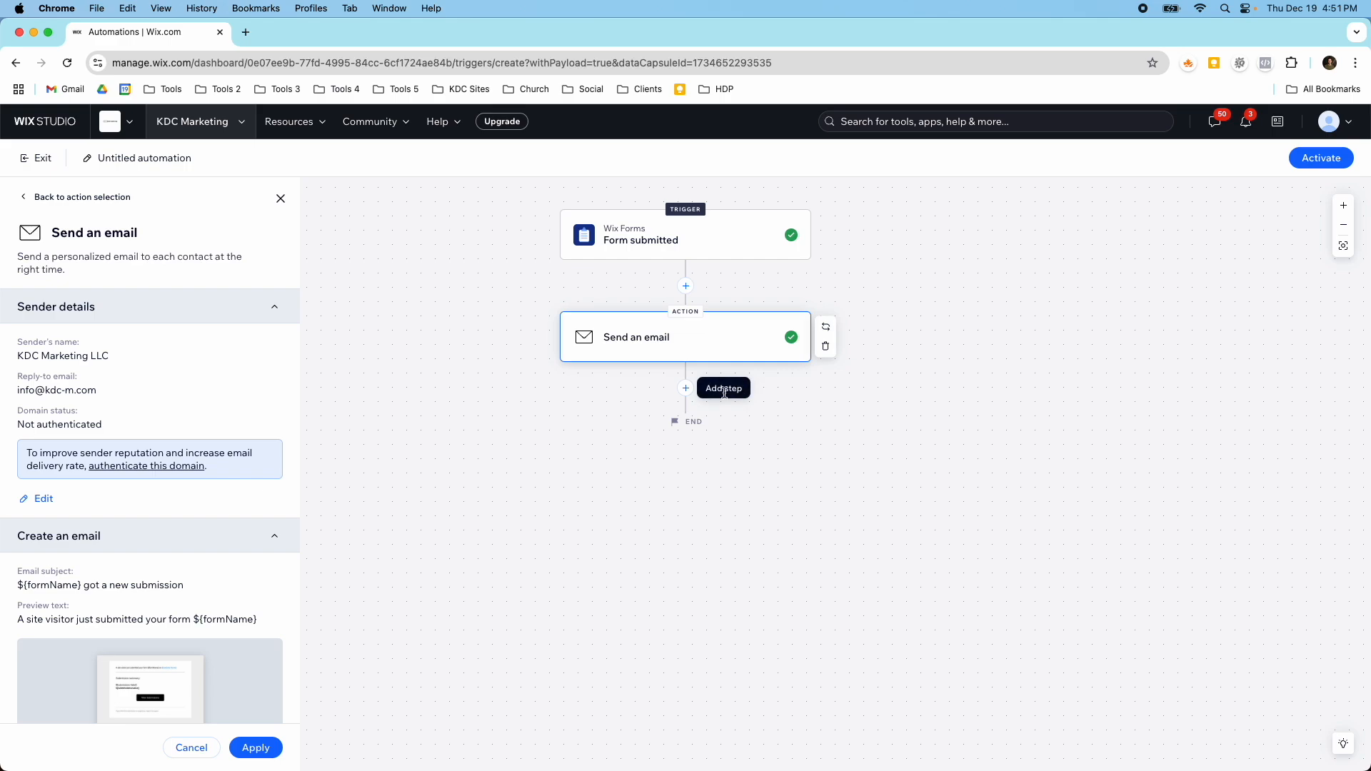
# Step: Insert a Wait 4 hours delay after the email step and offer the next step
pyautogui.click(723, 387)
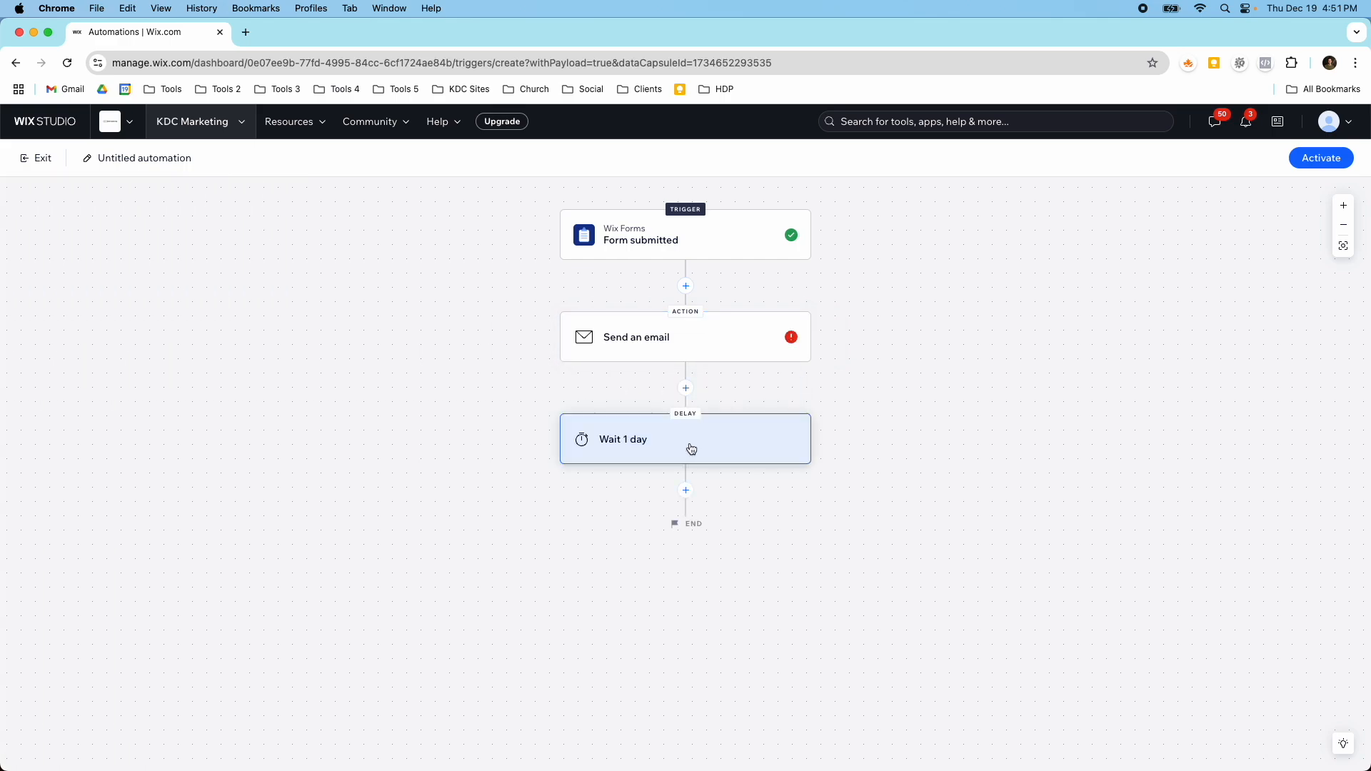
pyautogui.click(684, 439)
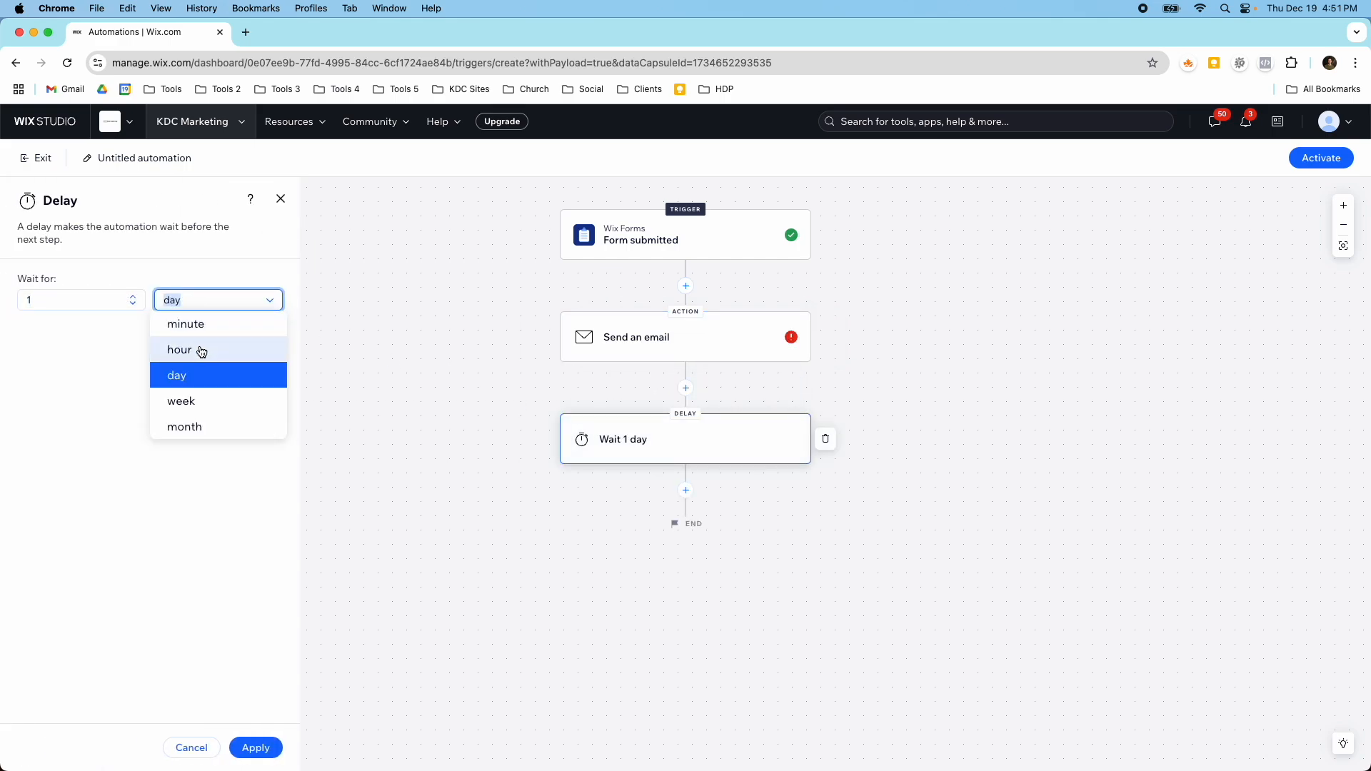
pyautogui.click(180, 350)
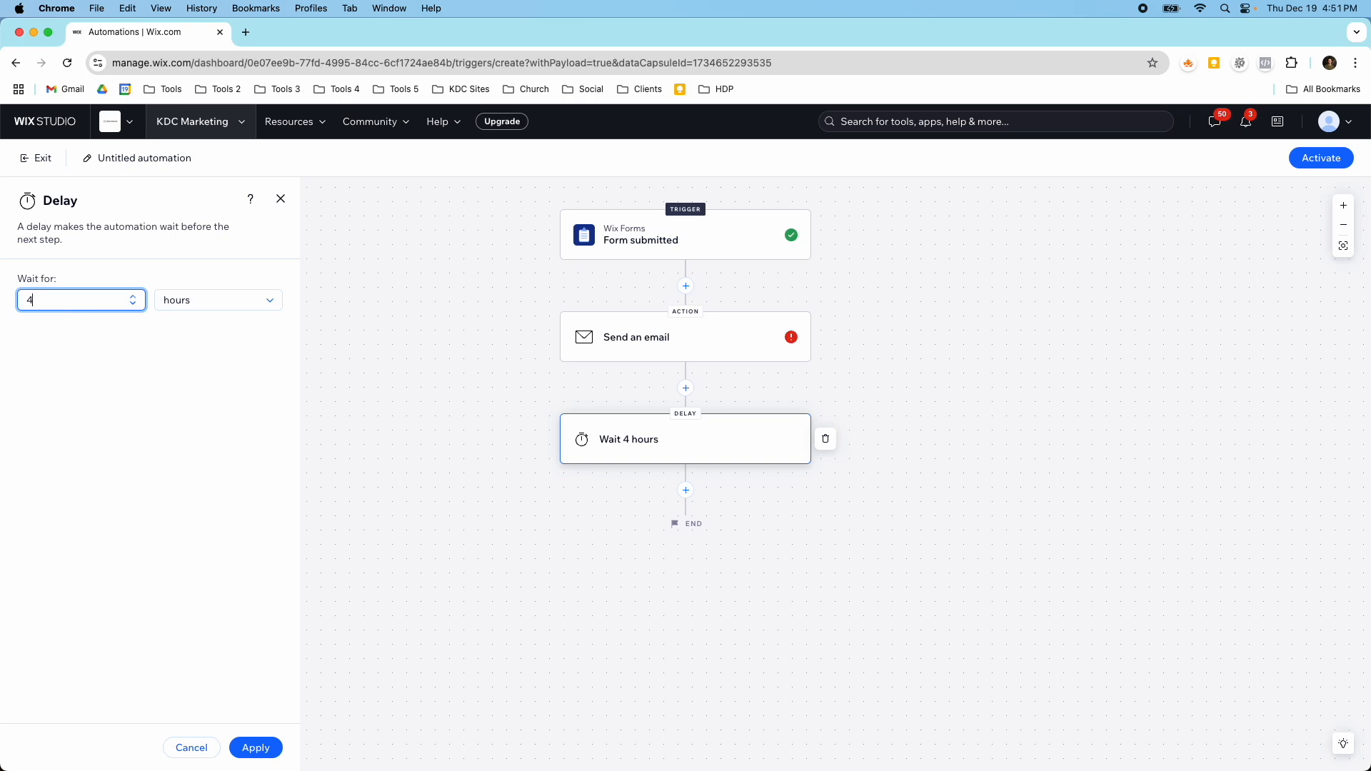
pyautogui.click(256, 747)
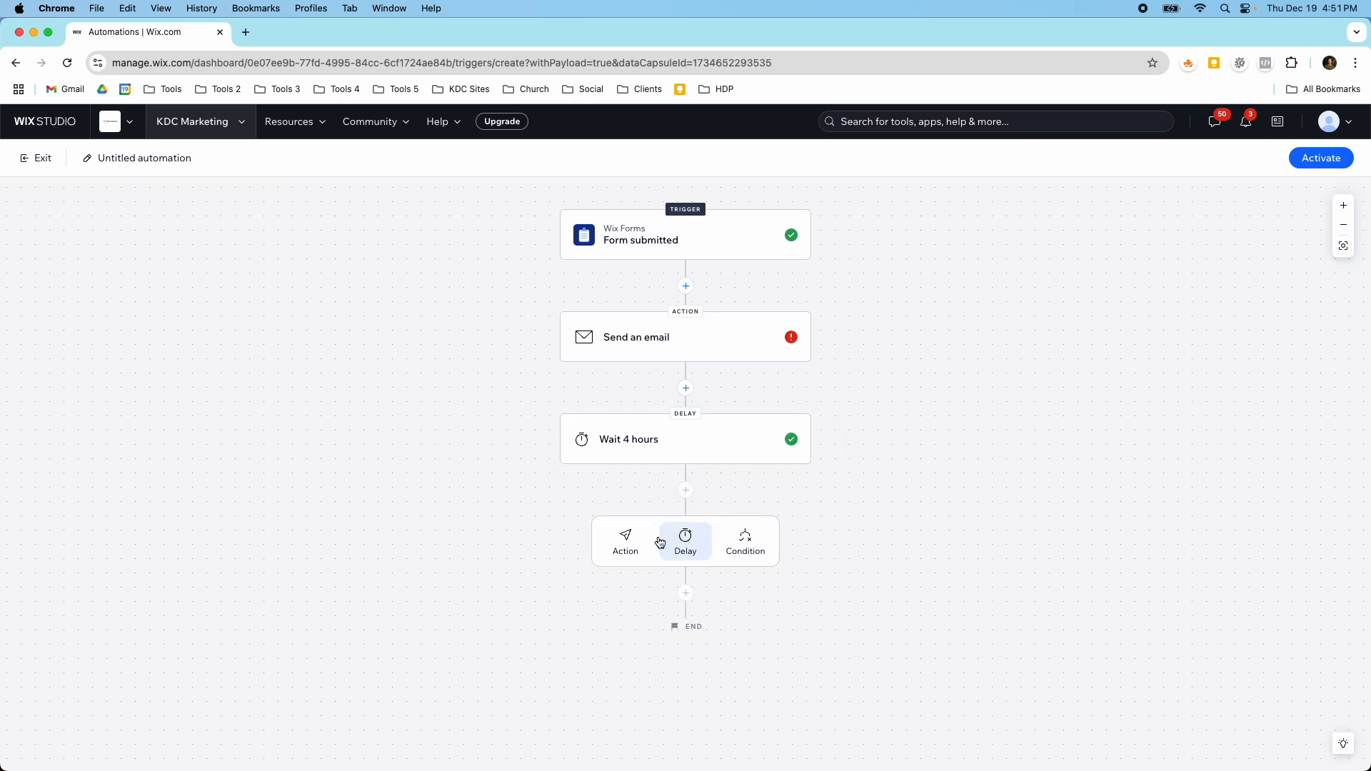
# Step: Add a second Send an email action after the delay and review its settings
pyautogui.click(626, 540)
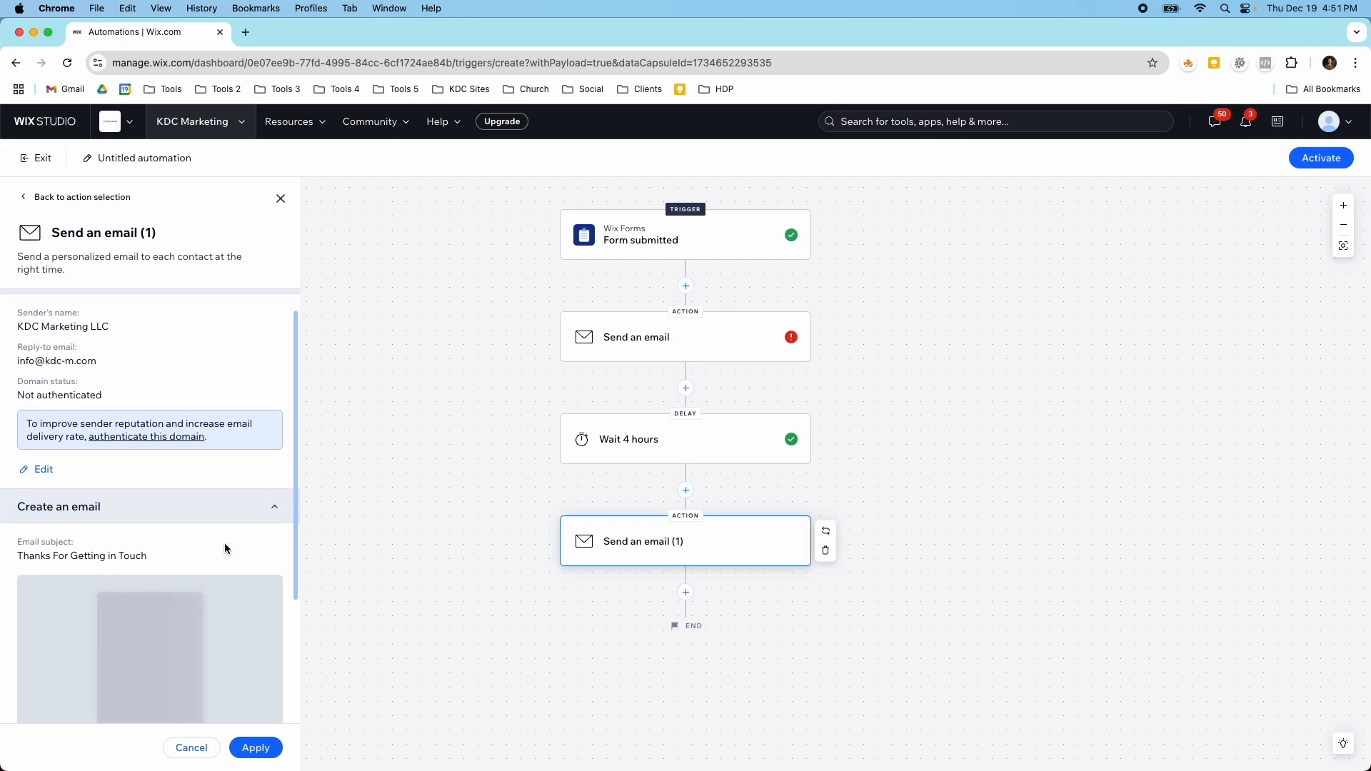
pyautogui.scroll(-3)
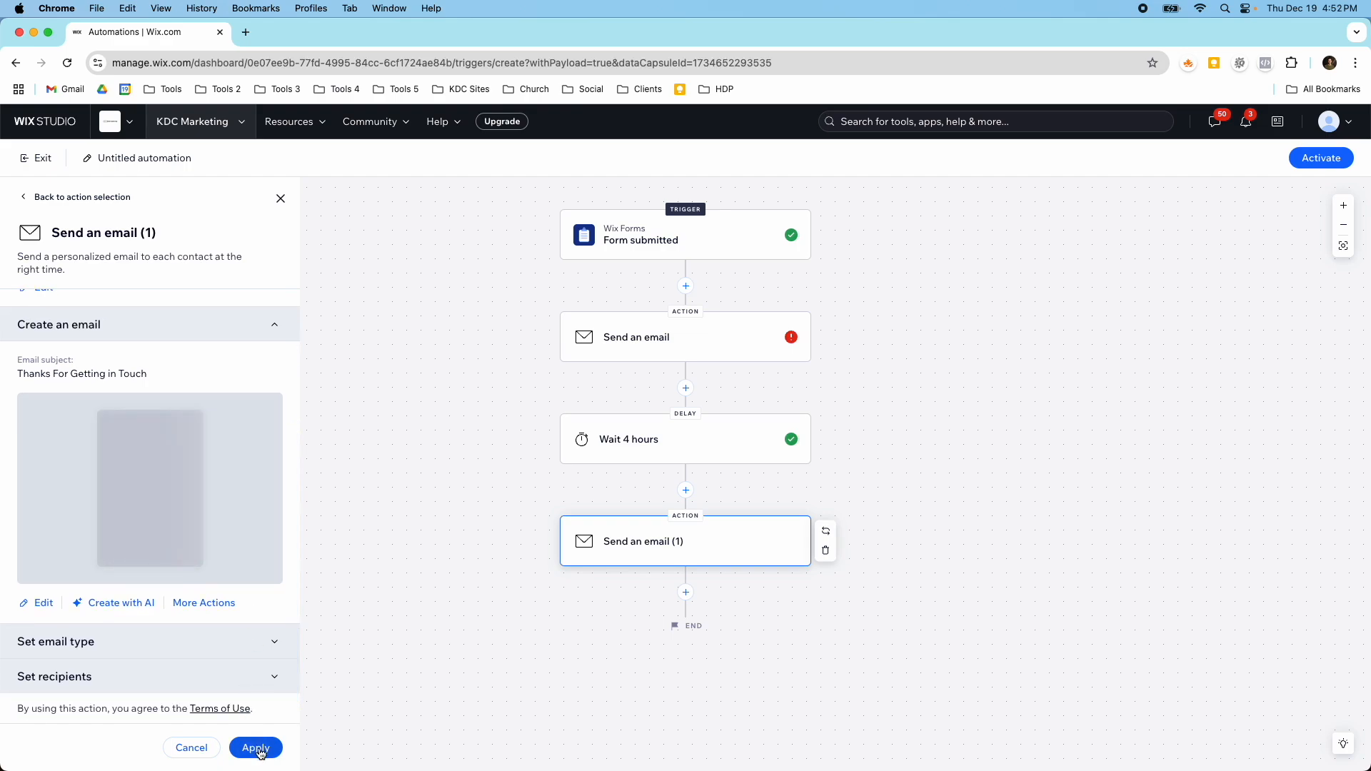
# Step: Assign the Visitor submits a form notification topic to the second email
pyautogui.click(256, 748)
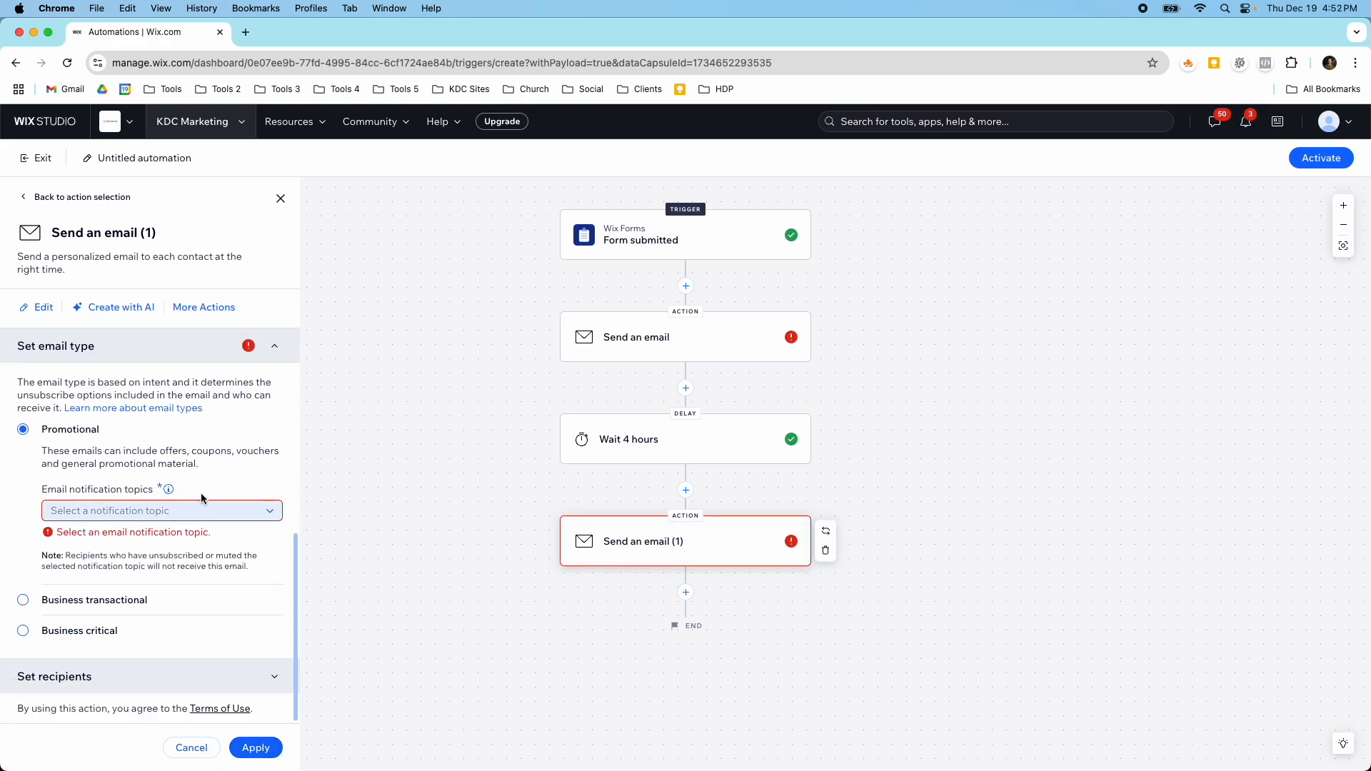
pyautogui.click(161, 510)
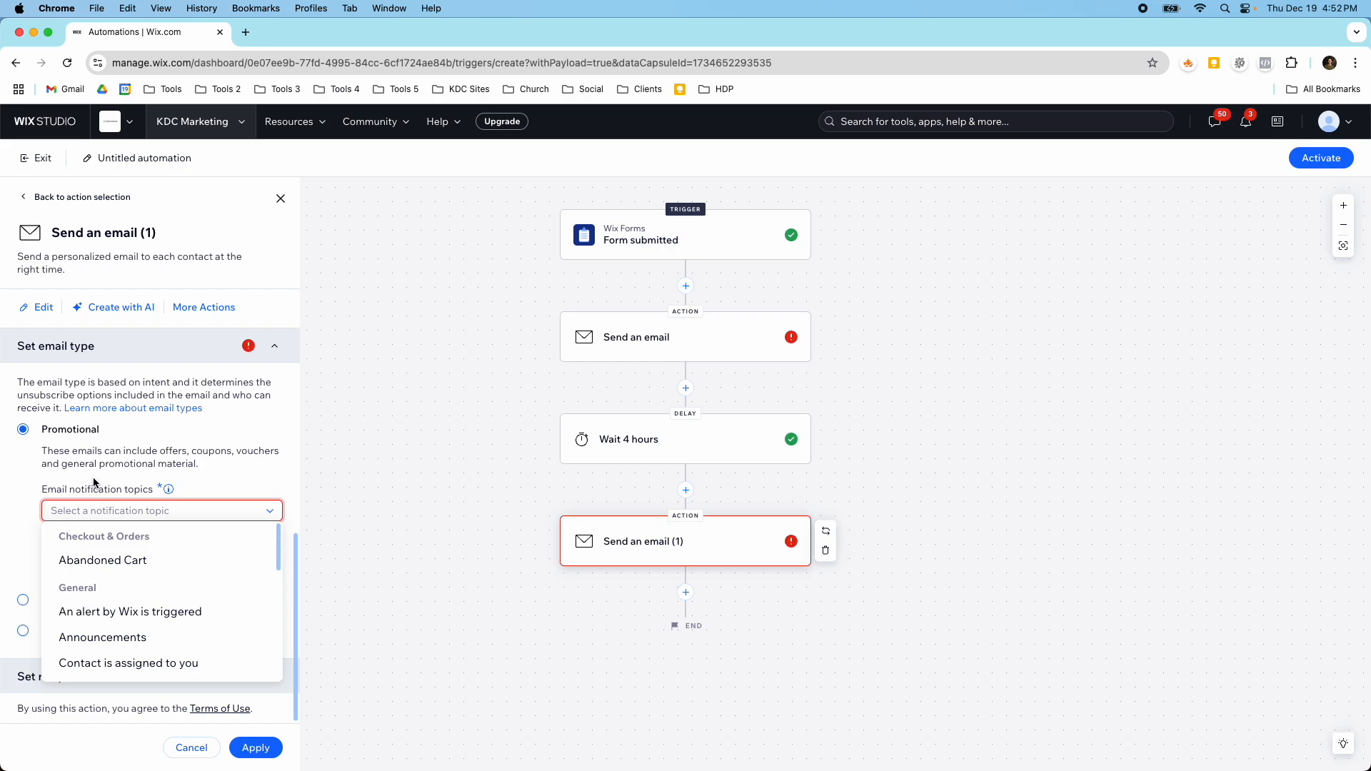
pyautogui.write('for')
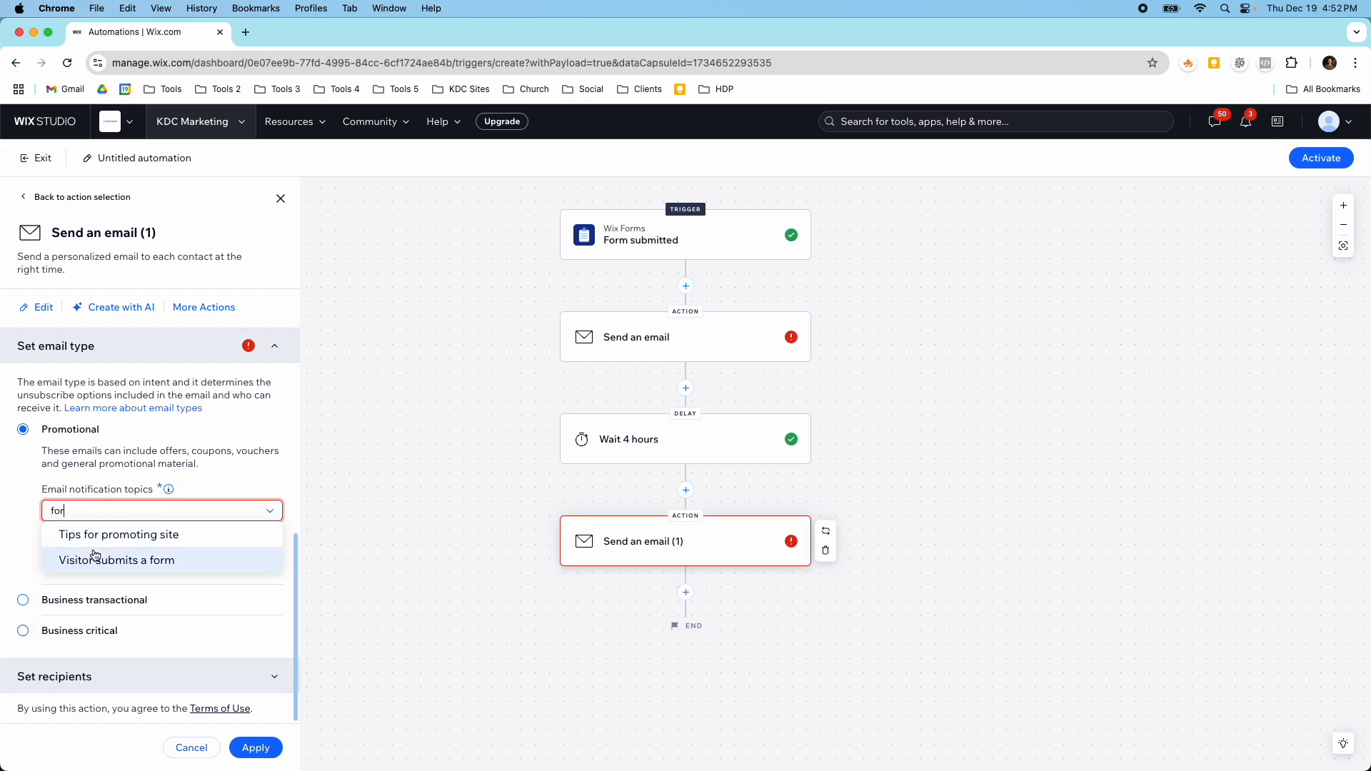
pyautogui.click(116, 560)
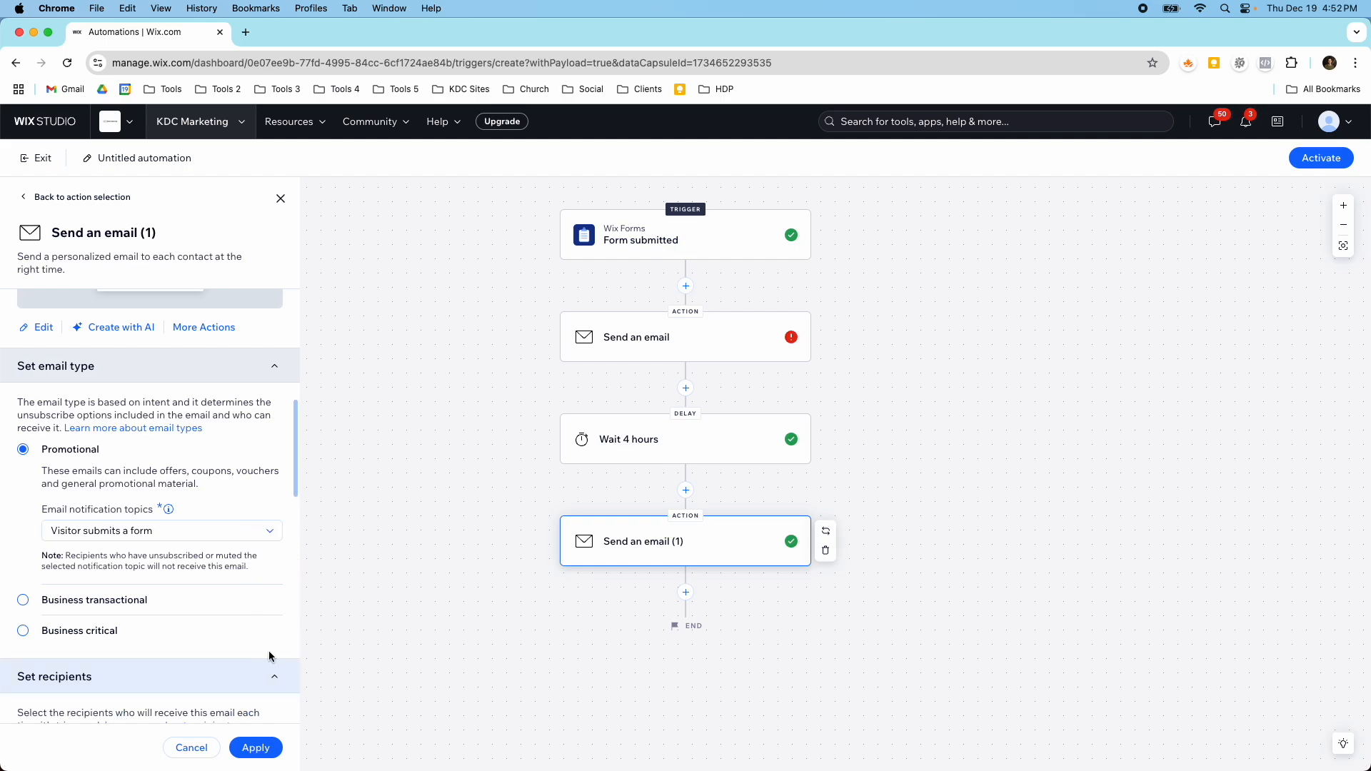
# Step: Show the Emails from trigger recipients and the menu of other recipient types
pyautogui.scroll(-3)
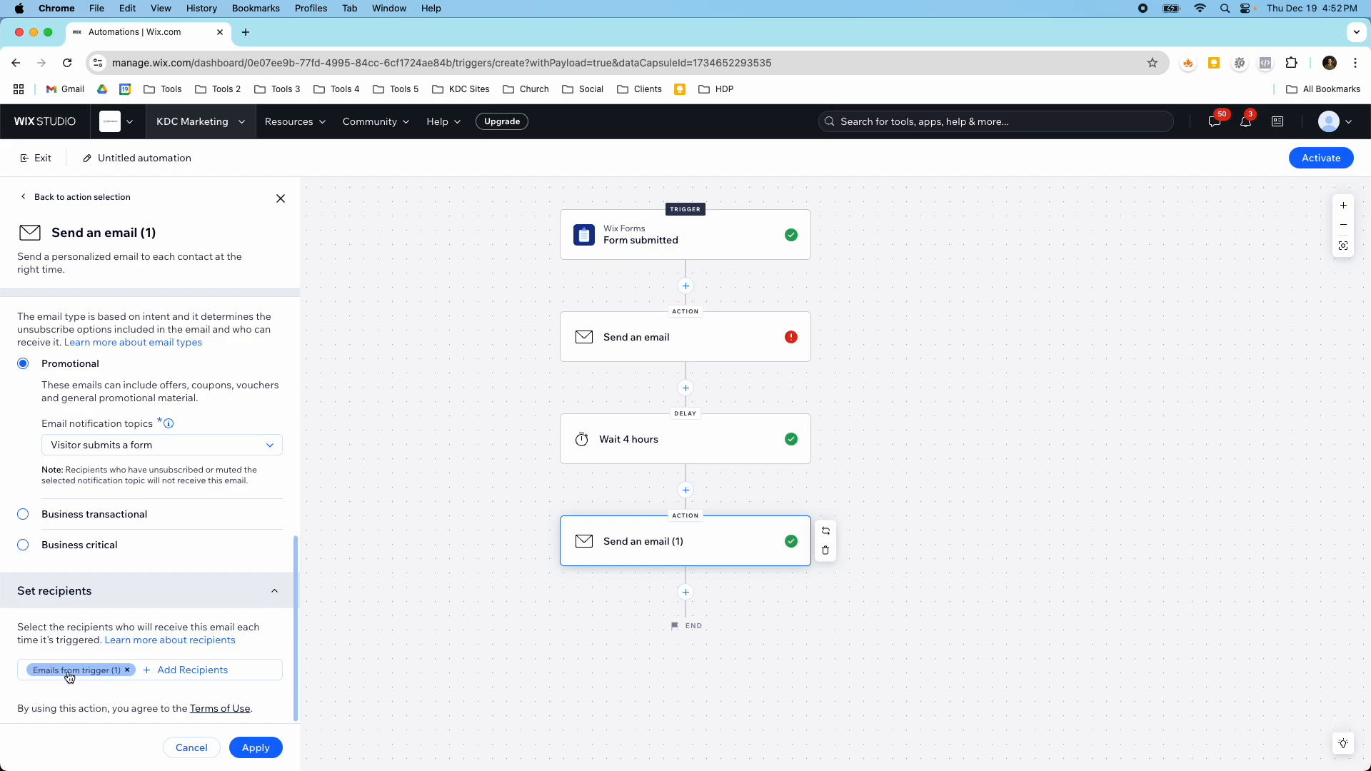
pyautogui.moveTo(173, 676)
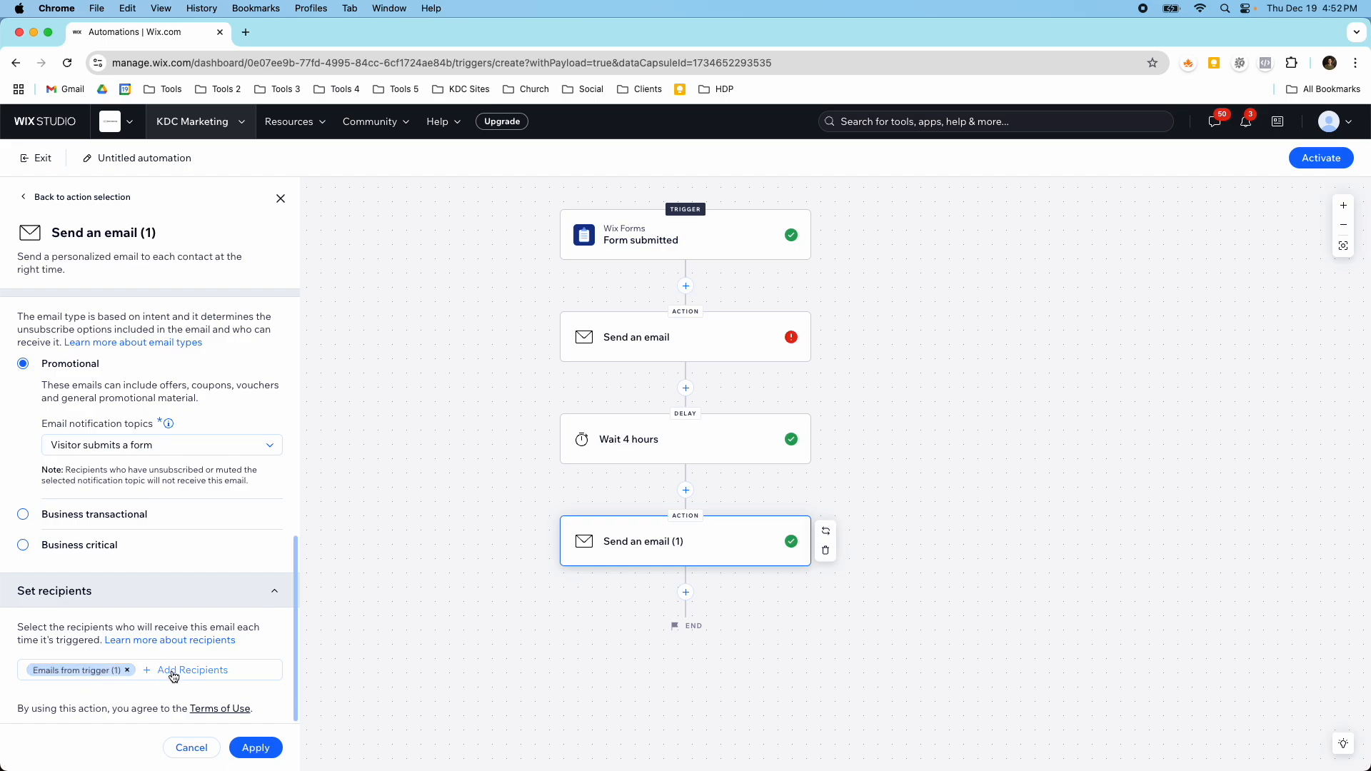
pyautogui.click(193, 670)
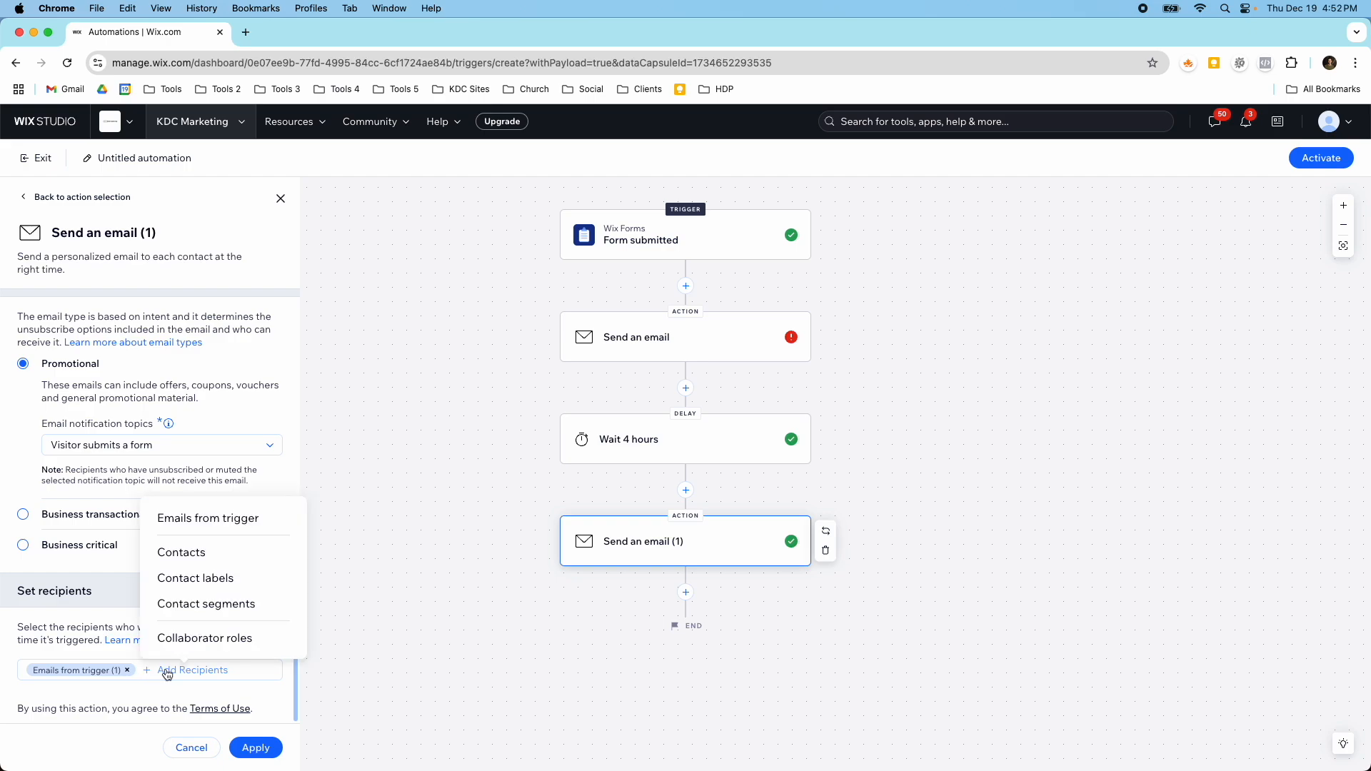
pyautogui.moveTo(204, 638)
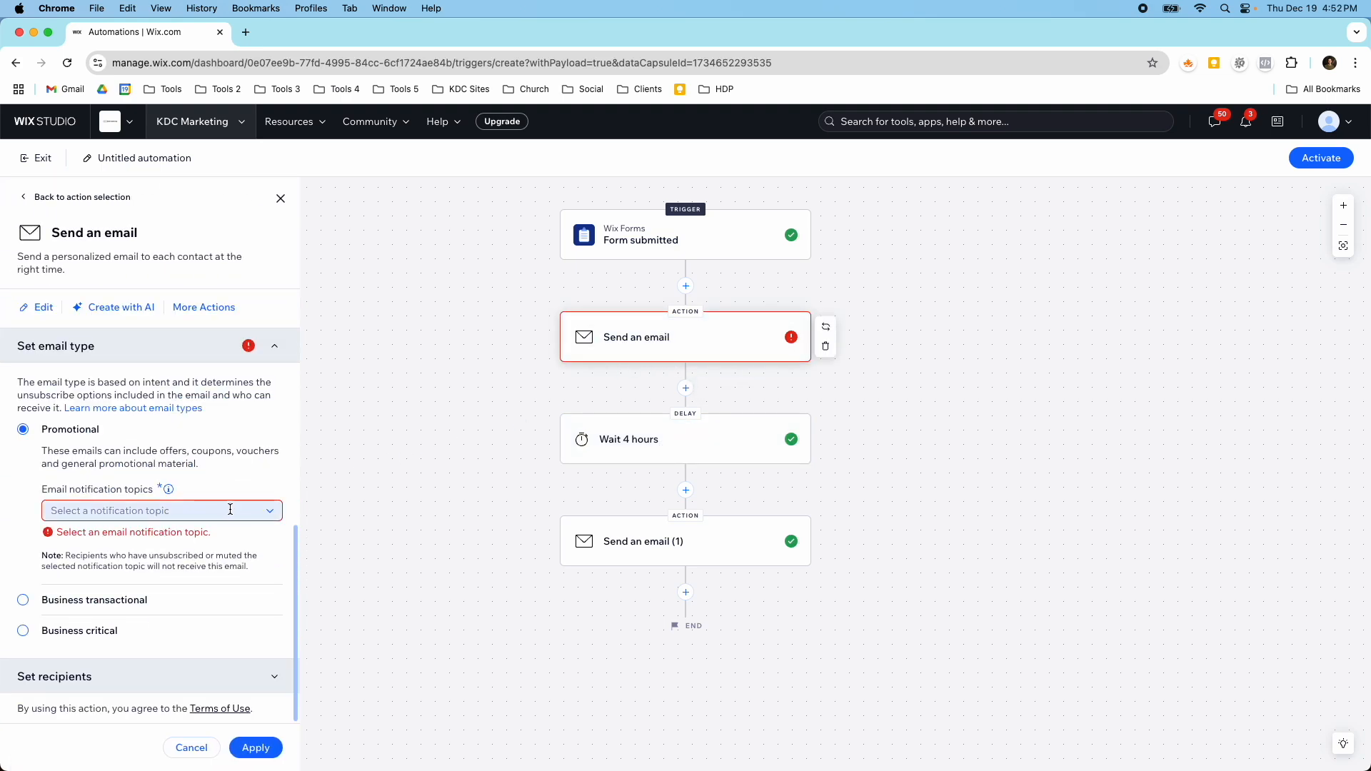
# Step: Assign the Visitor submits a form topic to the first email, clearing its error
pyautogui.write('fo')
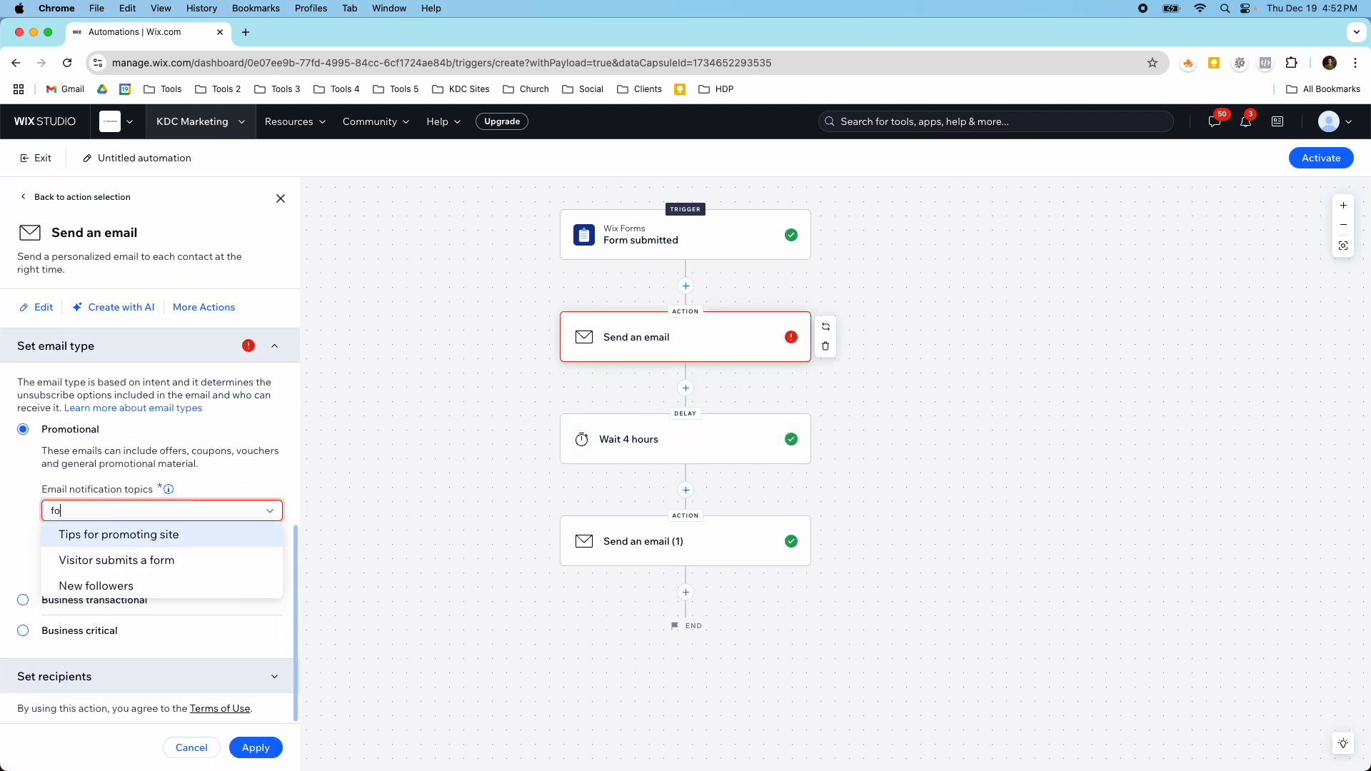
pyautogui.click(115, 560)
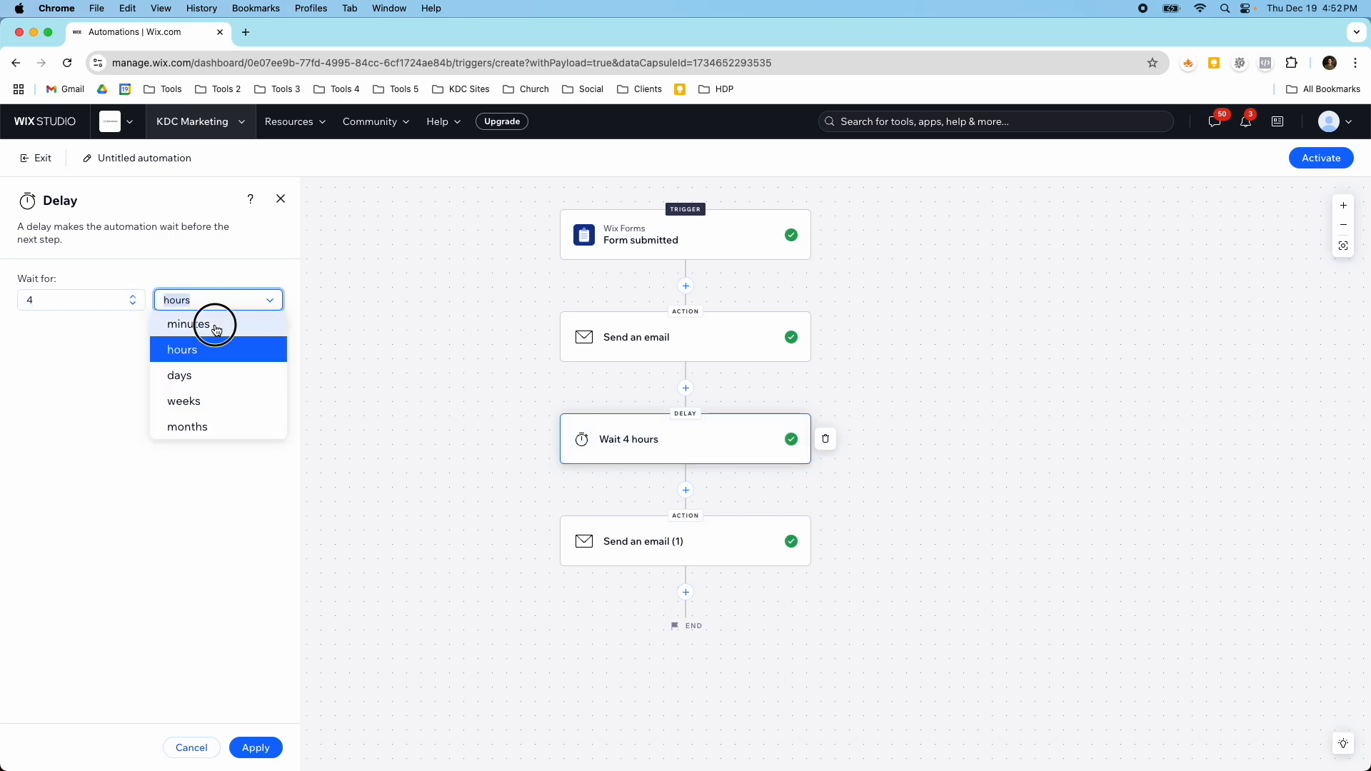
# Step: Switch the delay unit to minutes for a Wait 10 minutes step
pyautogui.click(187, 325)
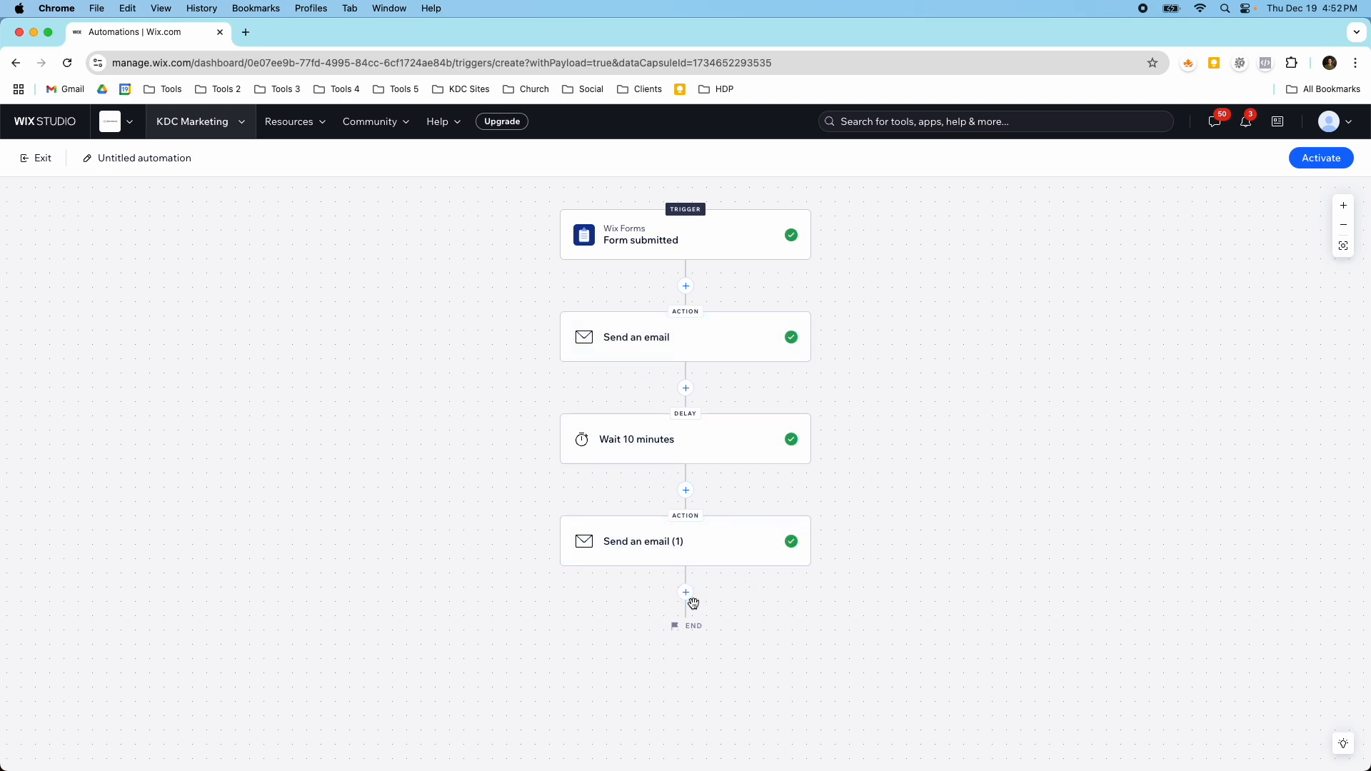
pyautogui.moveTo(642, 554)
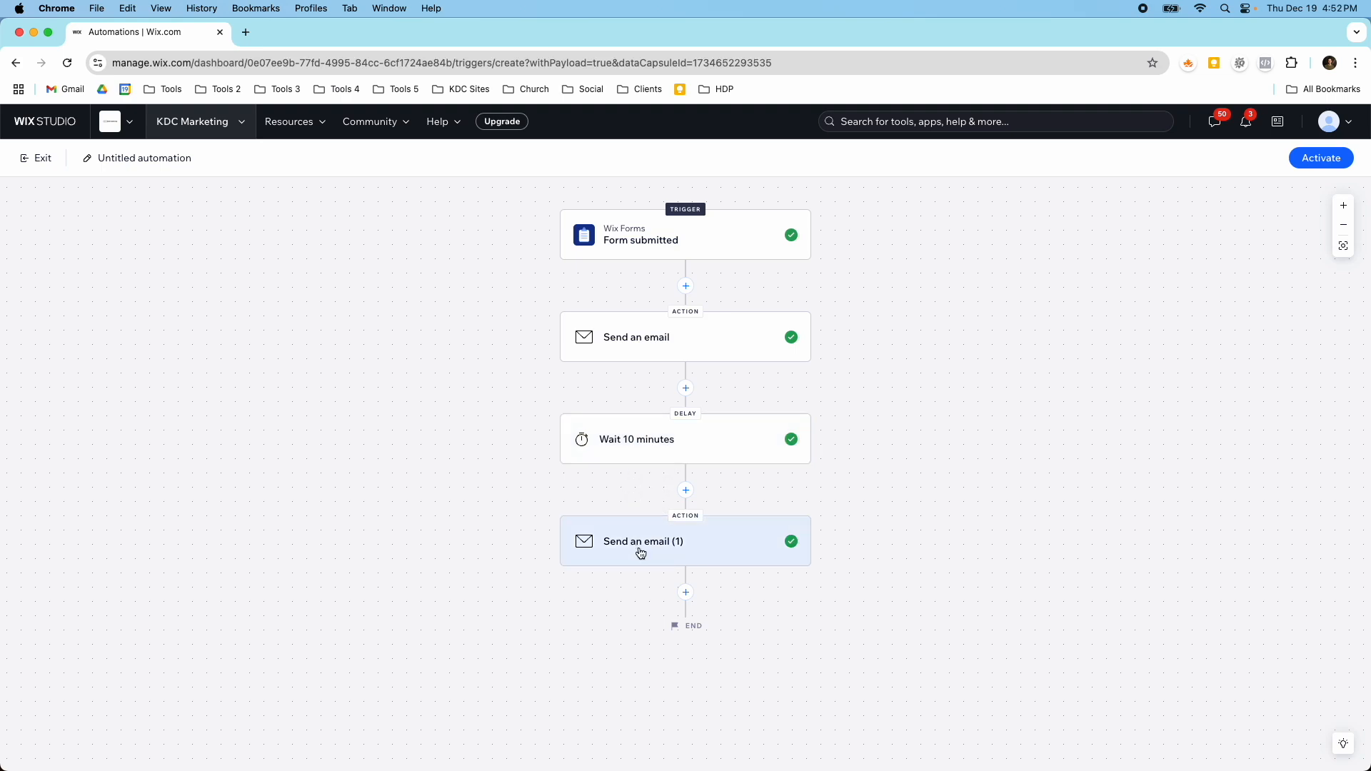
pyautogui.click(686, 592)
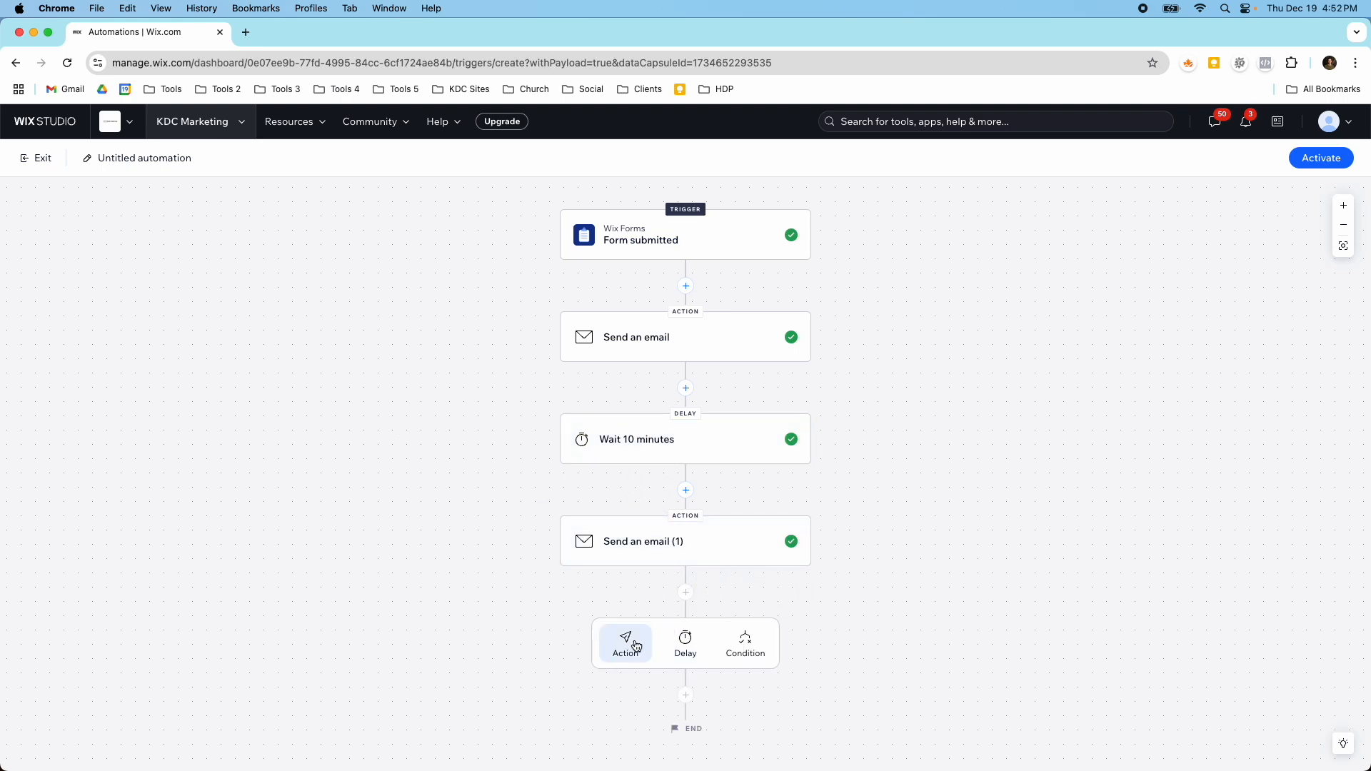
pyautogui.click(625, 644)
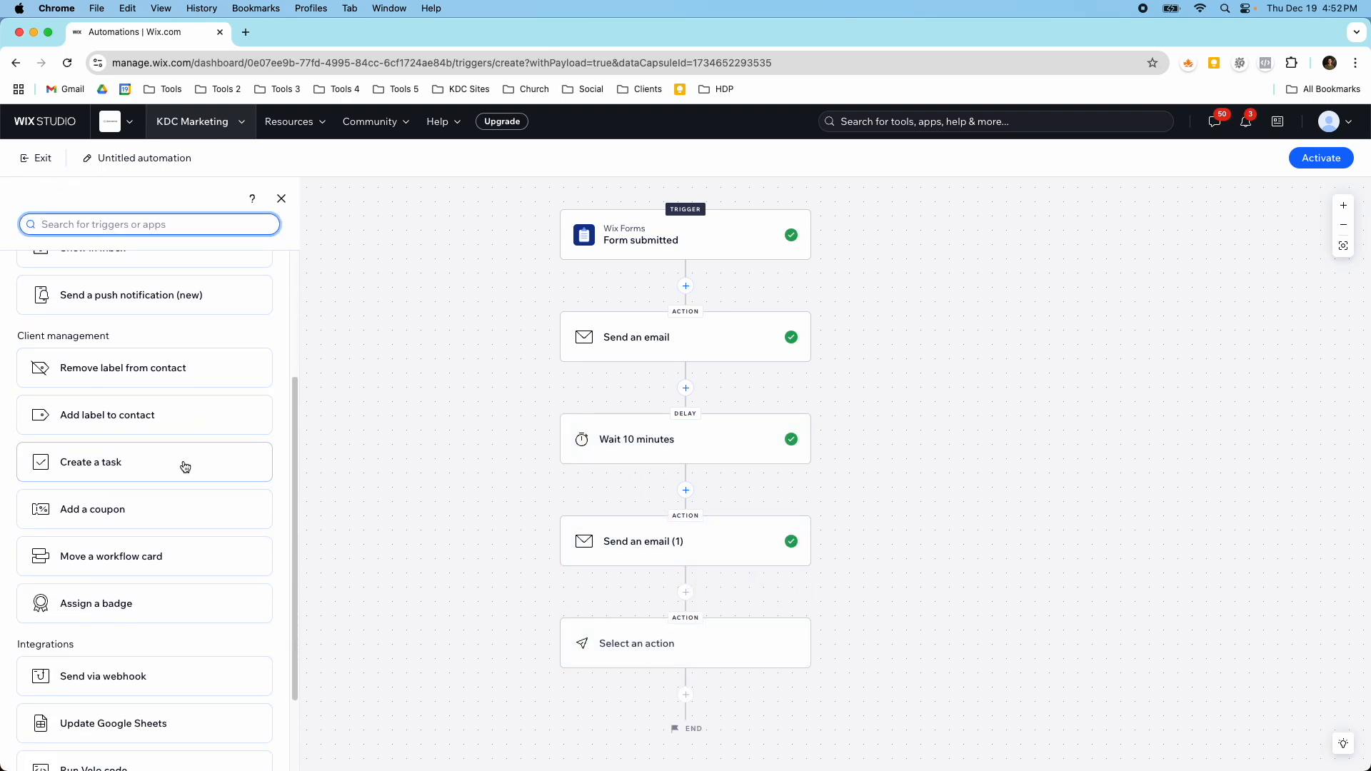
pyautogui.click(94, 461)
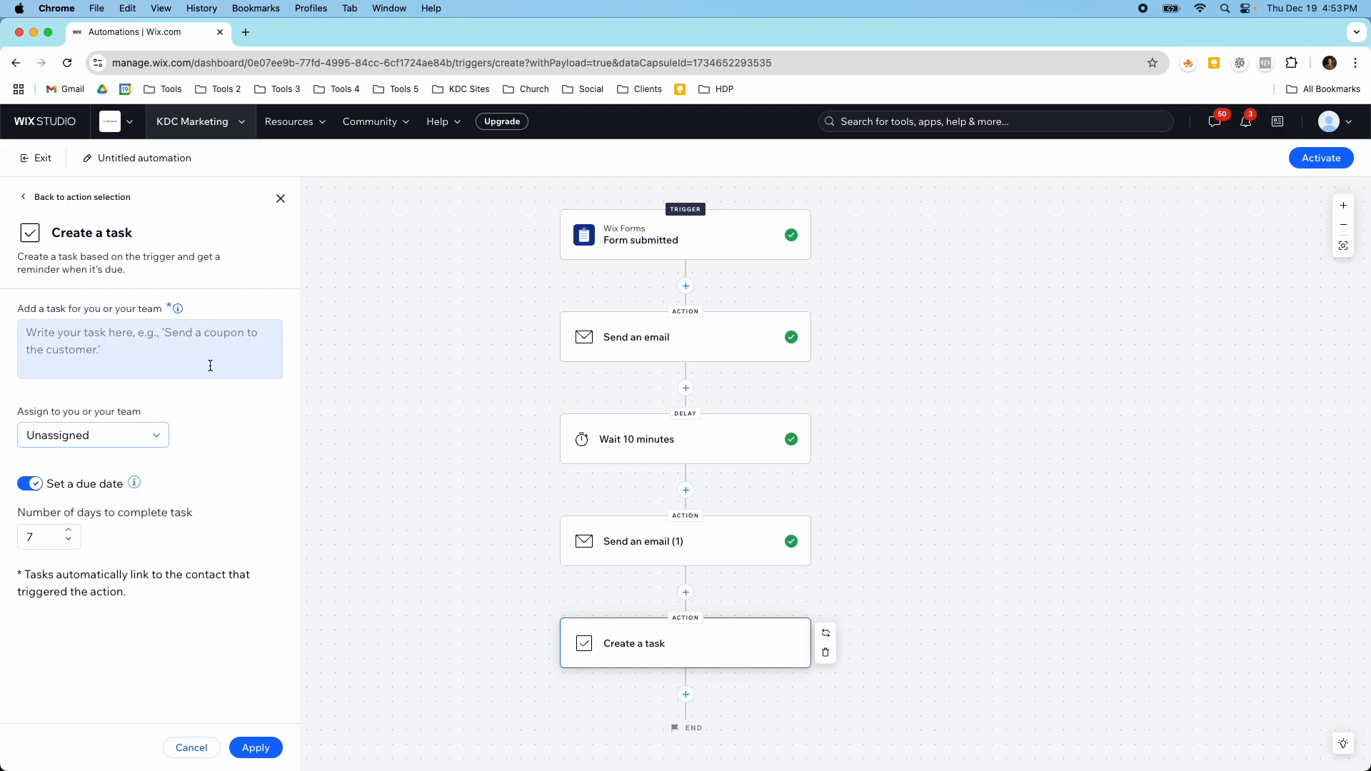
pyautogui.click(190, 748)
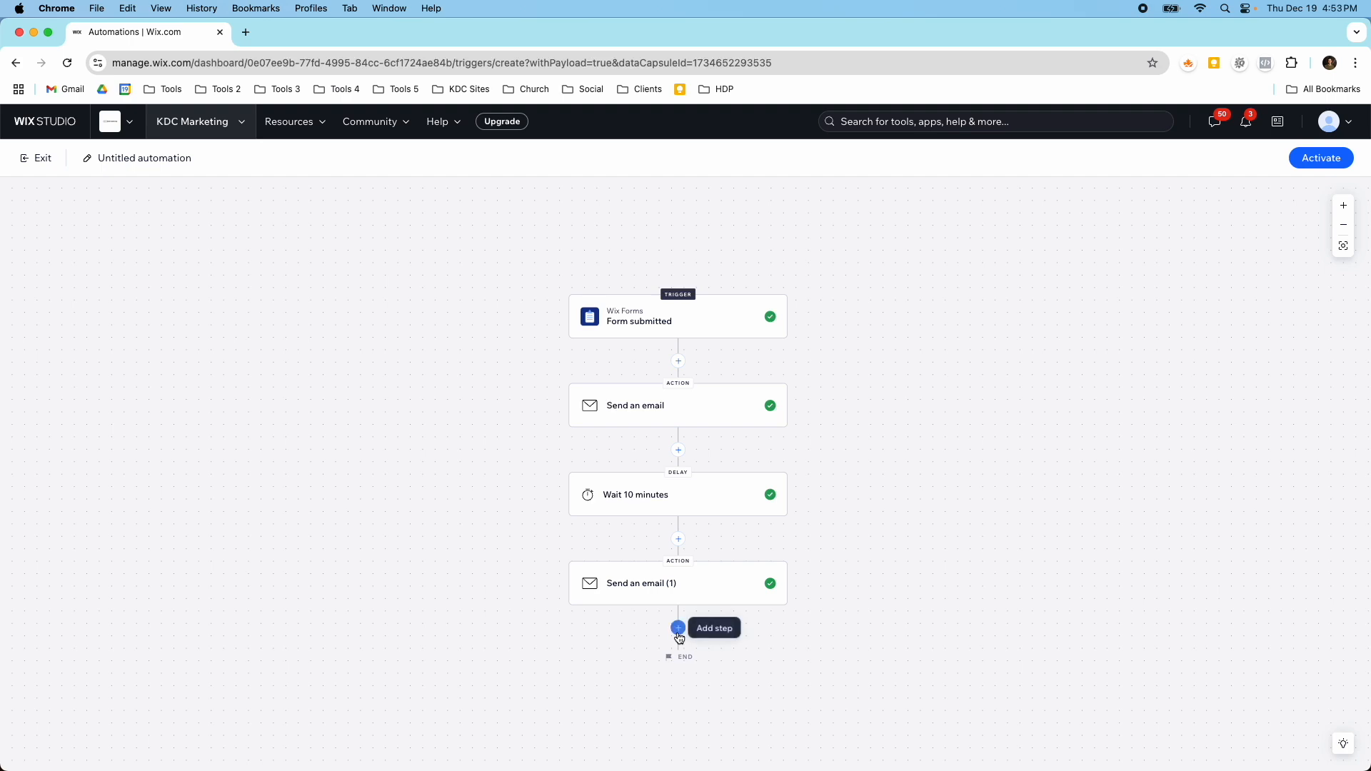
pyautogui.click(678, 628)
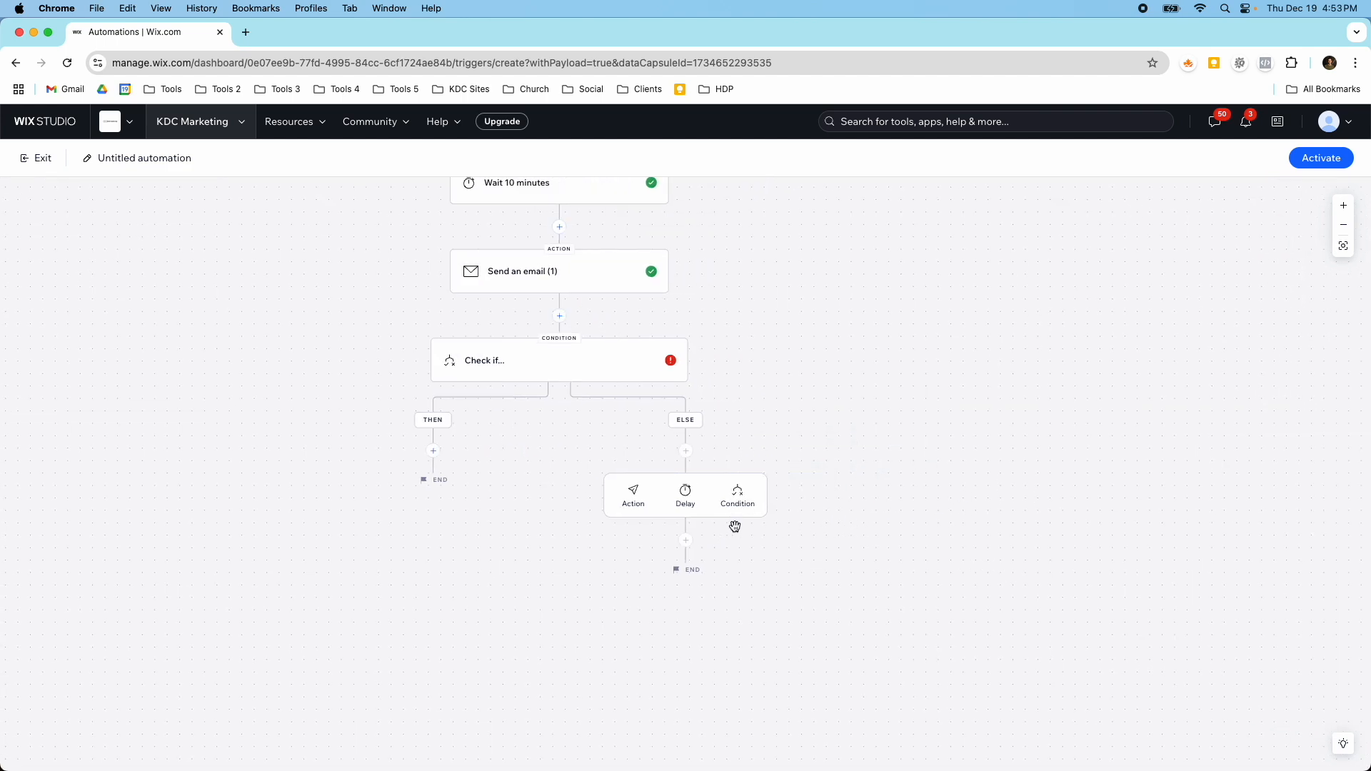
pyautogui.click(685, 494)
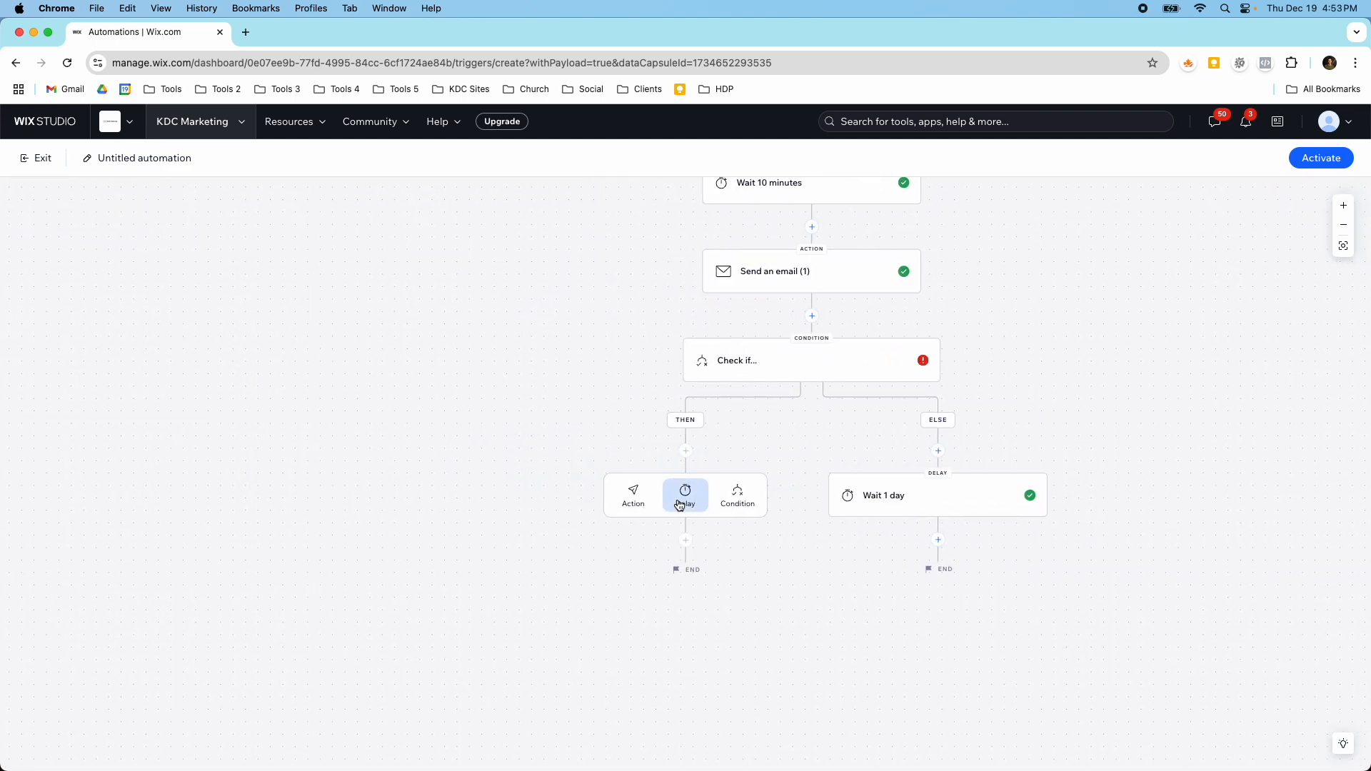
pyautogui.click(684, 494)
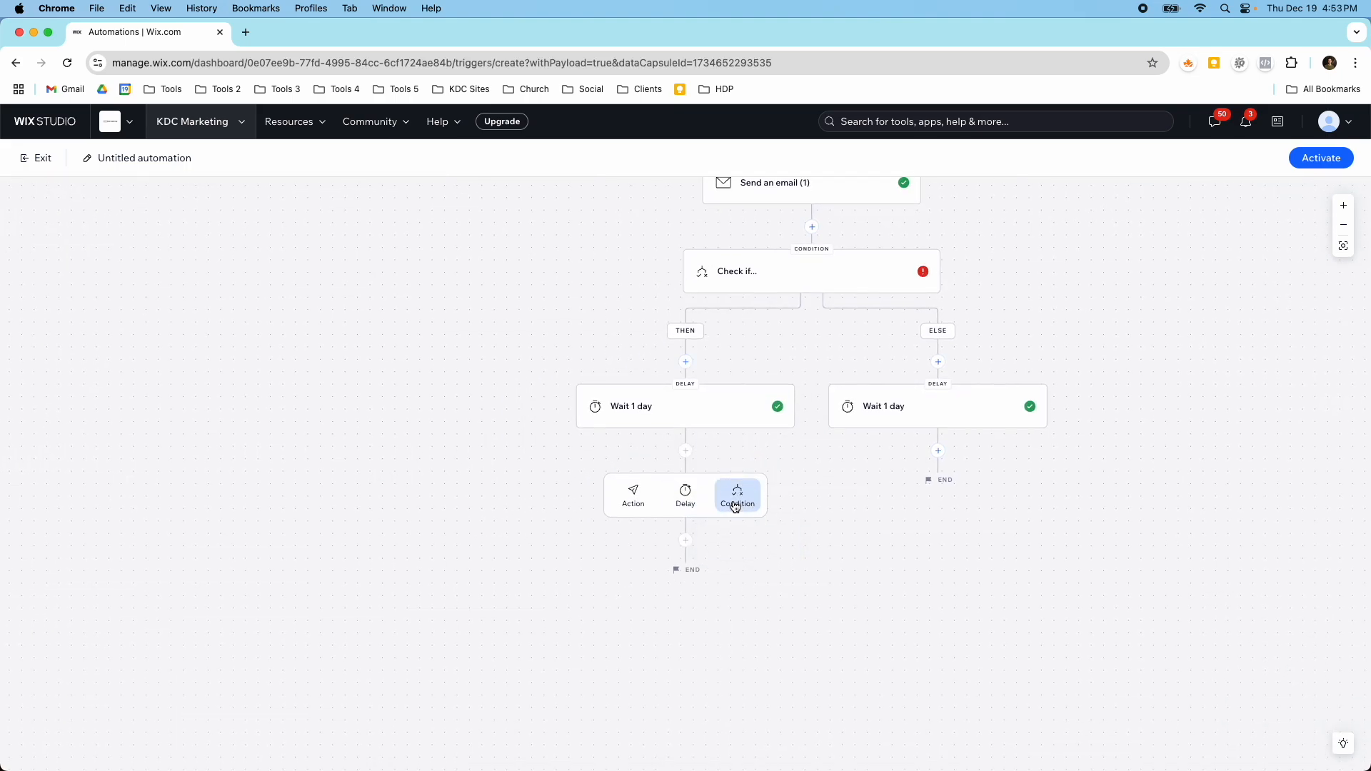
pyautogui.click(737, 495)
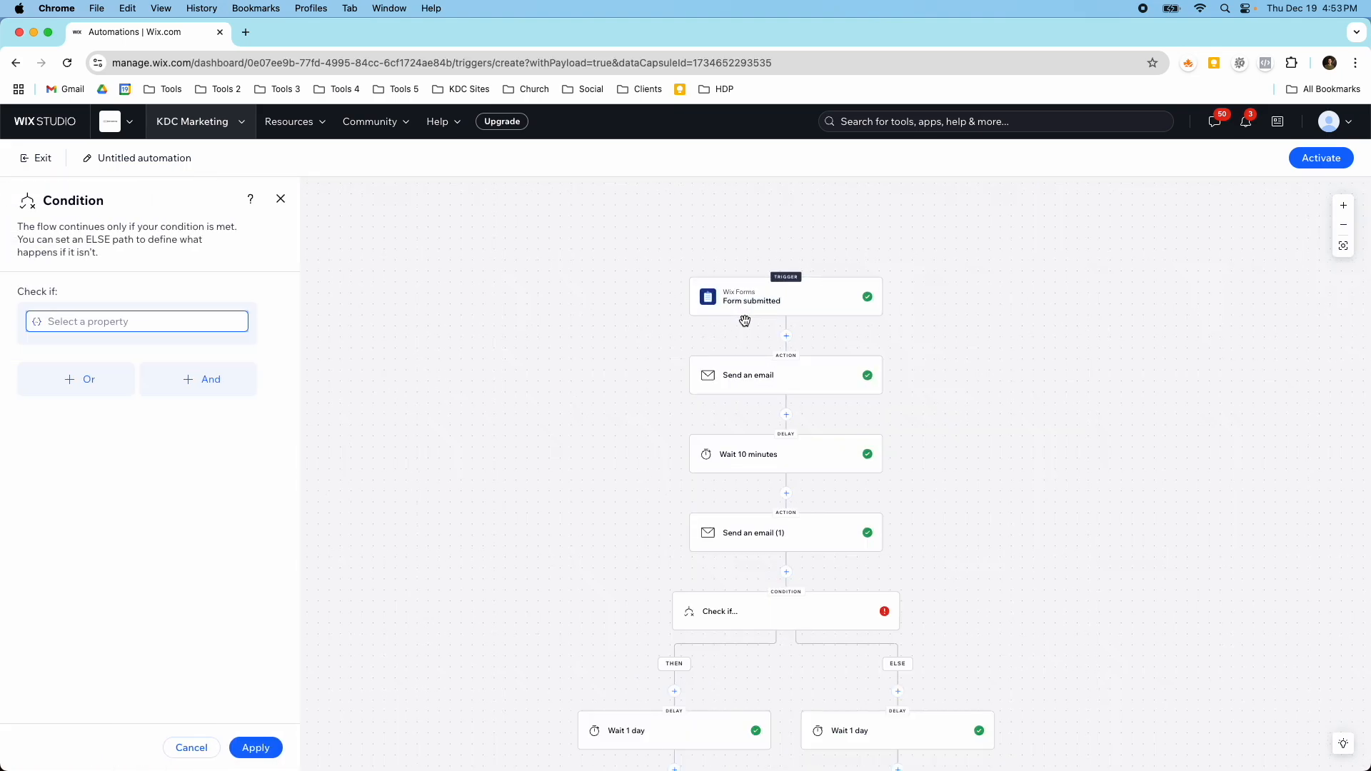
pyautogui.scroll(-3)
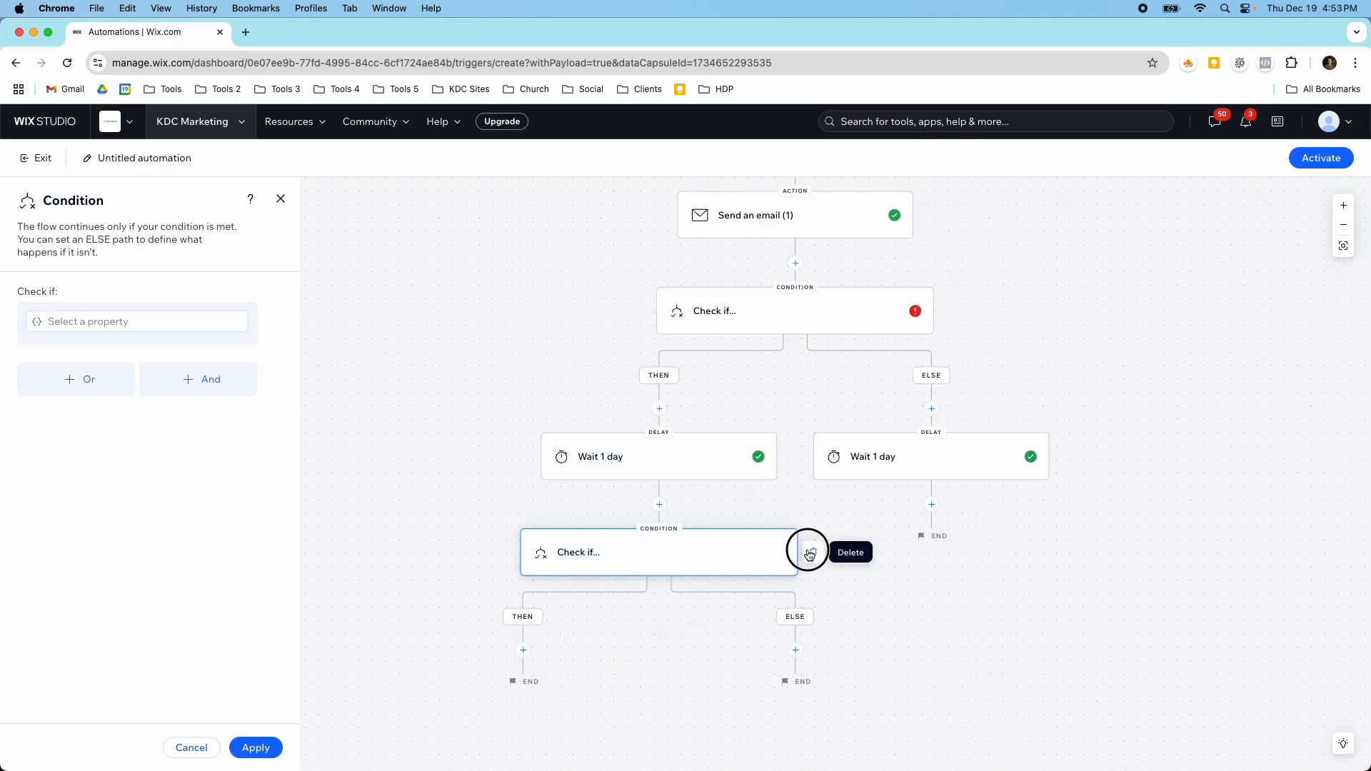
pyautogui.click(849, 551)
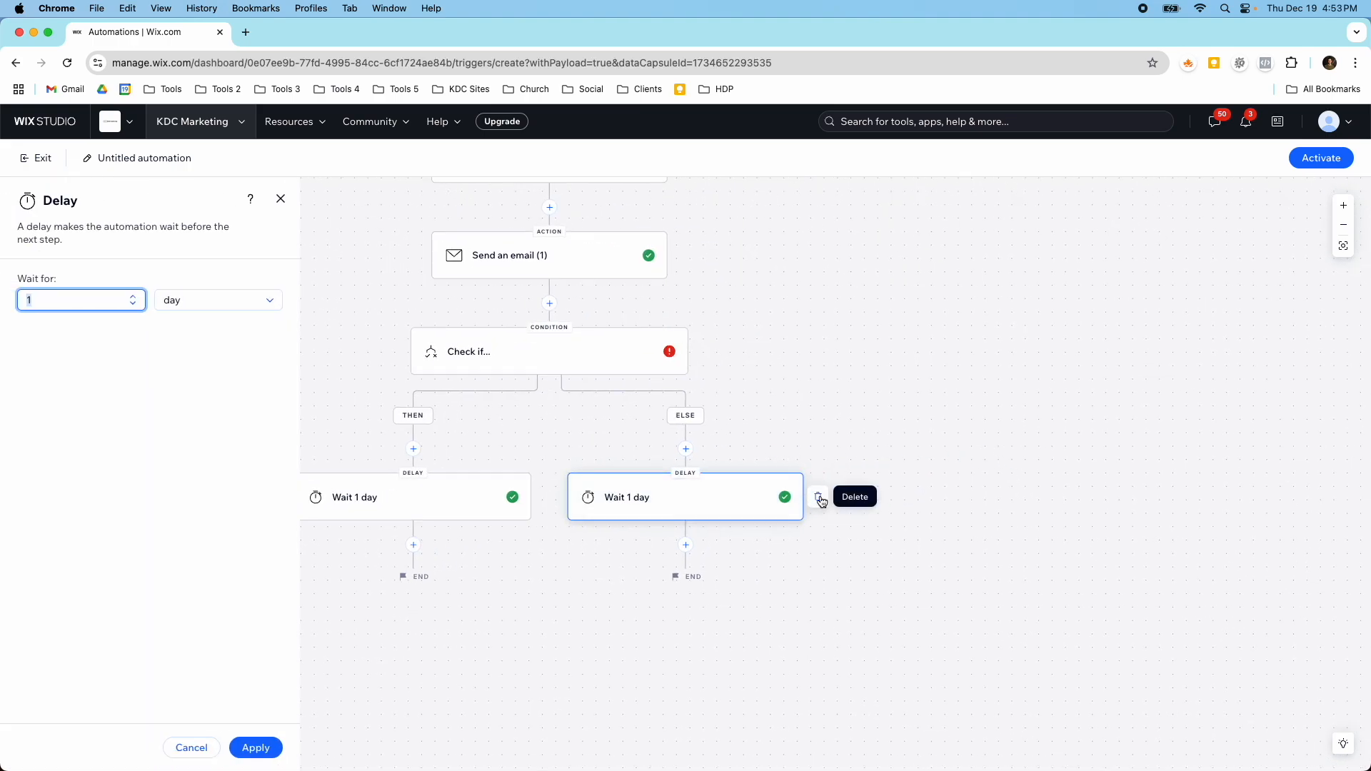
pyautogui.click(820, 500)
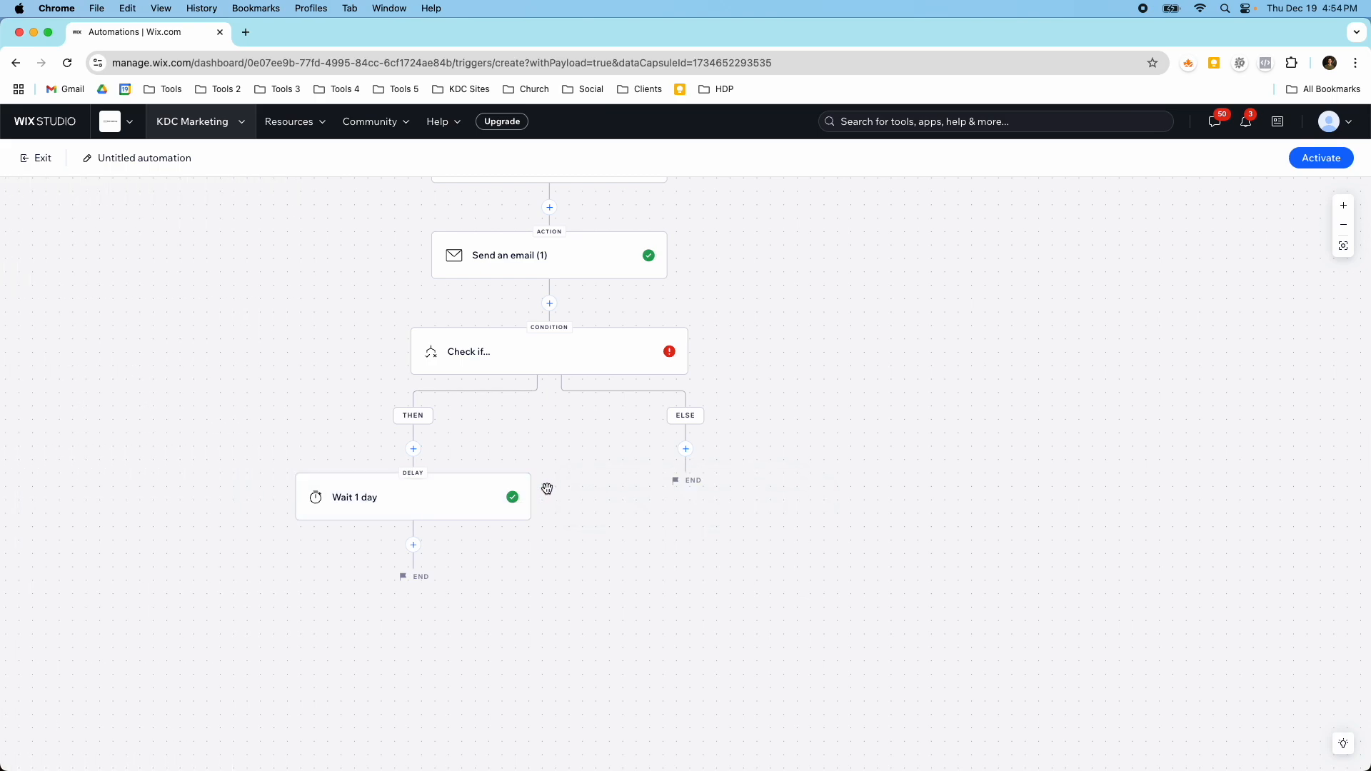
pyautogui.click(411, 498)
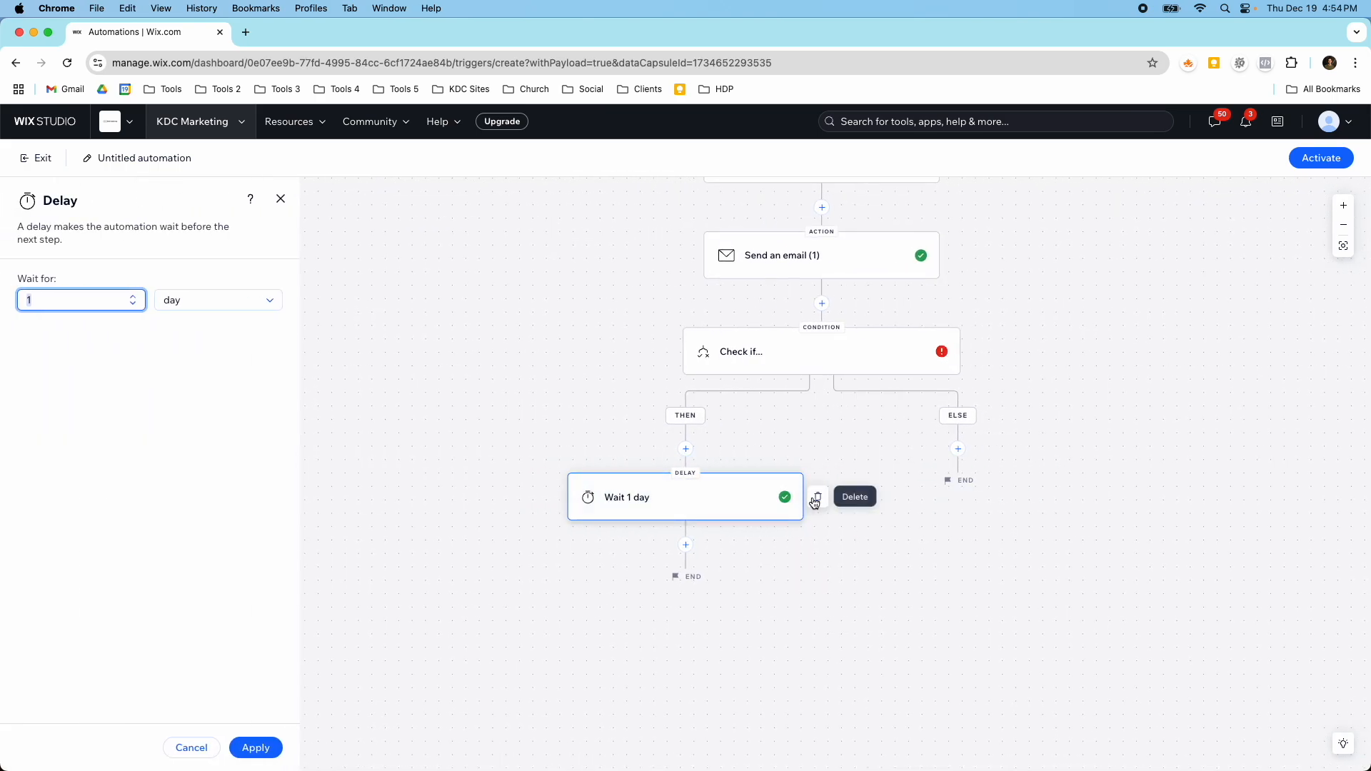
pyautogui.click(854, 498)
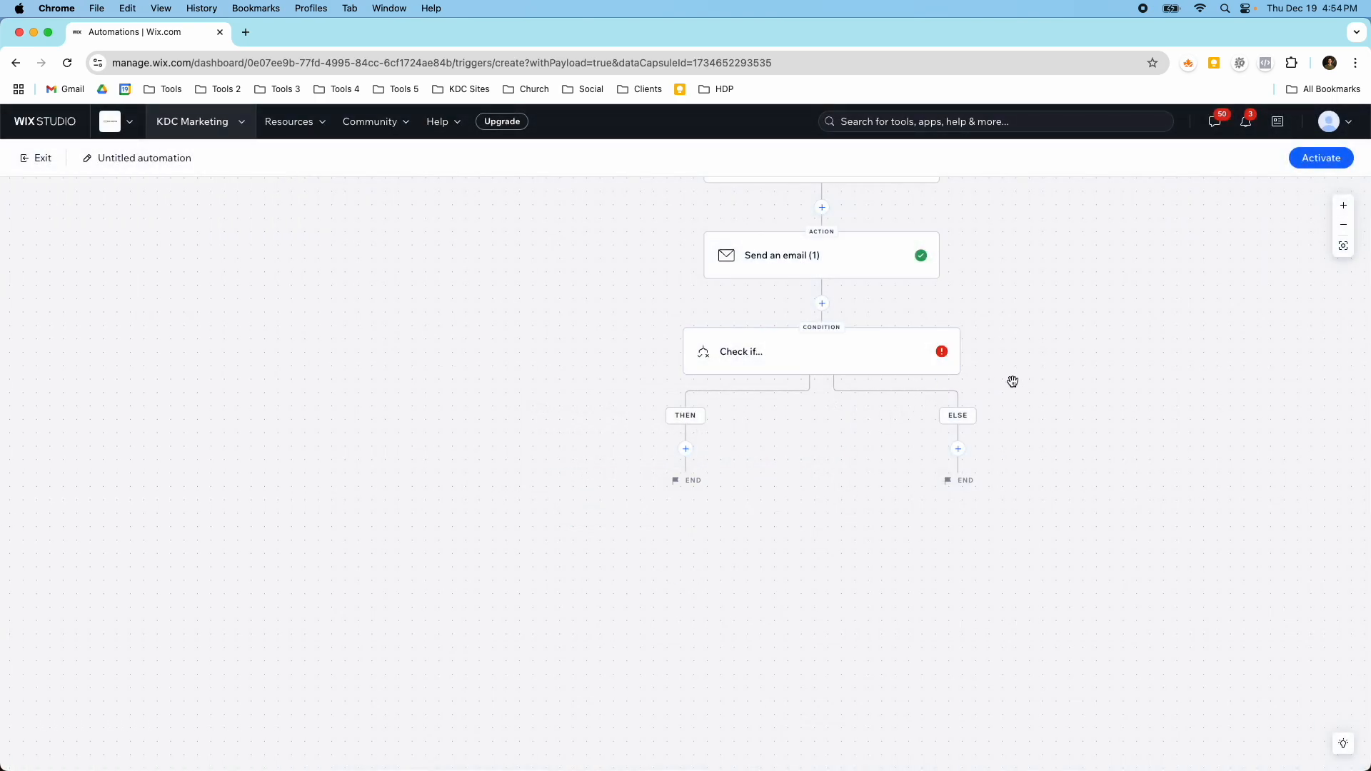
# Step: Delete the Check if condition and exit the editor, discarding changes
pyautogui.click(820, 351)
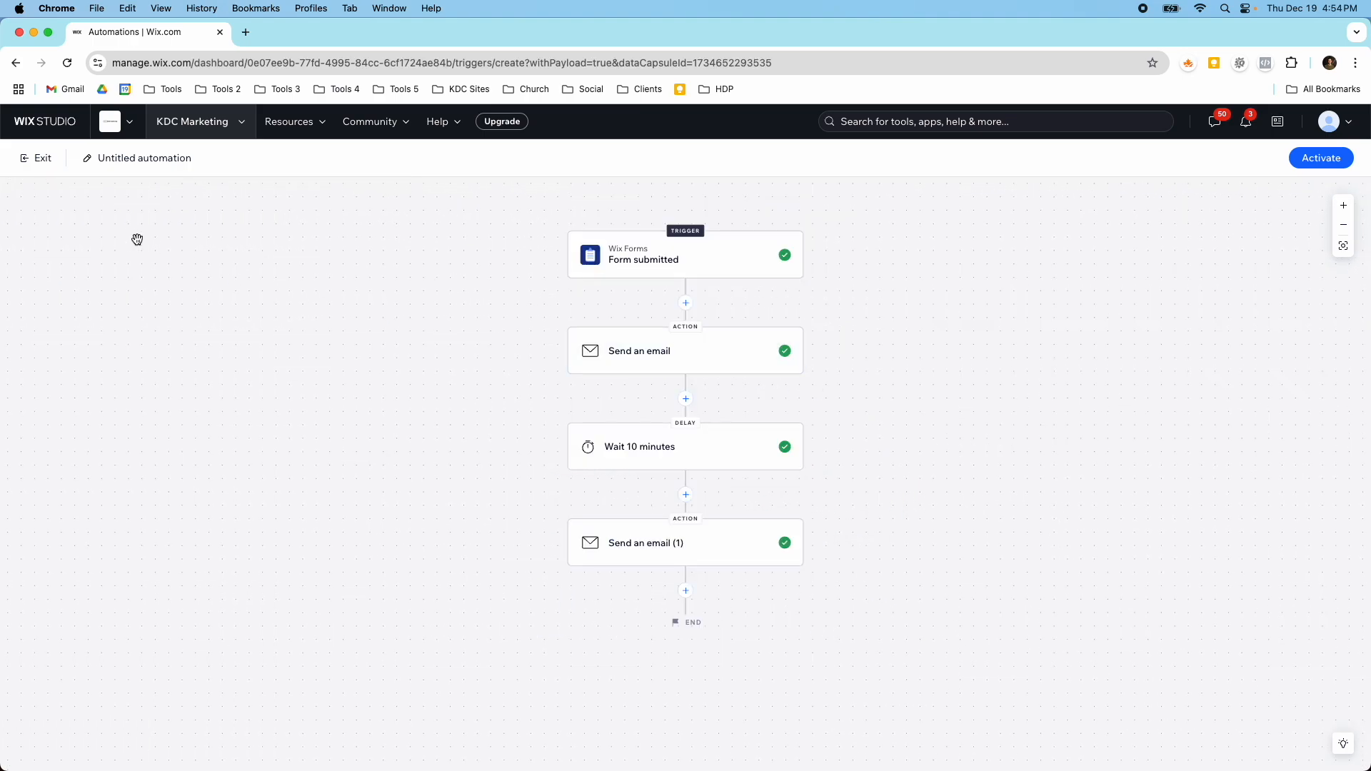
pyautogui.moveTo(33, 170)
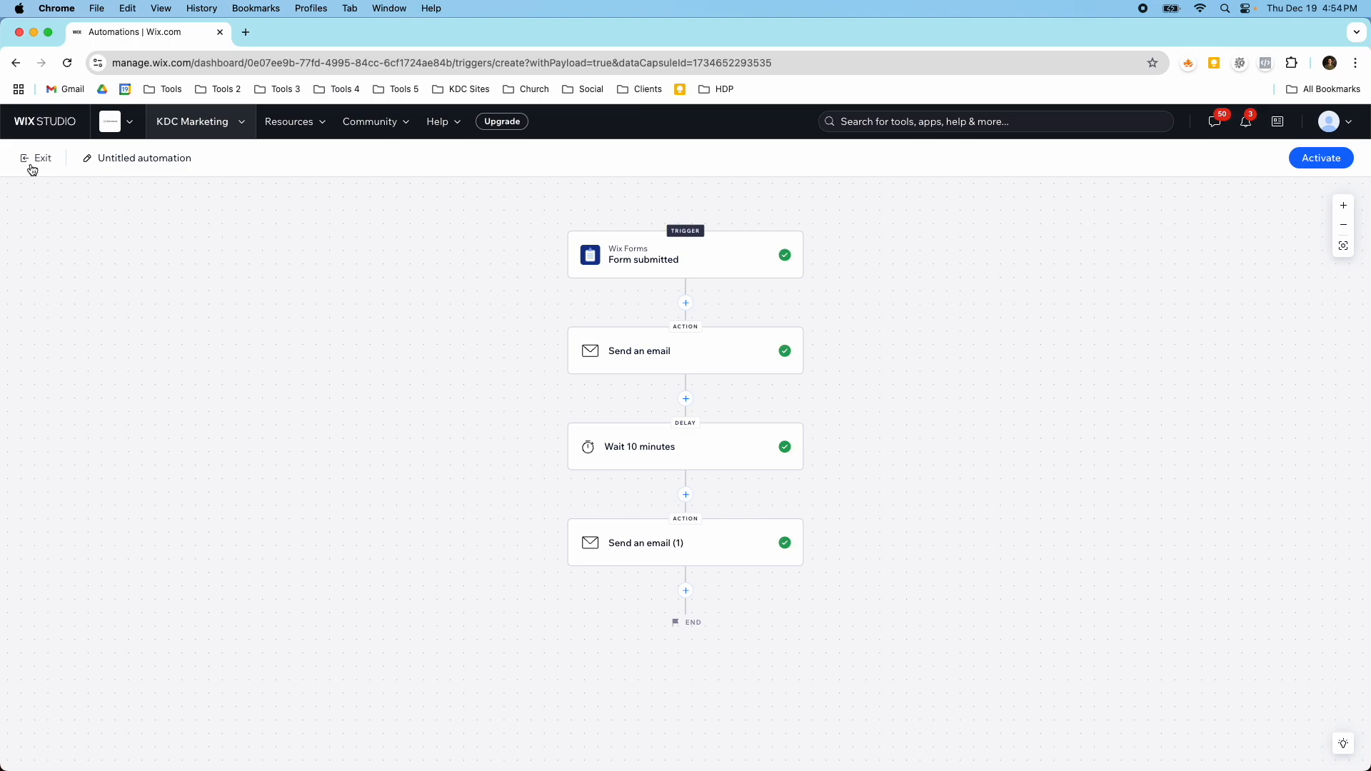
pyautogui.click(37, 159)
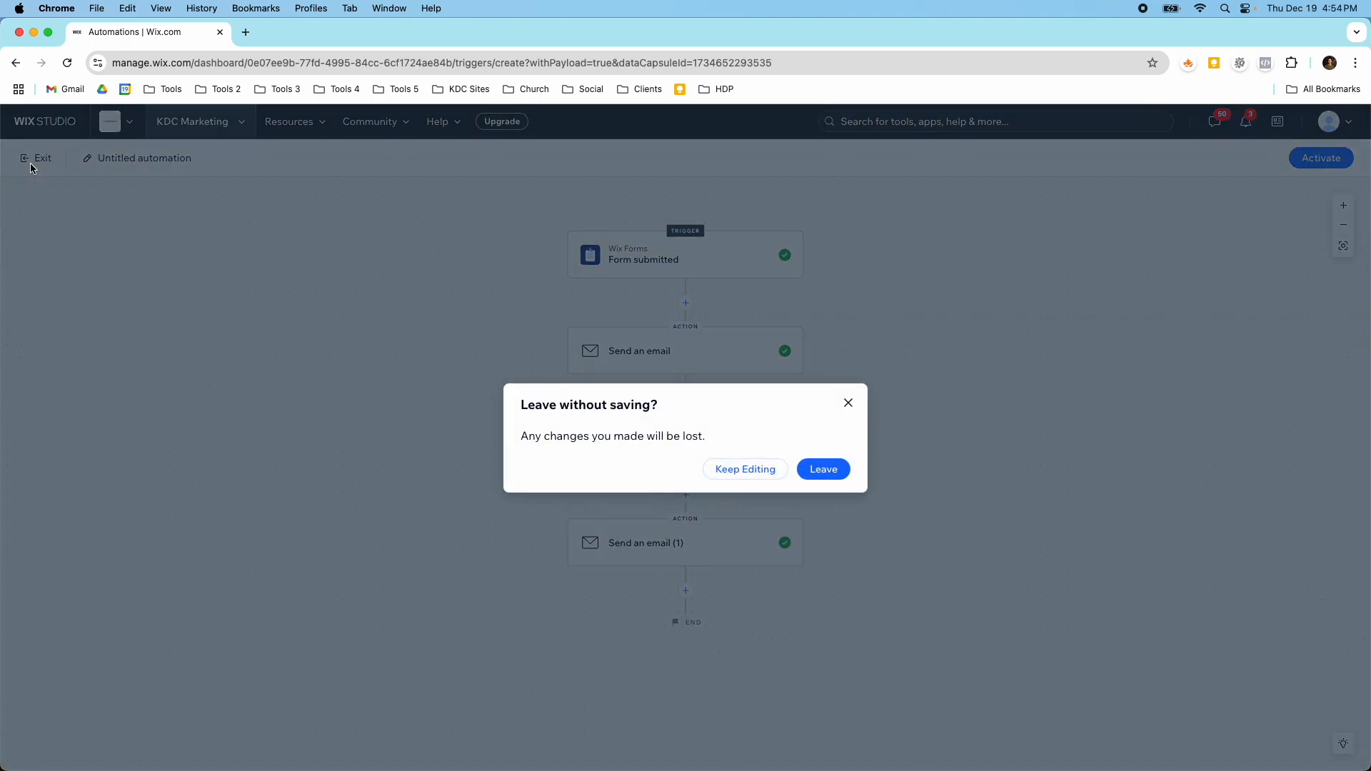
pyautogui.click(823, 469)
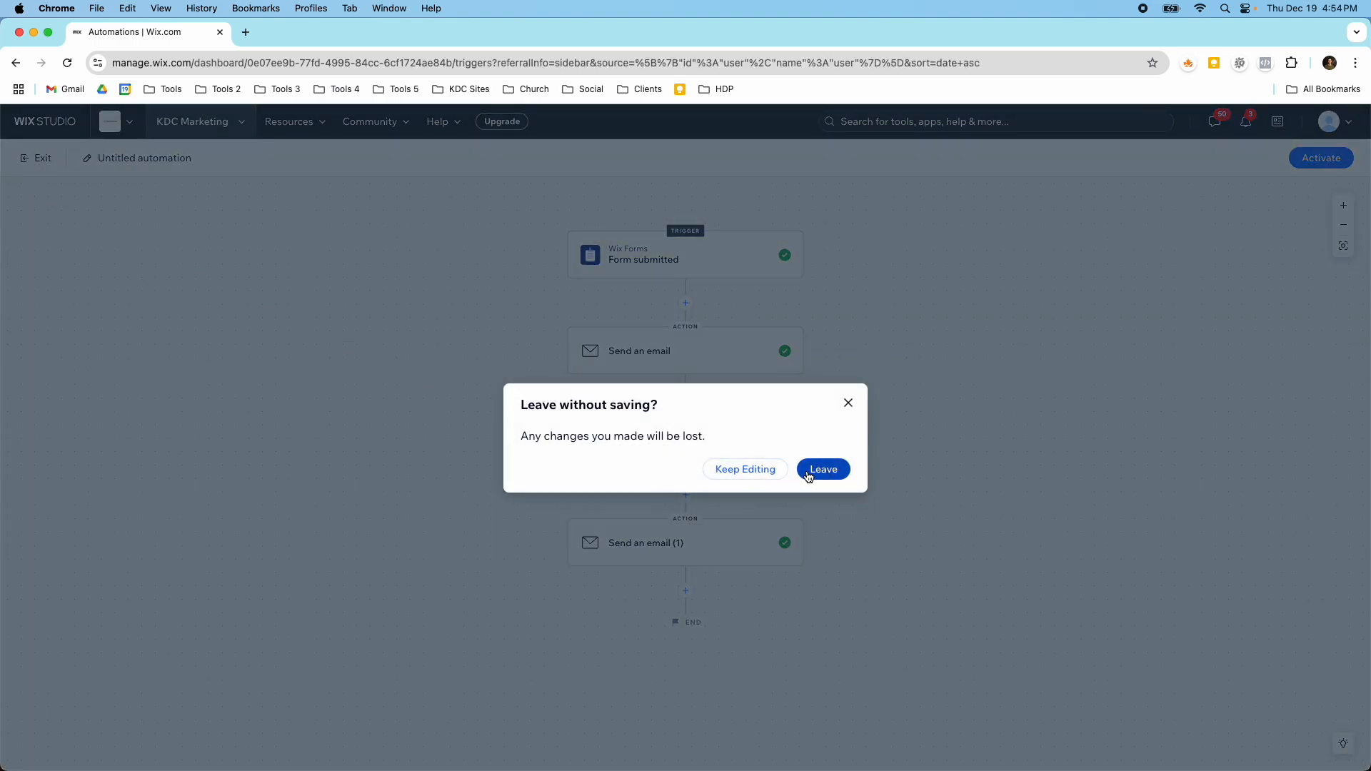
# Step: Confirm leaving unsaved, scroll the Your automations list, and return to the Automations page
pyautogui.click(822, 469)
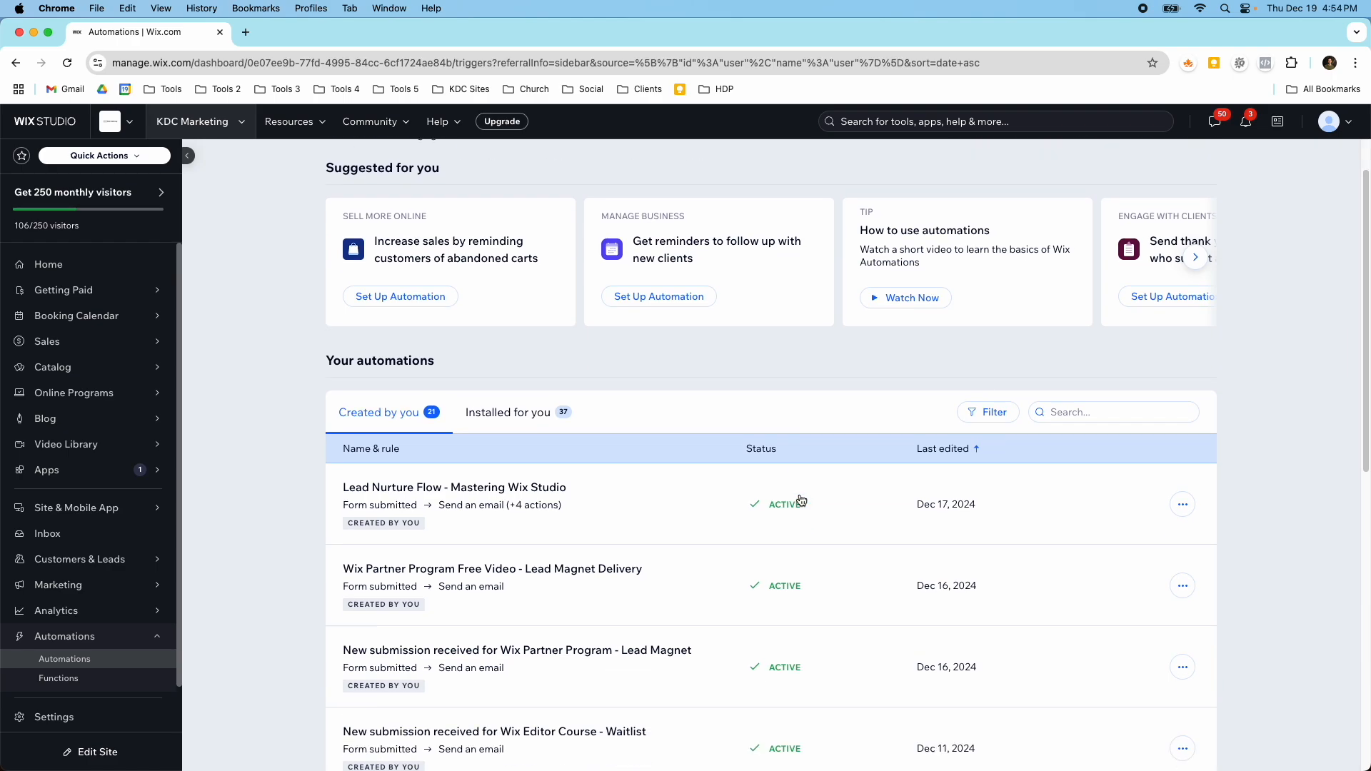
pyautogui.scroll(-3)
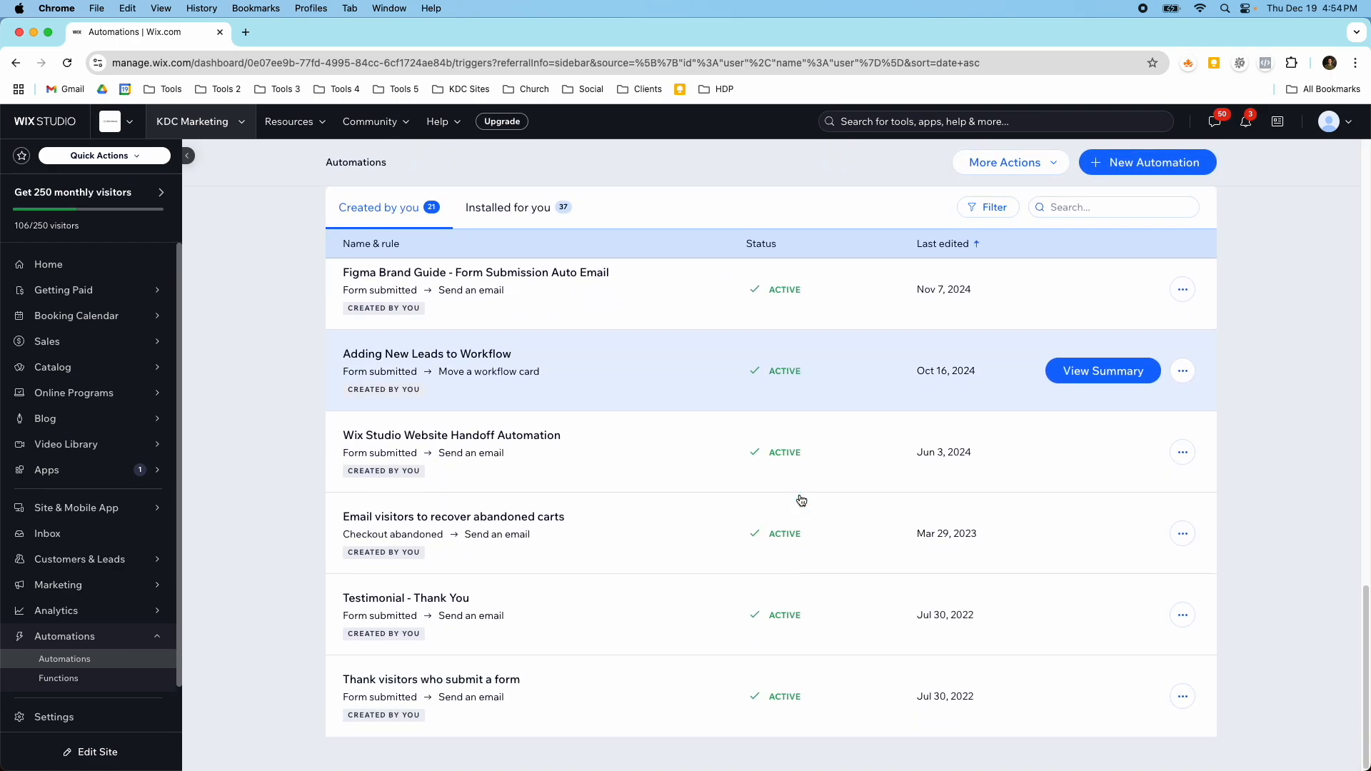
pyautogui.scroll(-3)
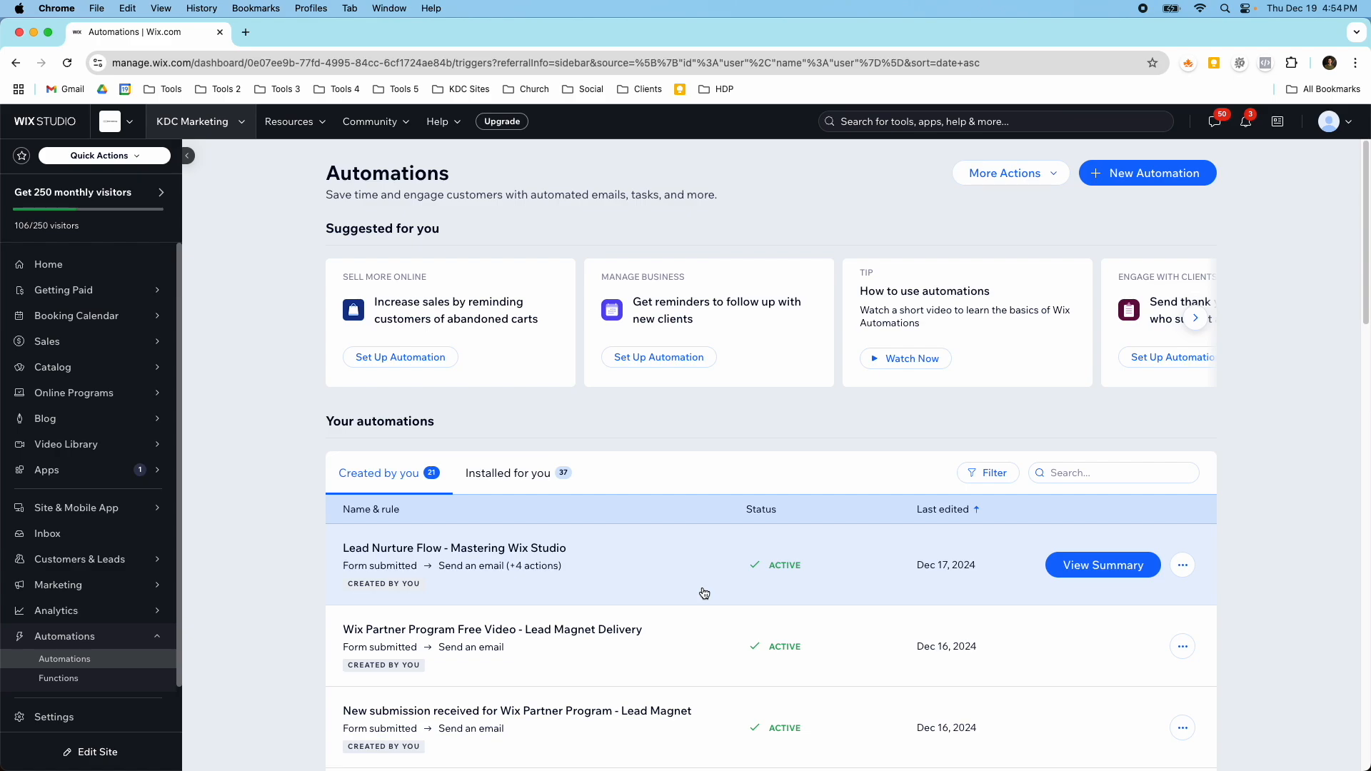
pyautogui.scroll(-3)
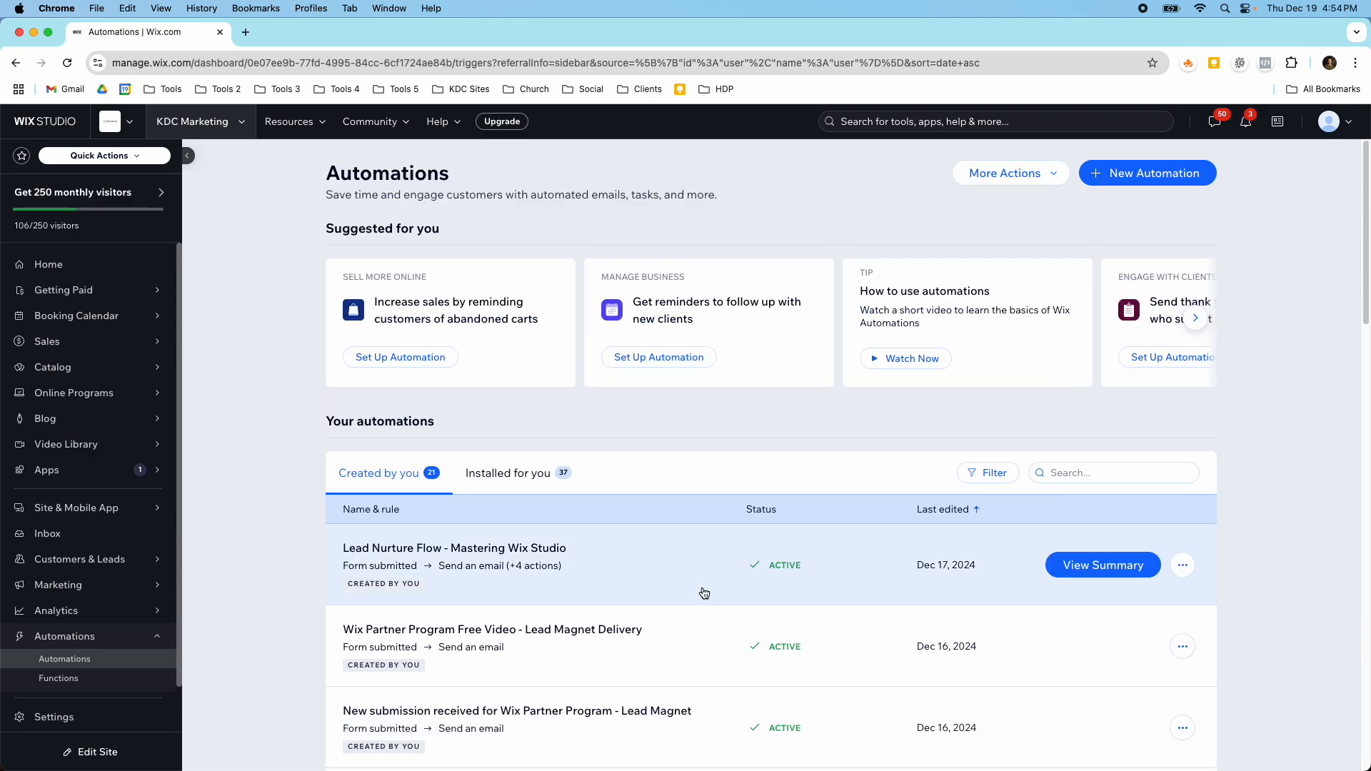
pyautogui.moveTo(913, 435)
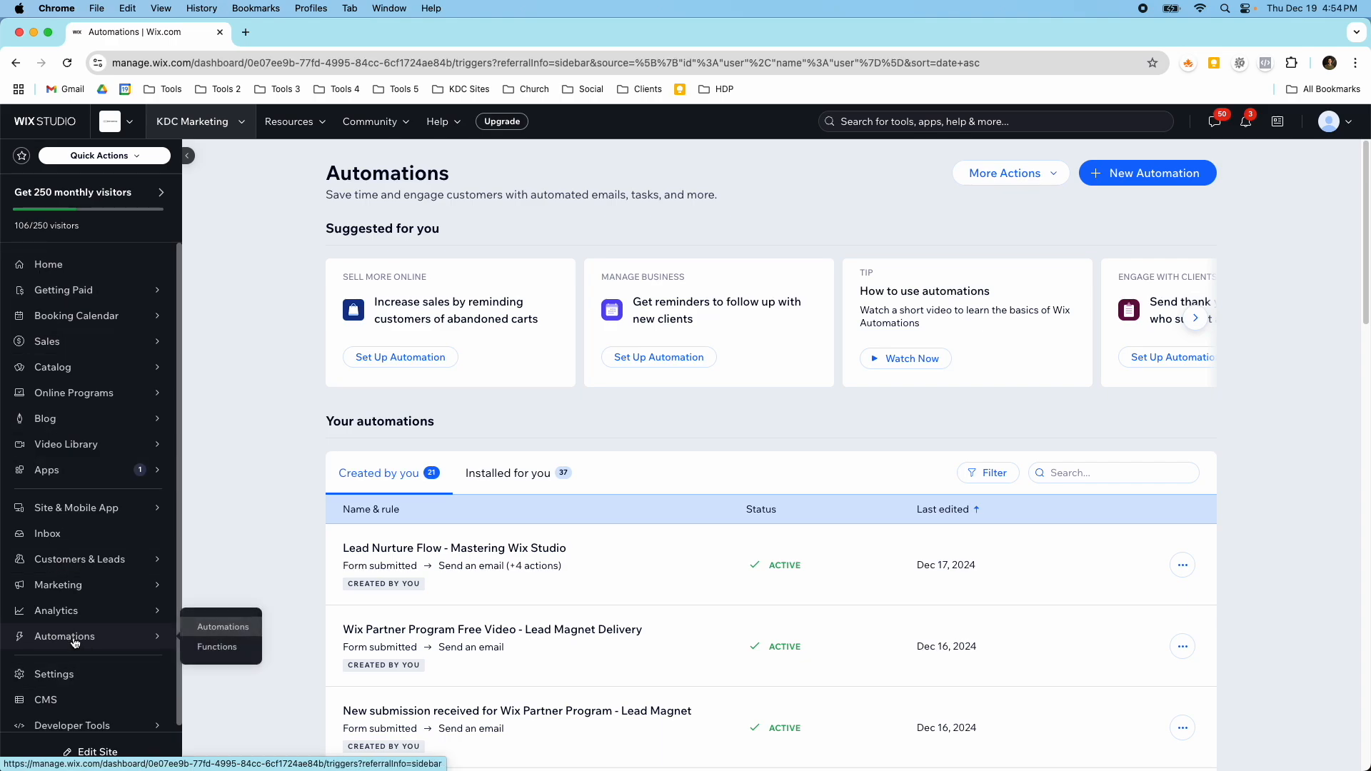
pyautogui.click(63, 636)
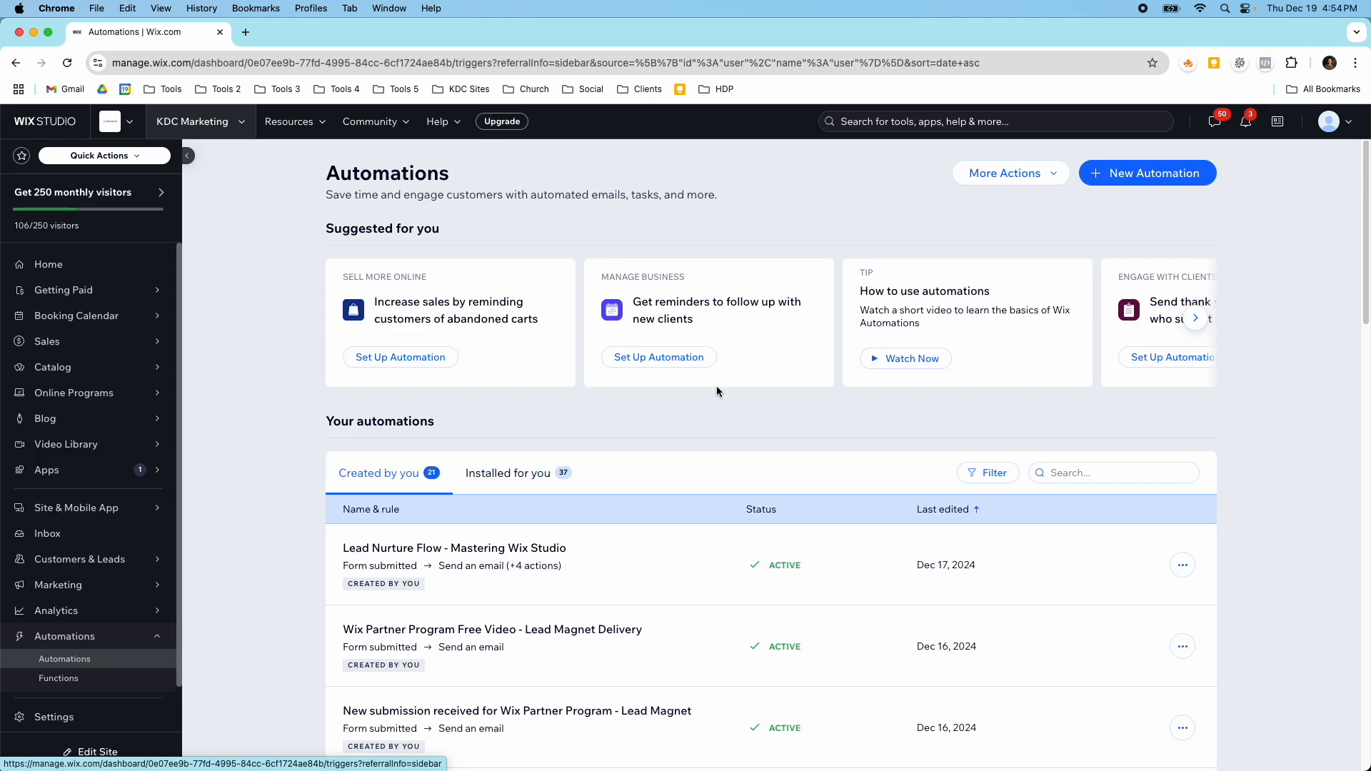
pyautogui.moveTo(1057, 349)
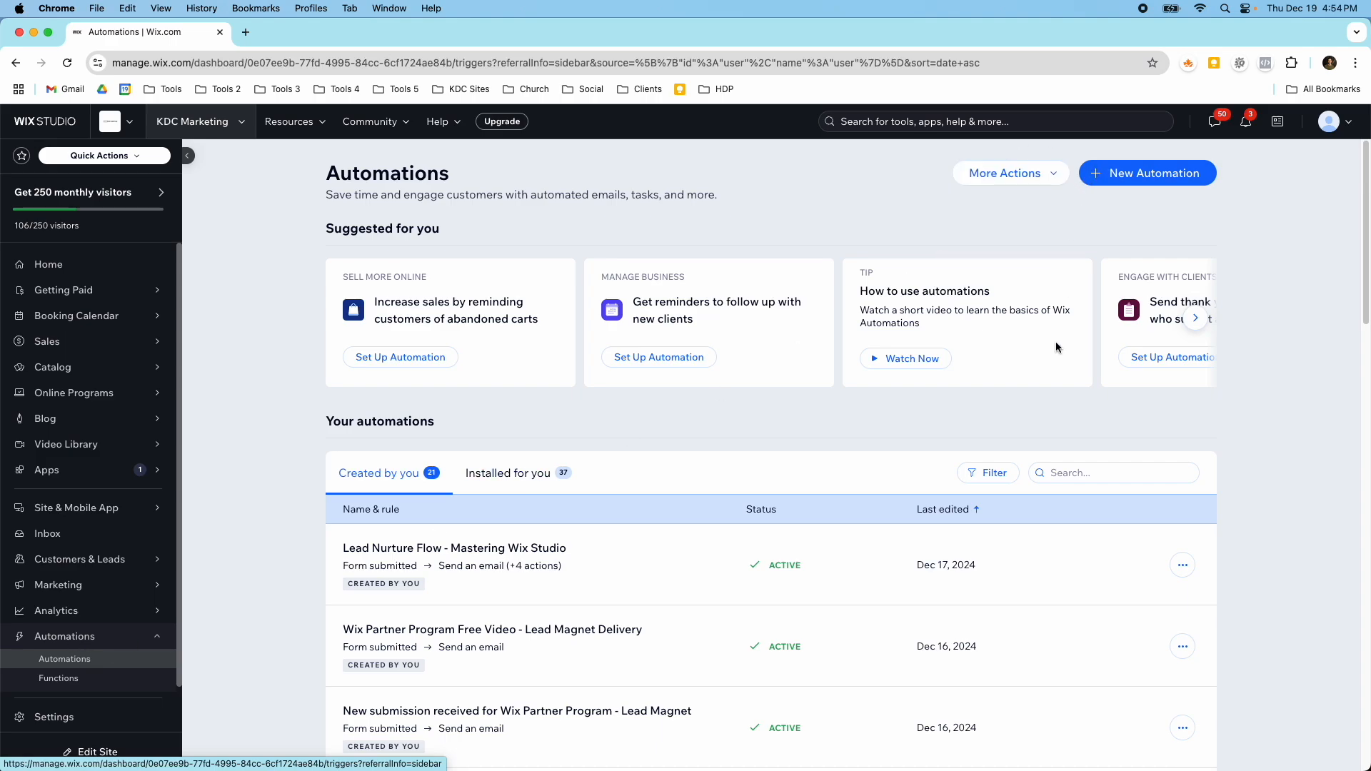
pyautogui.moveTo(823, 560)
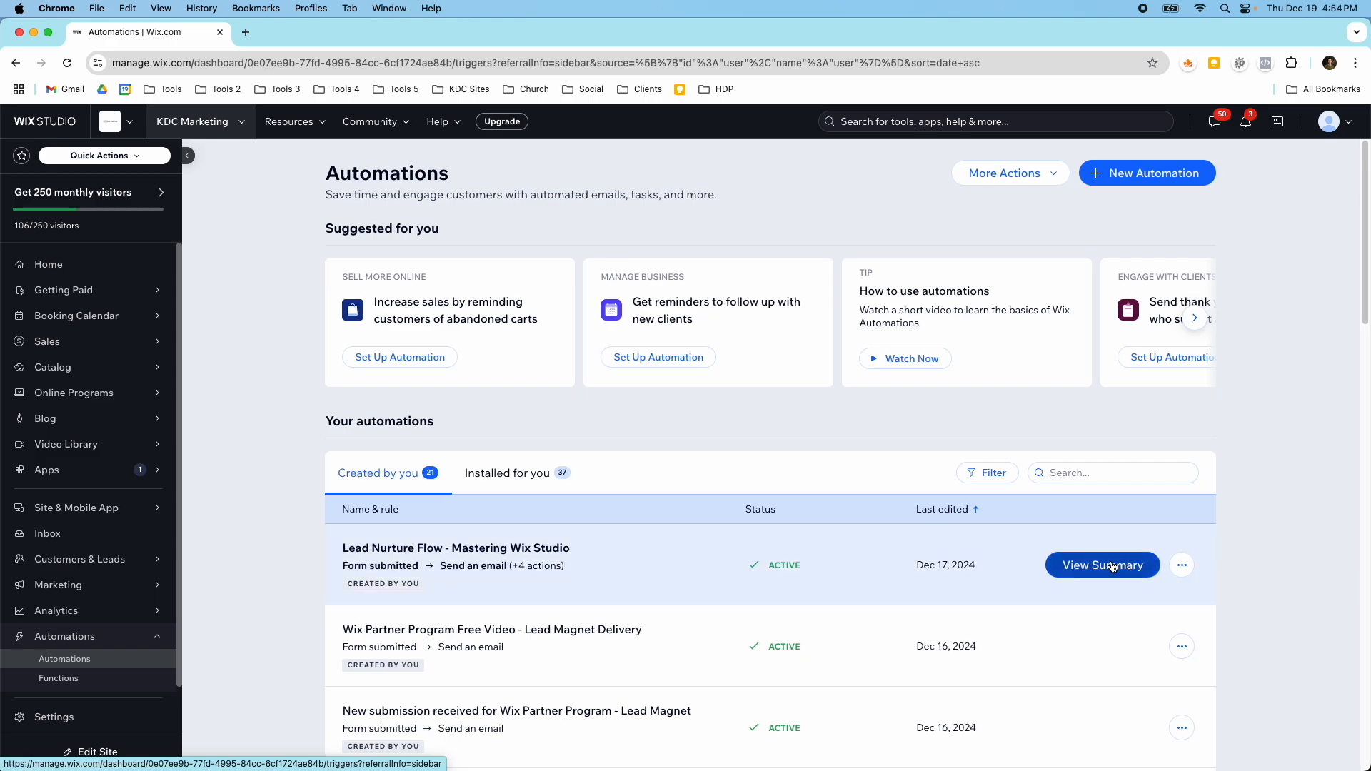
pyautogui.click(1101, 566)
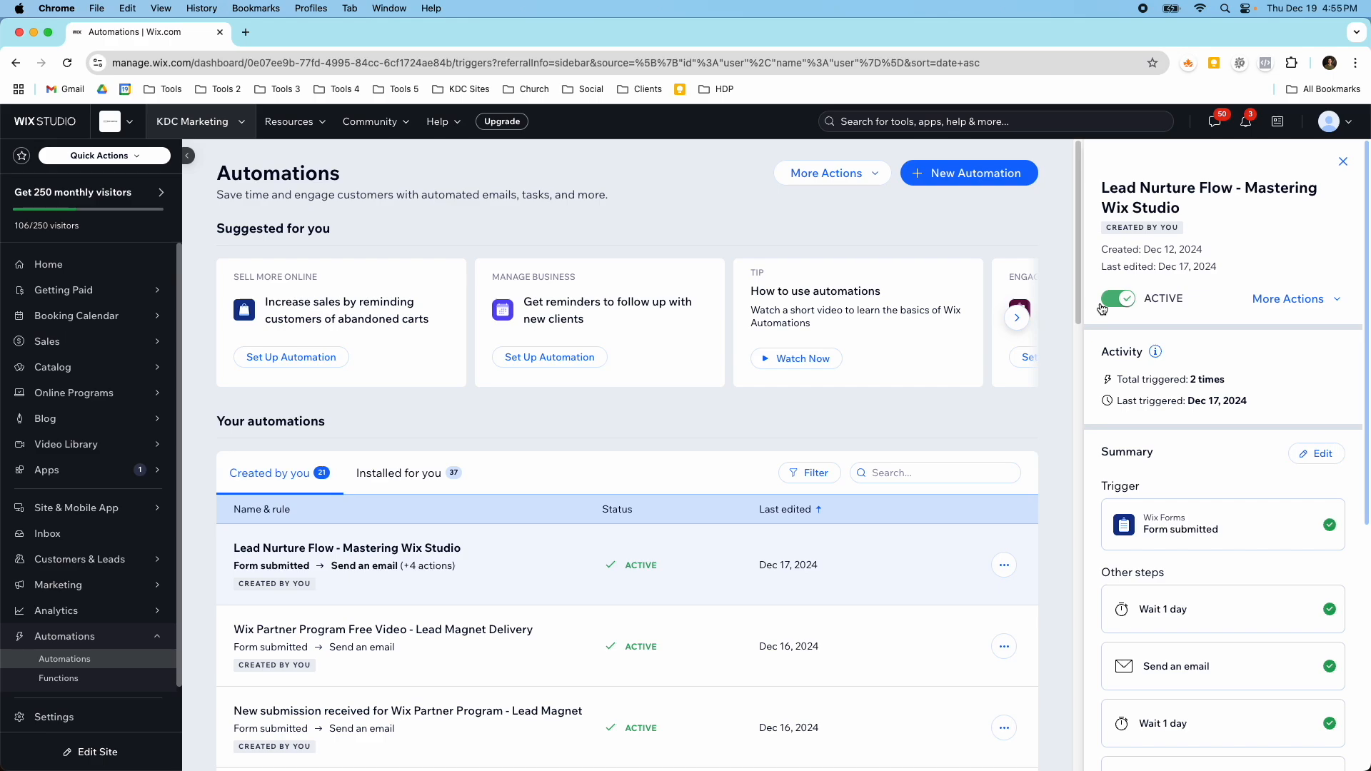
pyautogui.click(1289, 299)
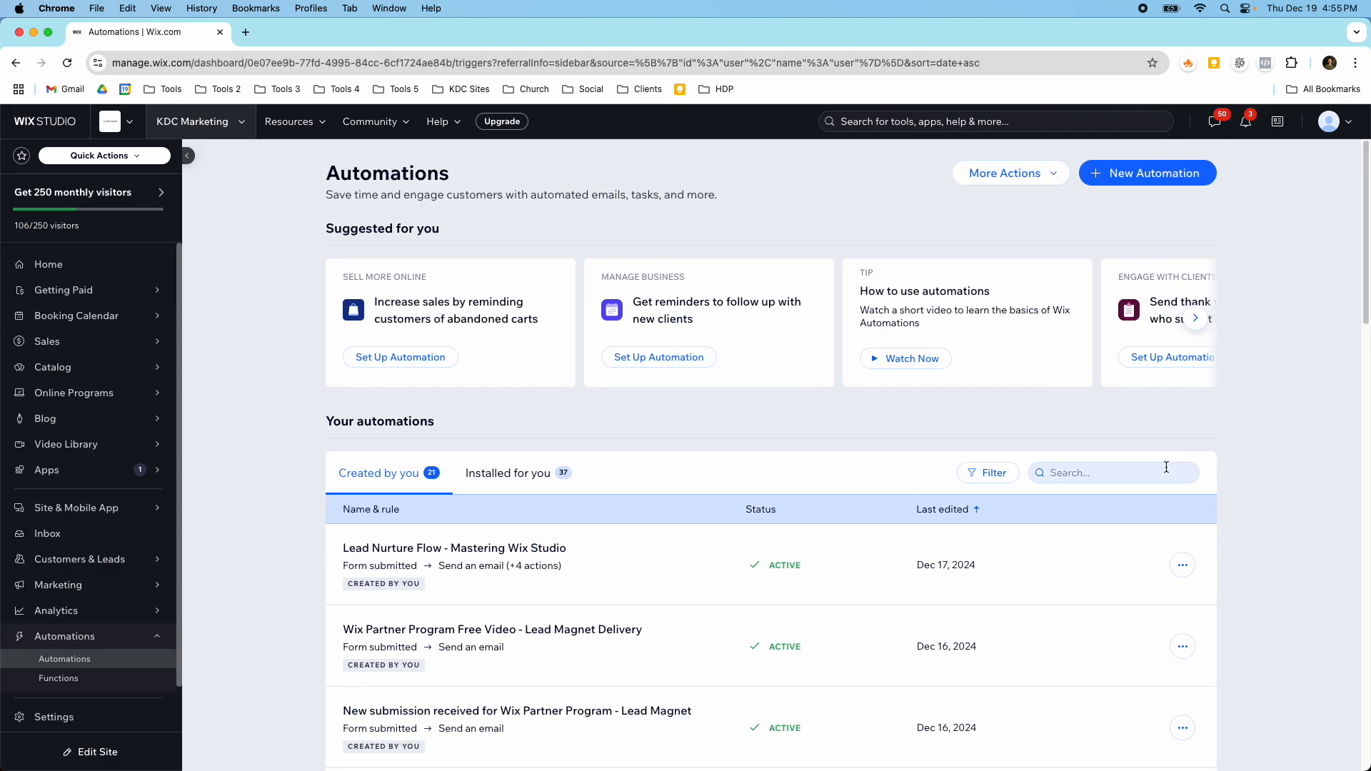
pyautogui.click(455, 549)
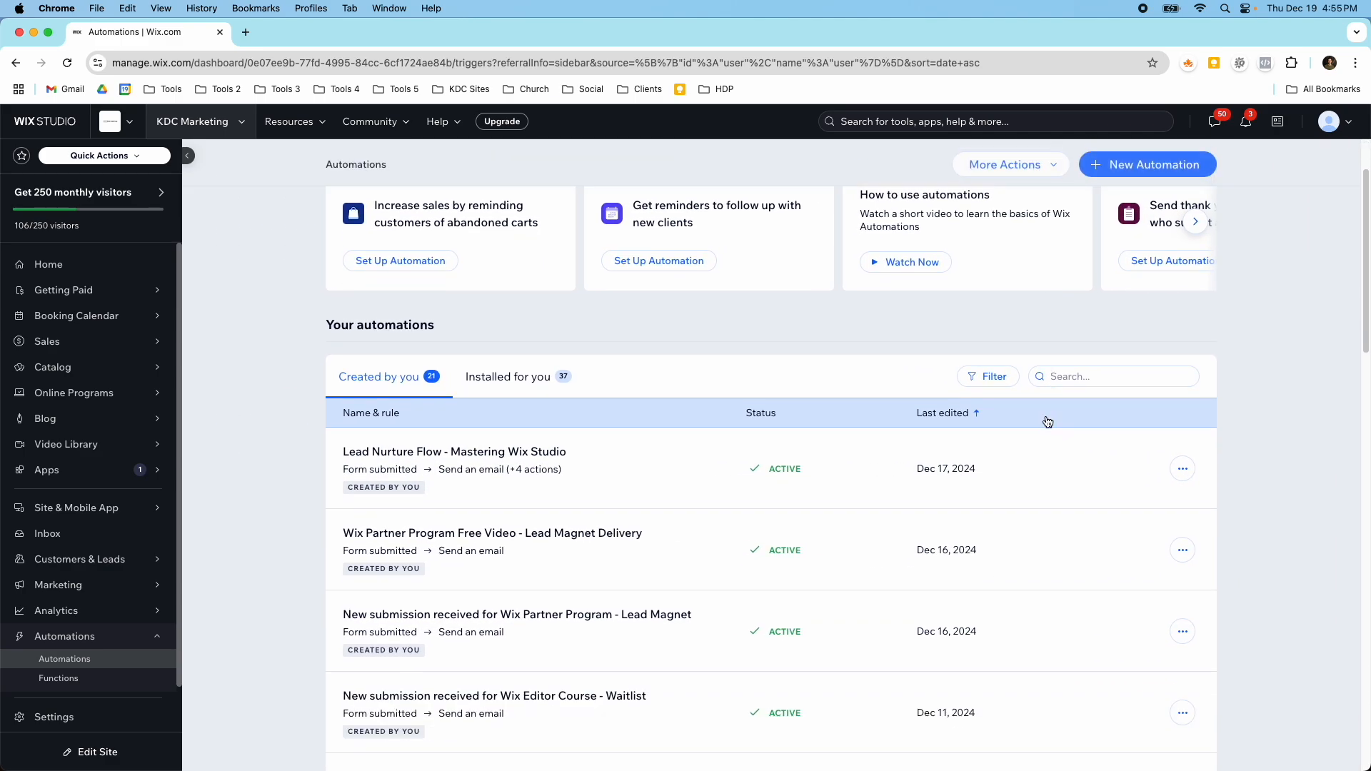
pyautogui.scroll(-3)
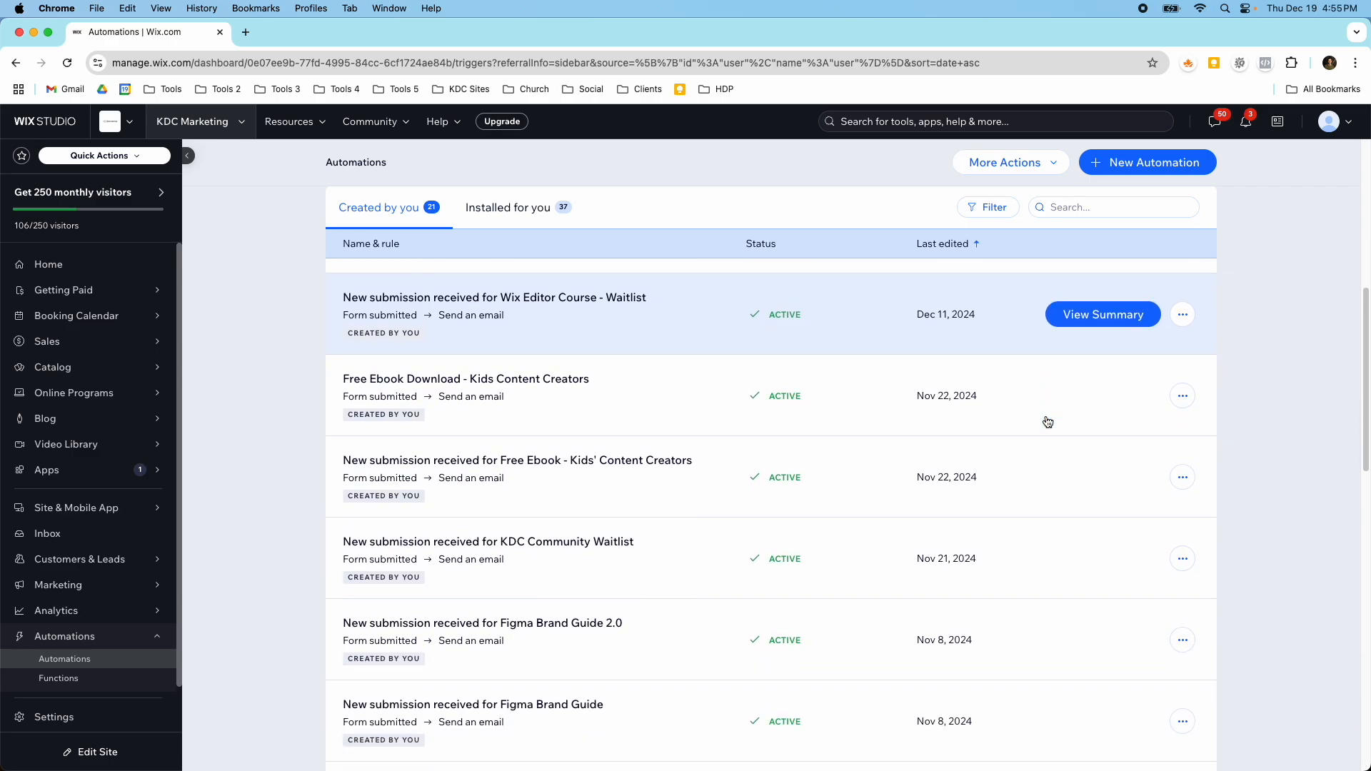
pyautogui.scroll(-3)
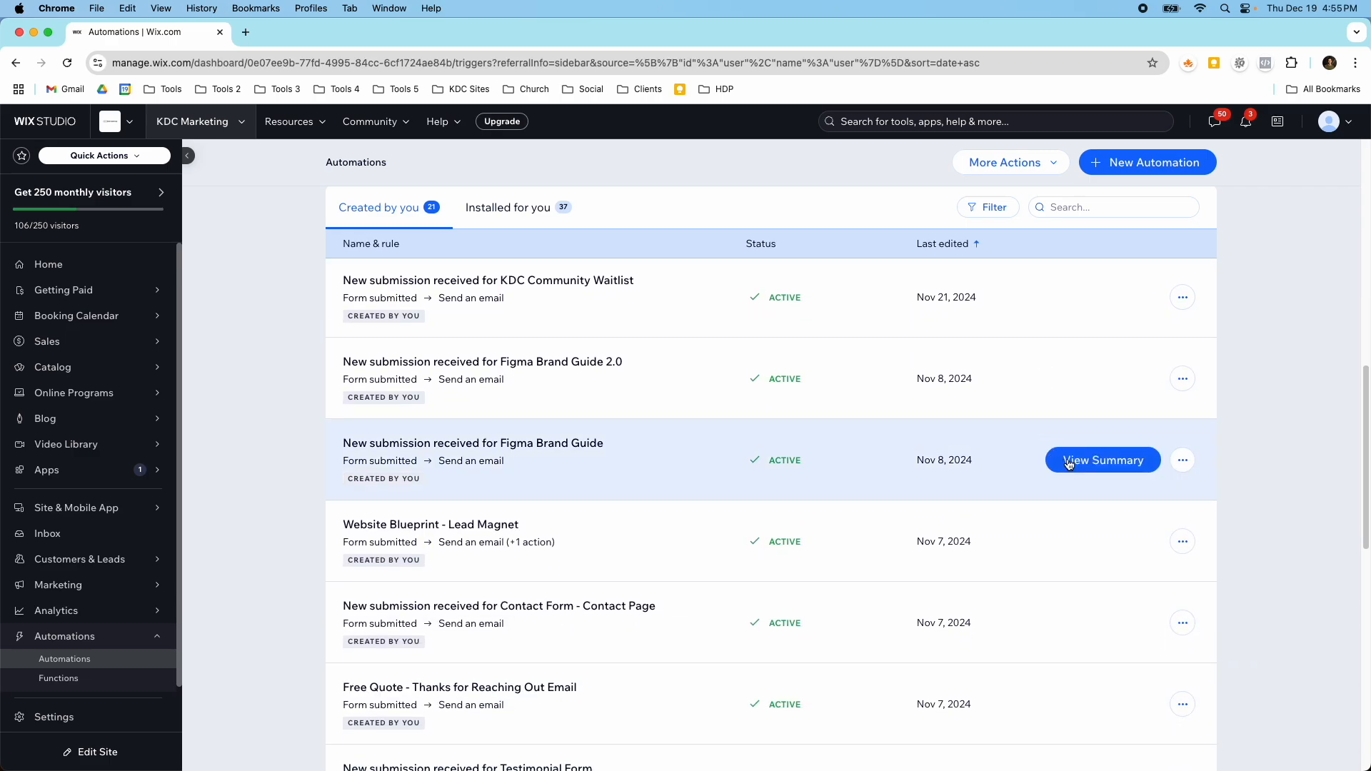
pyautogui.click(1102, 460)
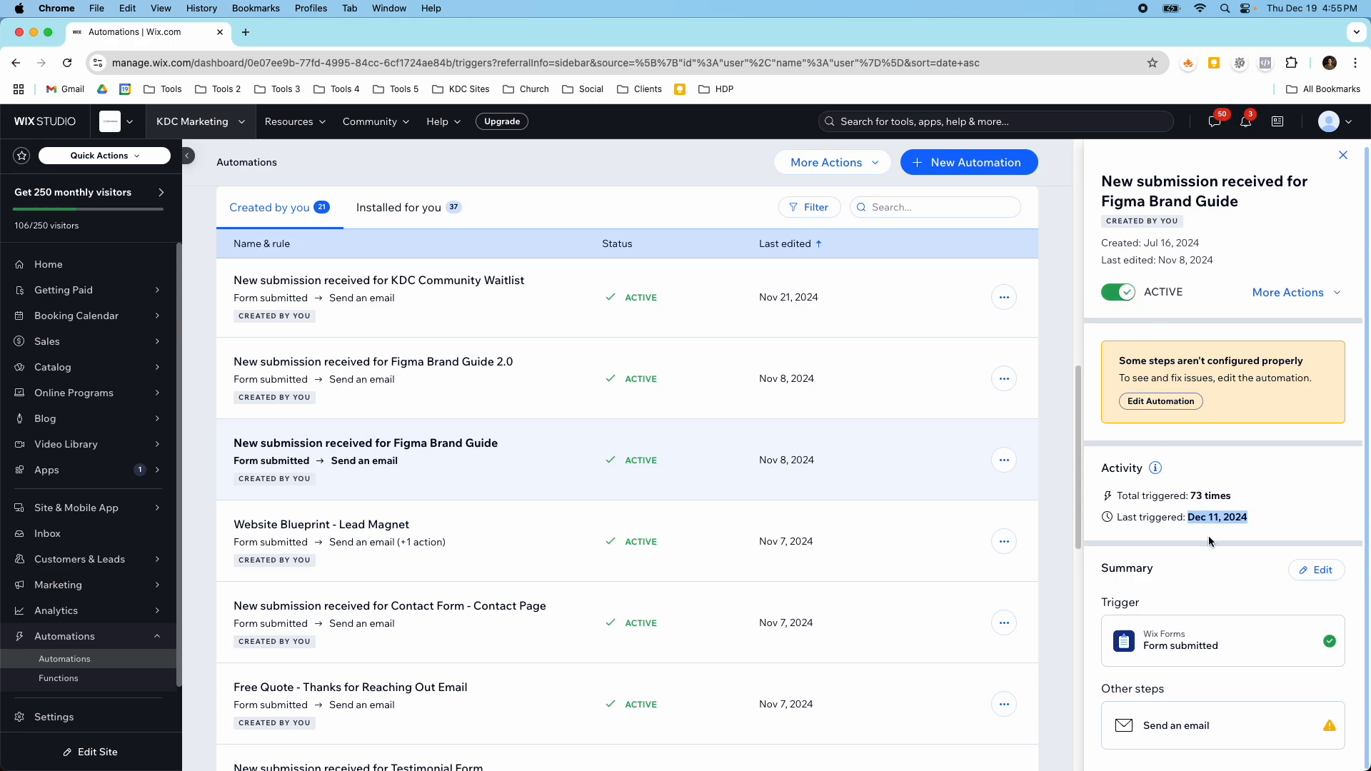
pyautogui.click(1343, 155)
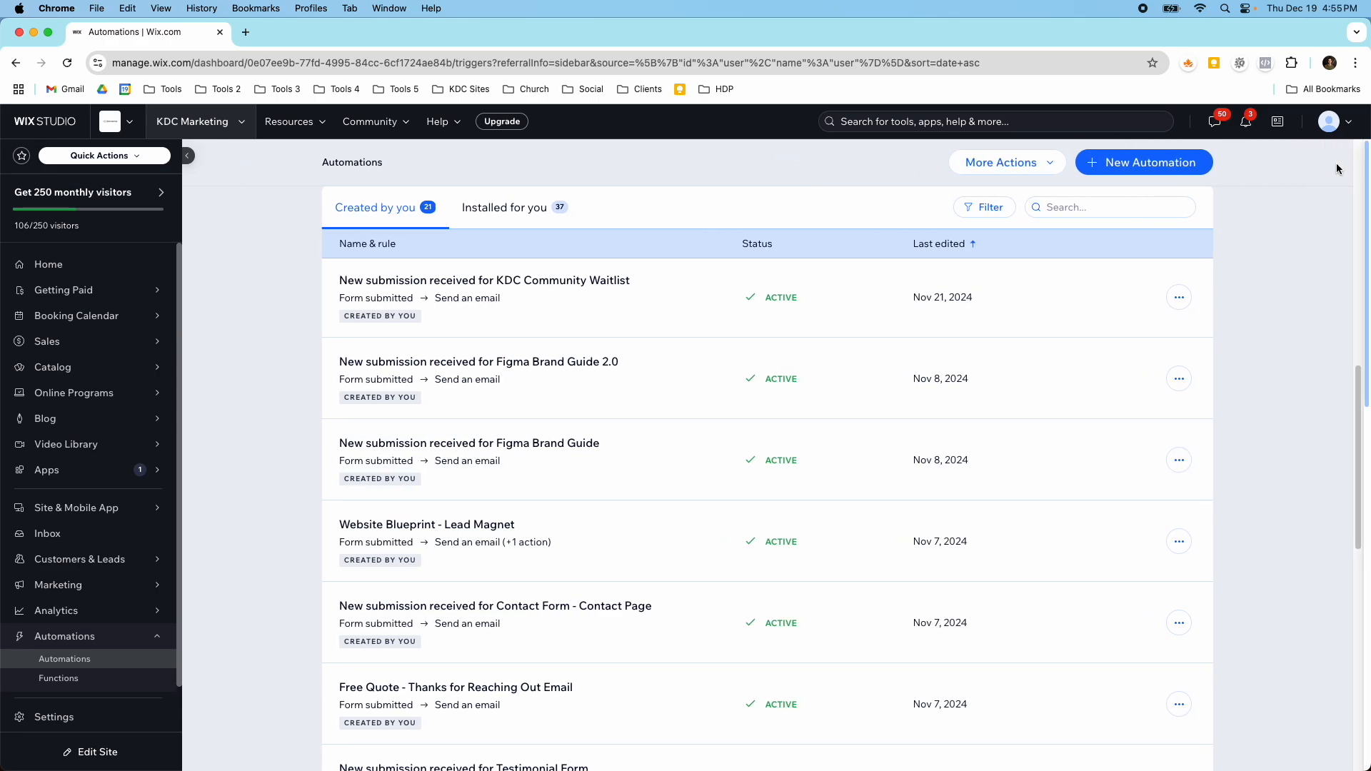